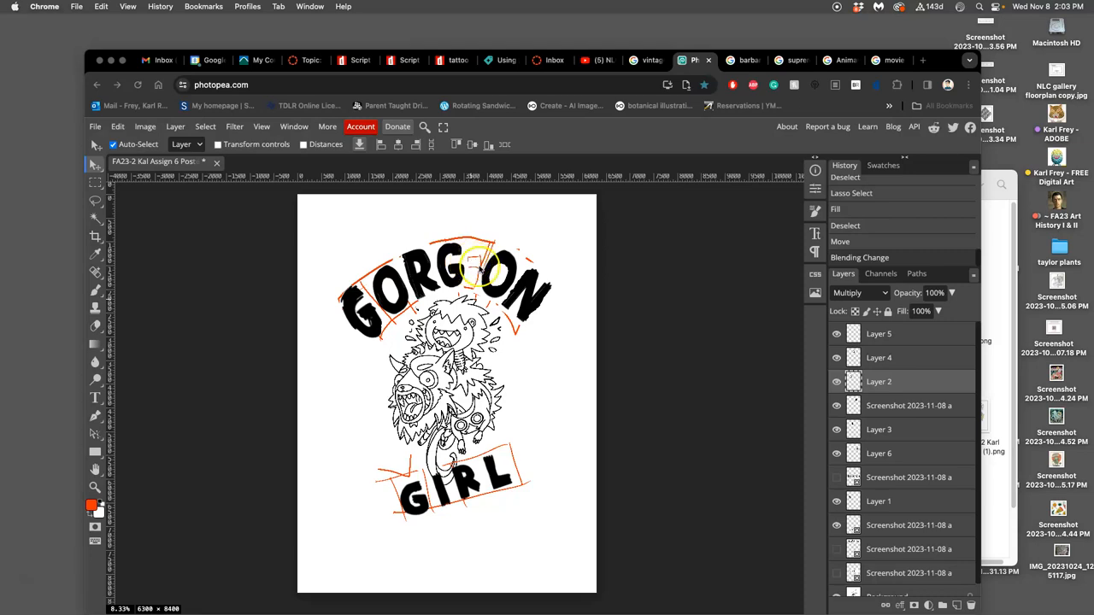
Step: Select the brushy lettering screenshot layer to copy a brush stroke from
{"action": "scroll", "scroll_direction": "down", "scroll_amount": 3}
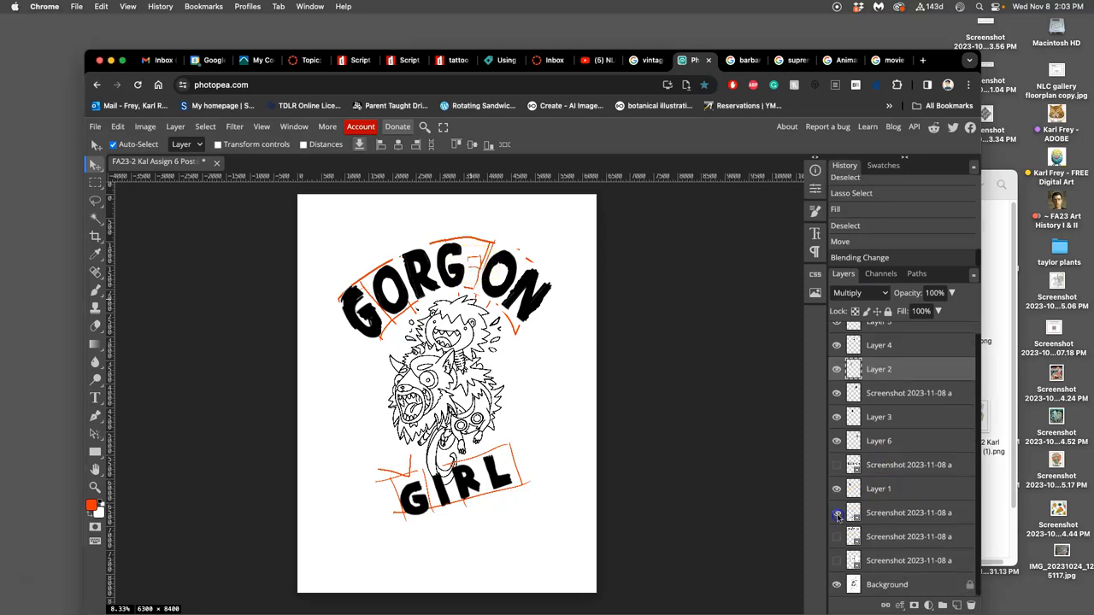
{"action": "left_click", "coordinate": [836, 512]}
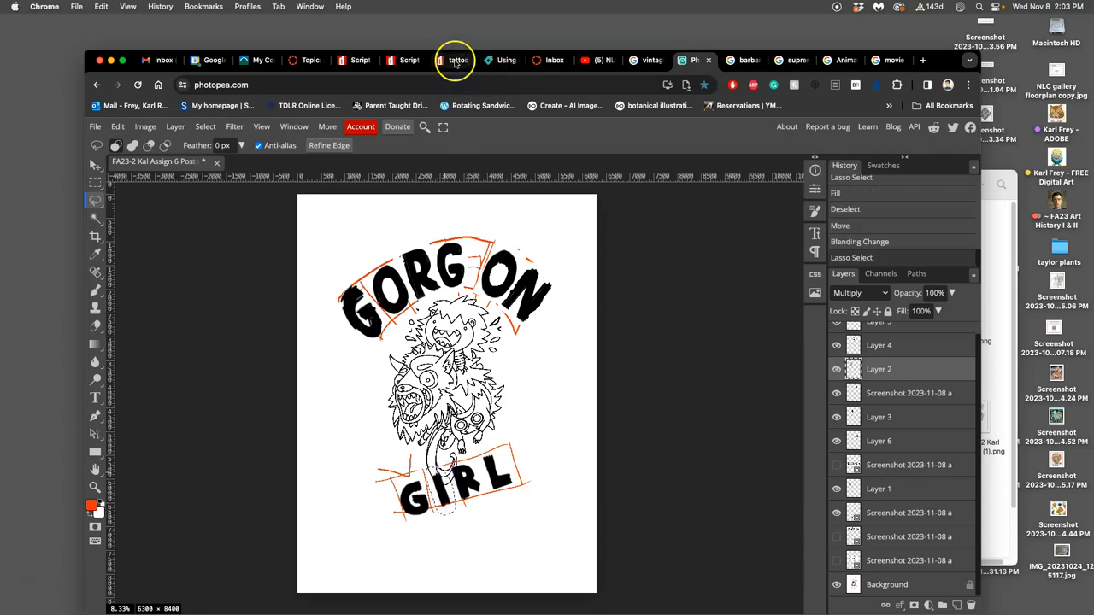
{"action": "mouse_move", "coordinate": [409, 60]}
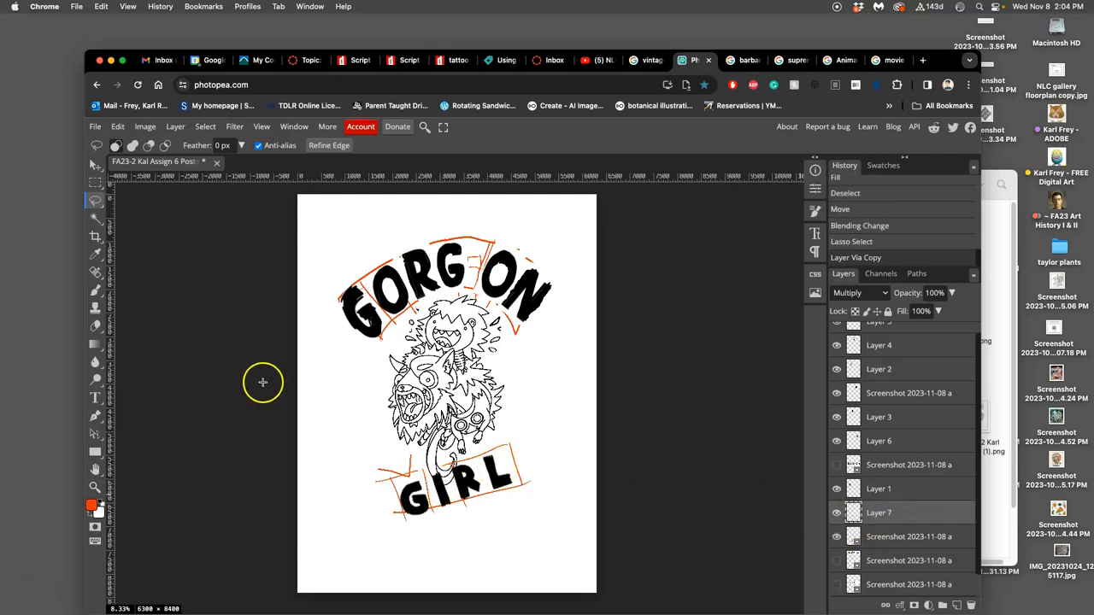
Step: Shrink the copied brush stroke into a short horizontal bar with Free Transform
{"action": "left_click", "coordinate": [96, 166]}
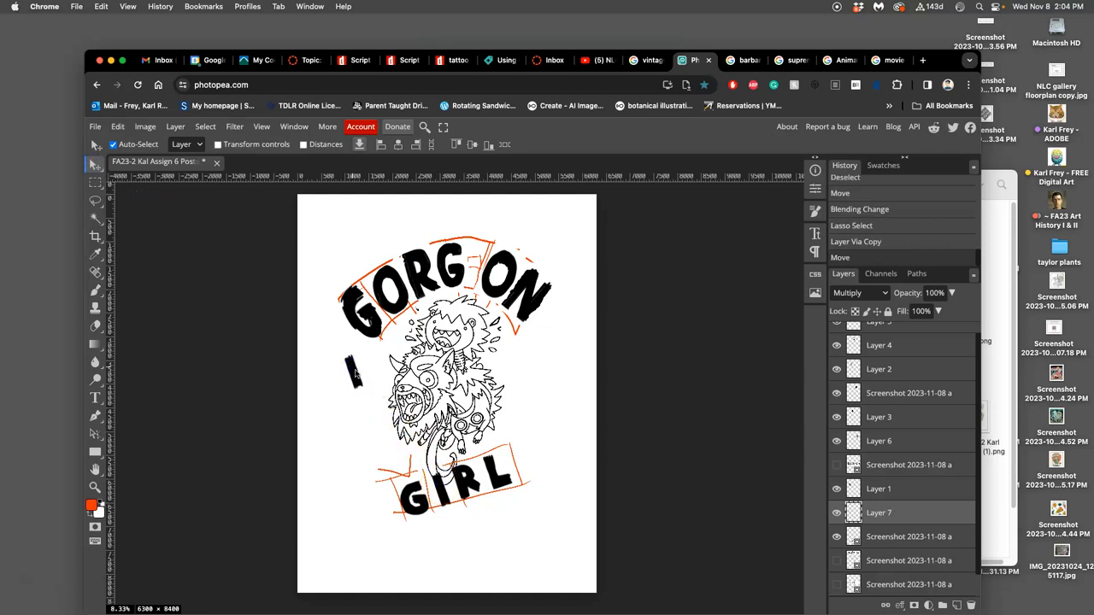
{"action": "left_click", "coordinate": [353, 373]}
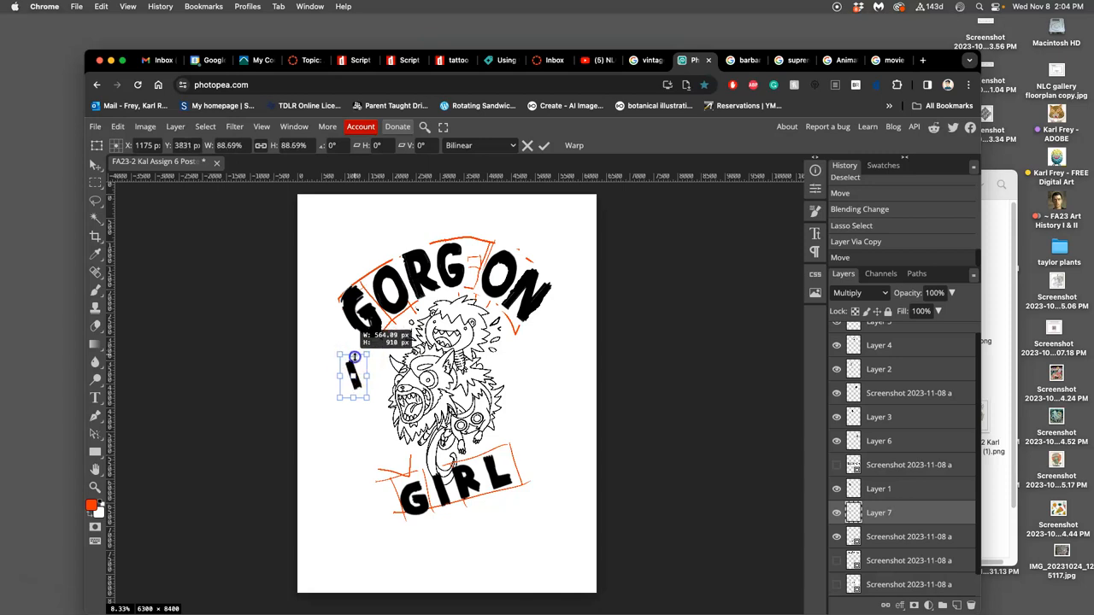
{"action": "left_click_drag", "start_coordinate": [353, 357], "coordinate": [365, 372]}
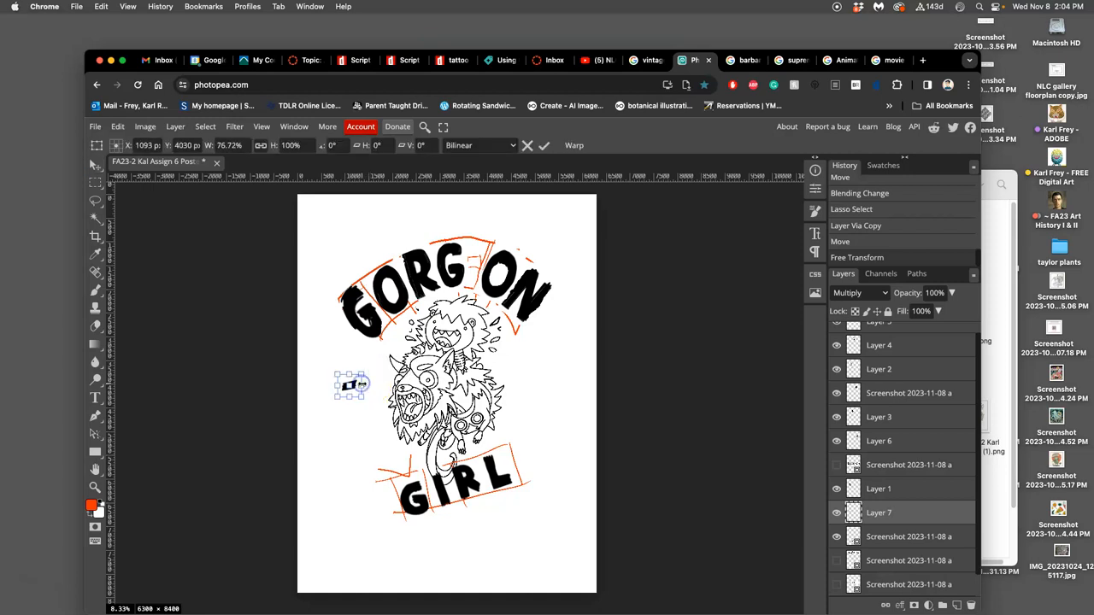
Step: Warp the stroke into a hyphen shape between GORG and ON
{"action": "right_click", "coordinate": [244, 377]}
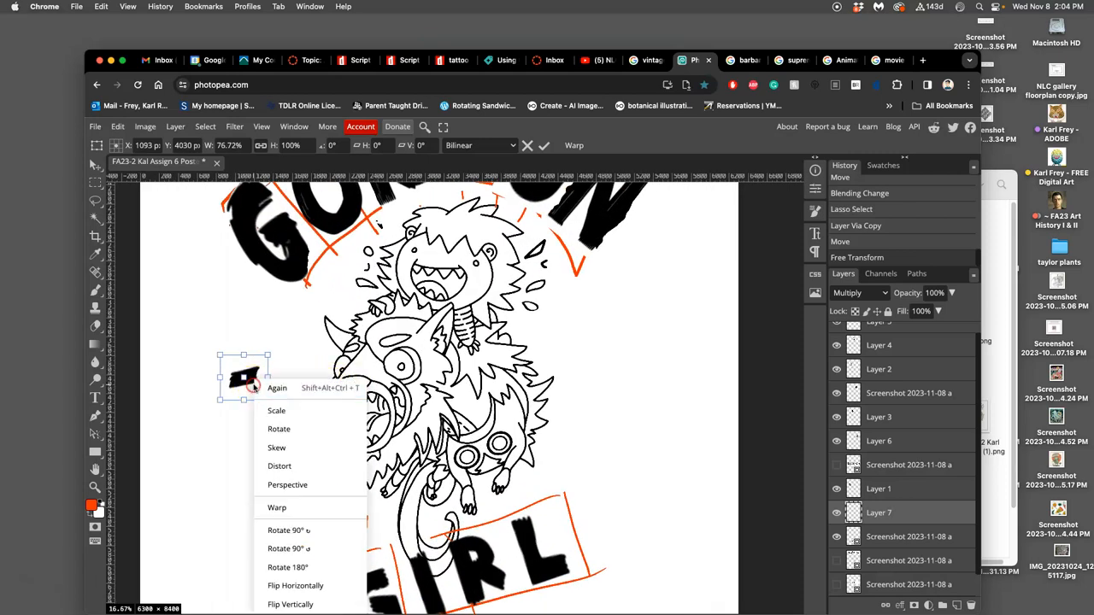
{"action": "left_click", "coordinate": [277, 506]}
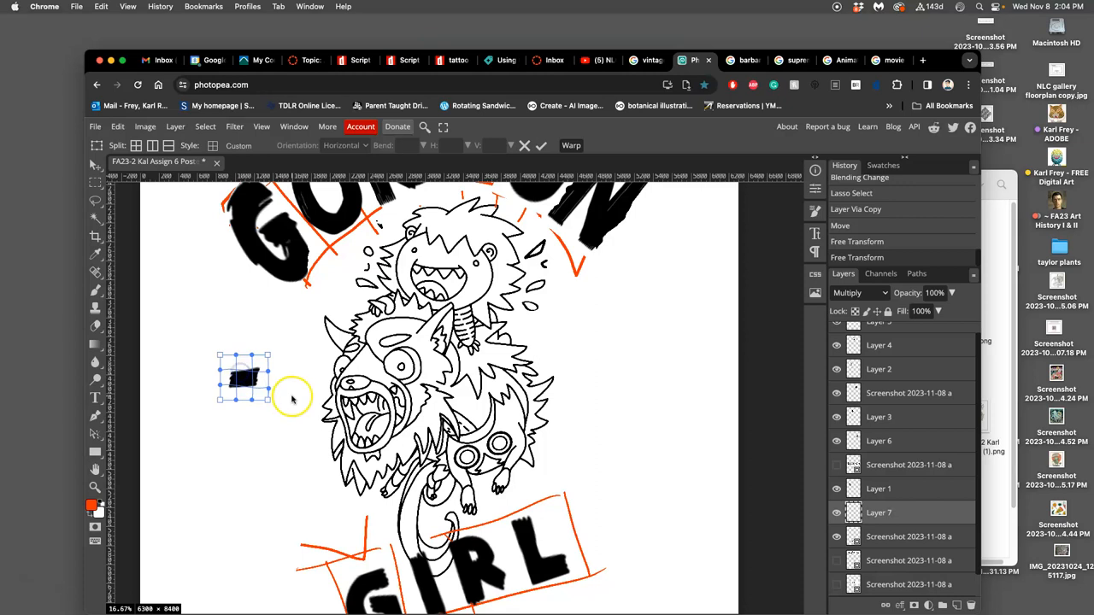
{"action": "left_click_drag", "start_coordinate": [244, 380], "coordinate": [445, 265]}
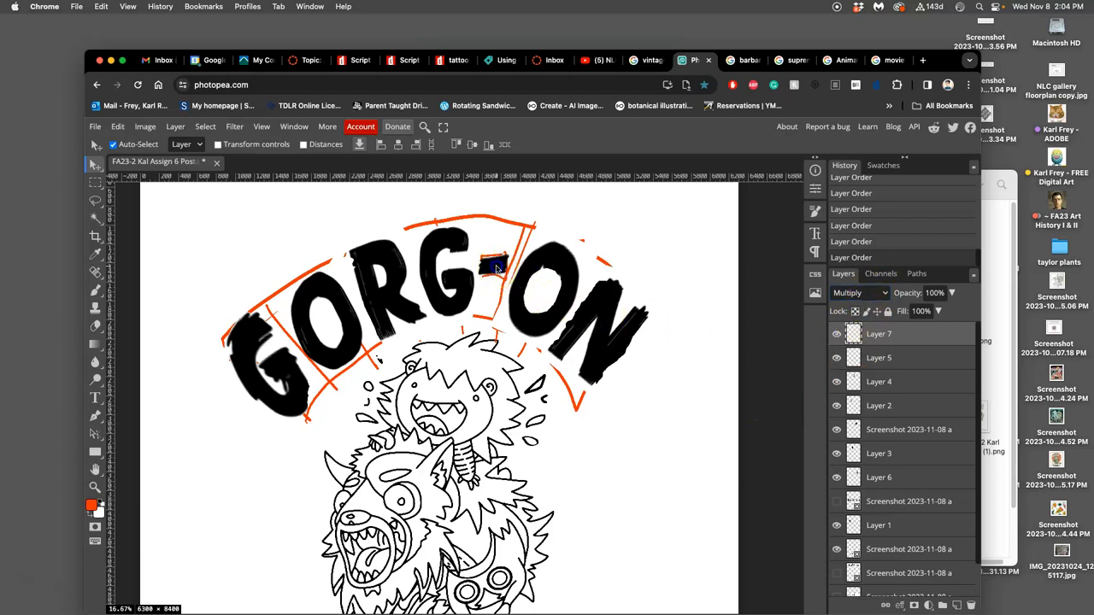
Step: Warp the hyphen again and commit it so the title reads GORG-ON
{"action": "left_click", "coordinate": [889, 60]}
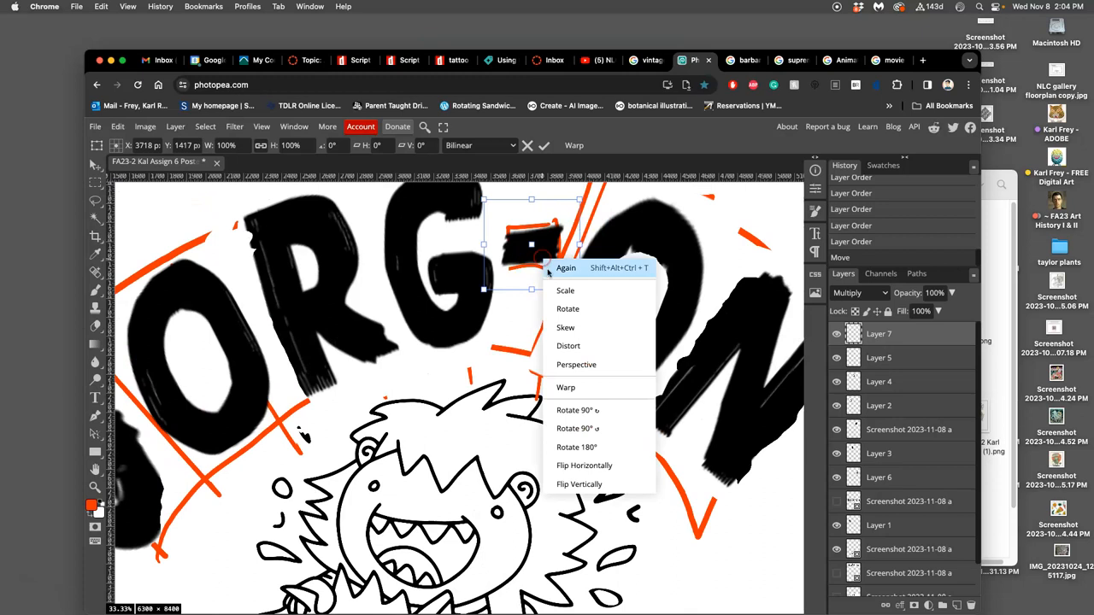
{"action": "left_click", "coordinate": [566, 387]}
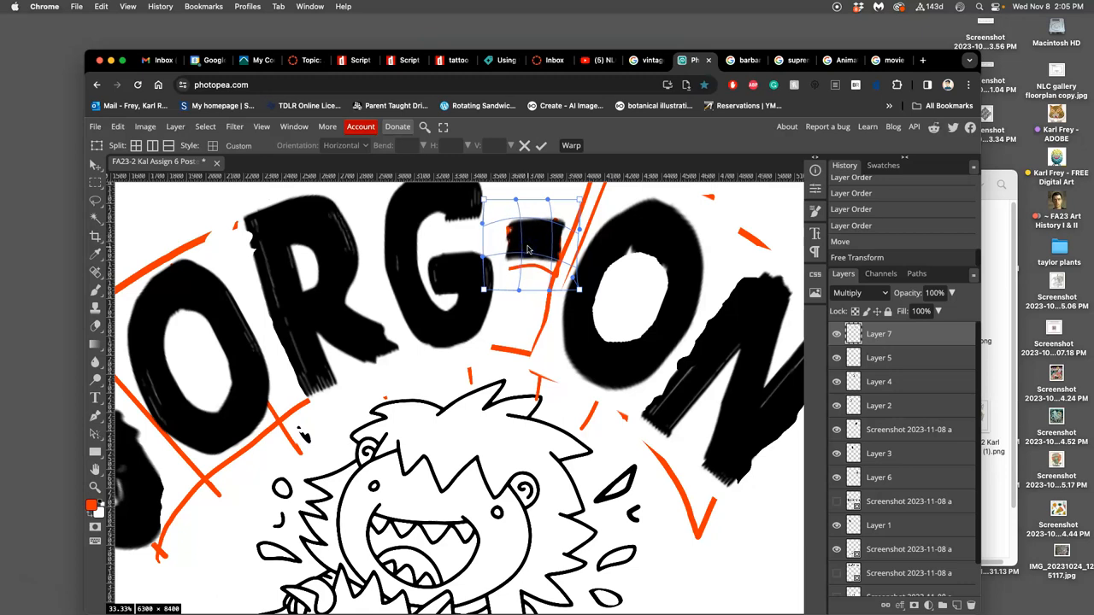
{"action": "left_click", "coordinate": [541, 145]}
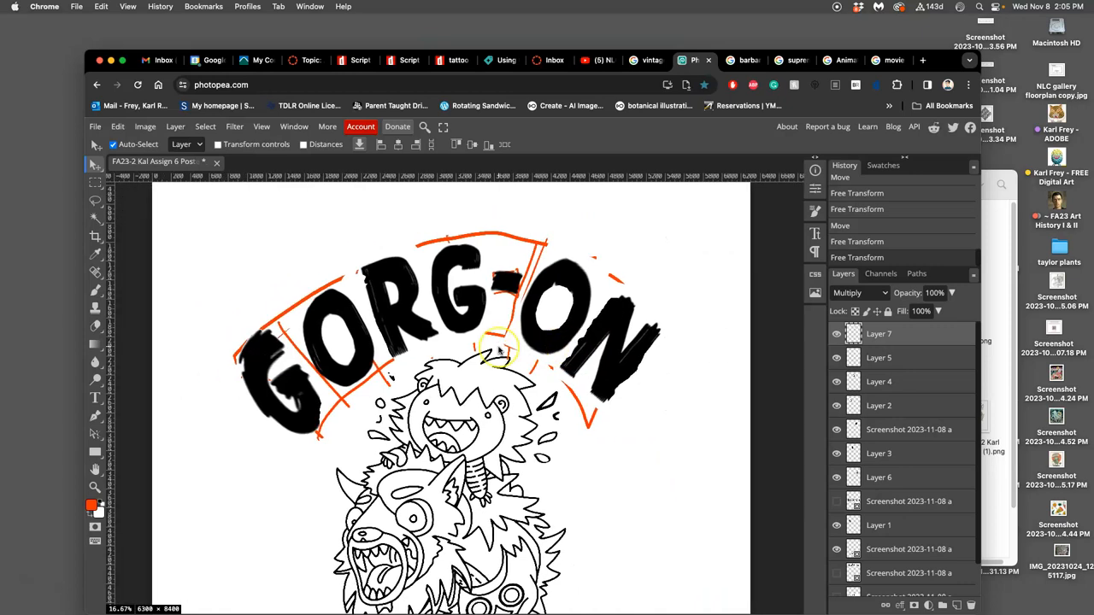
Step: Toggle the GIRL lettering layer's visibility off and on to identify it
{"action": "scroll", "scroll_direction": "down", "scroll_amount": 3}
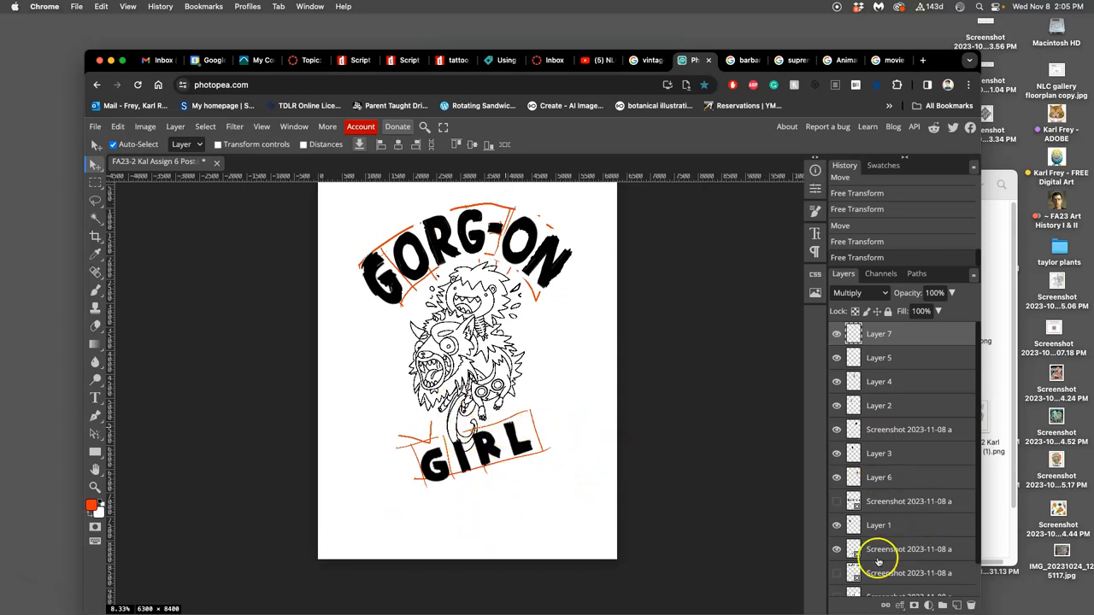
{"action": "left_click", "coordinate": [837, 549]}
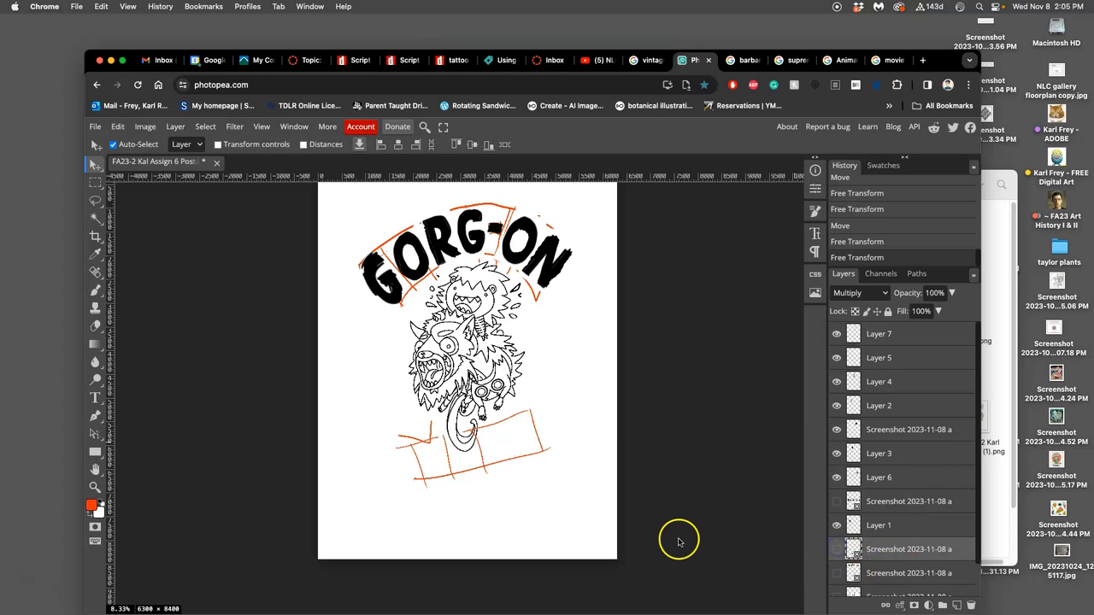
{"action": "left_click", "coordinate": [837, 549]}
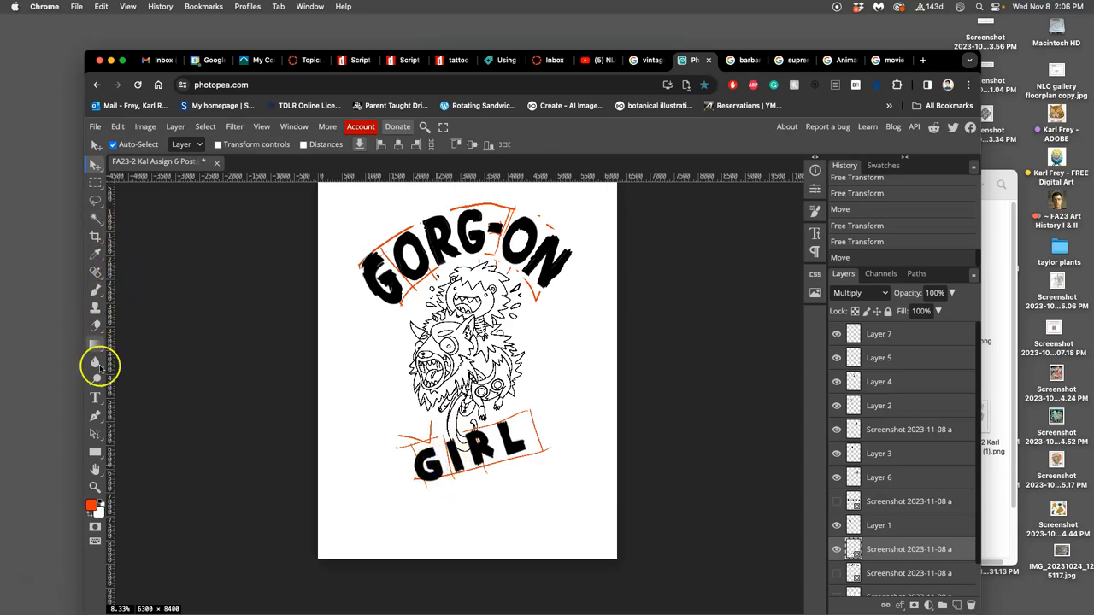
{"action": "left_click", "coordinate": [95, 398]}
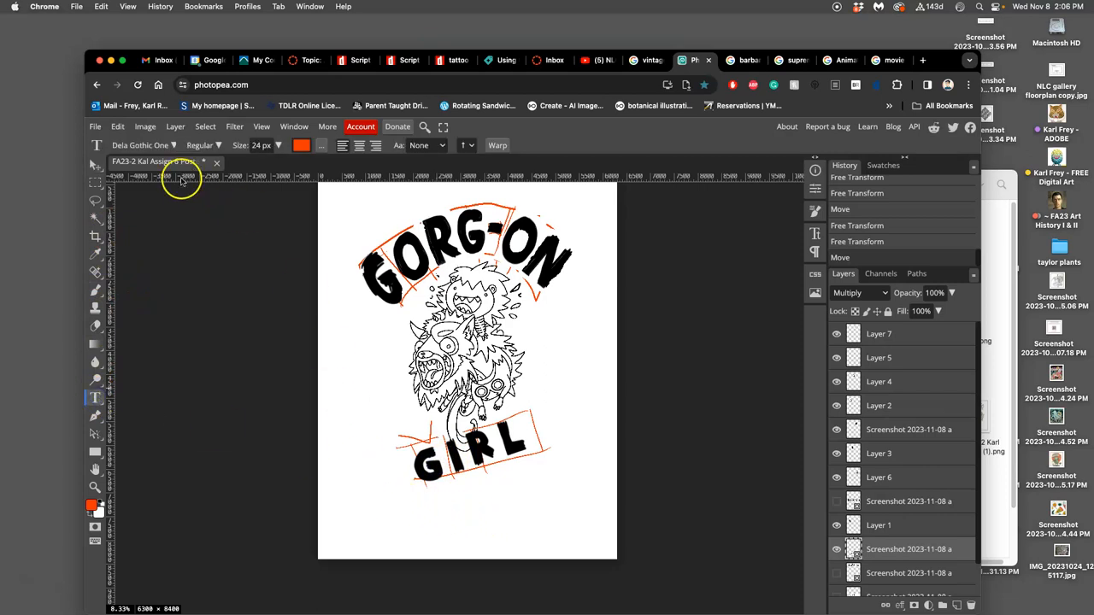
{"action": "left_click", "coordinate": [141, 144]}
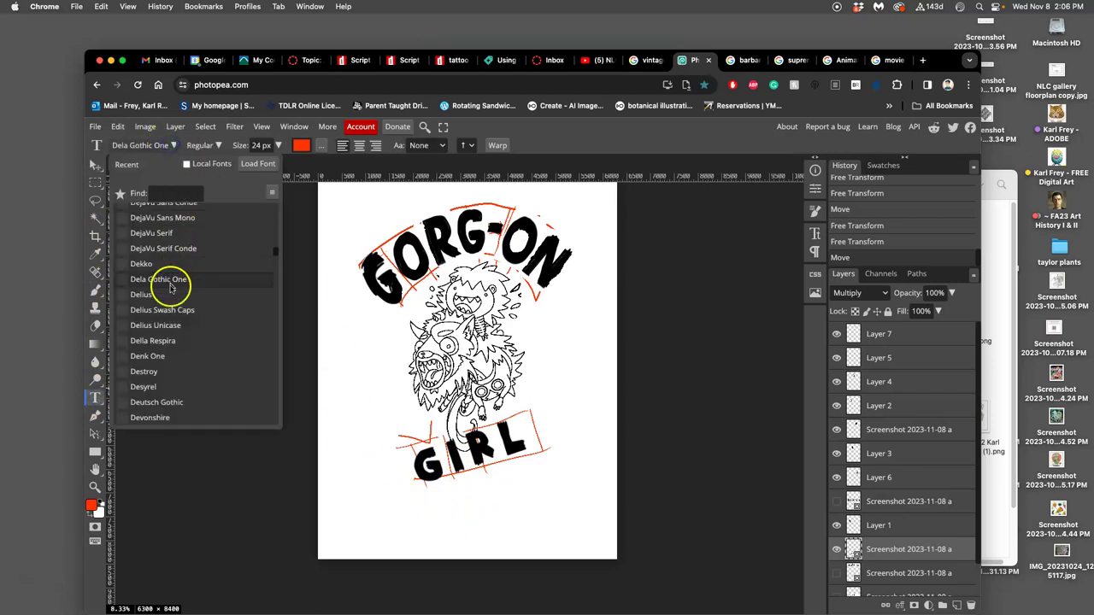
{"action": "scroll", "scroll_direction": "down", "scroll_amount": 3}
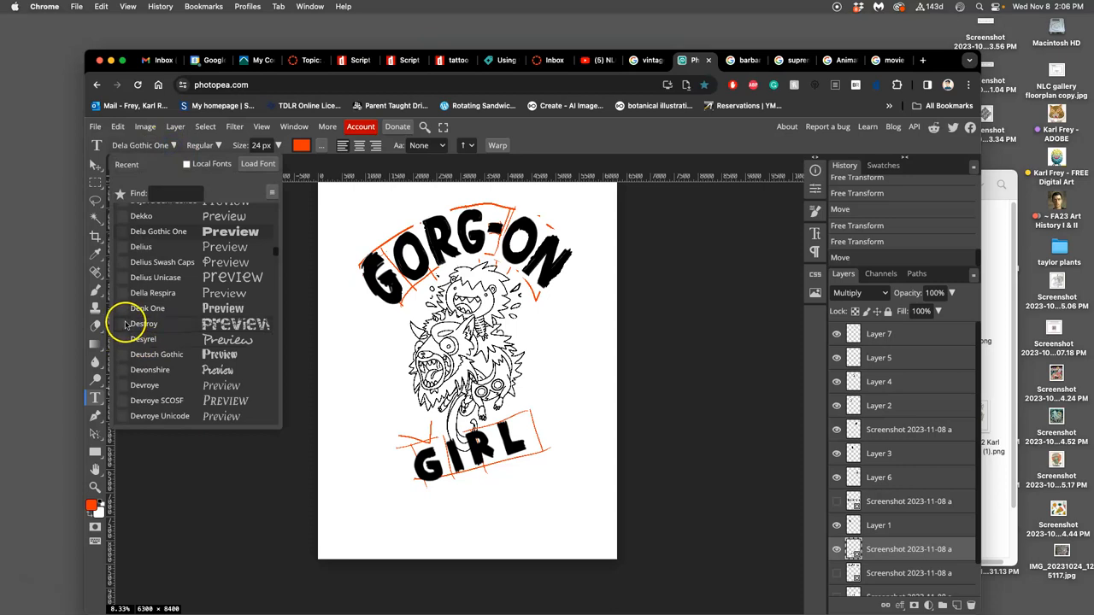
{"action": "mouse_move", "coordinate": [366, 494]}
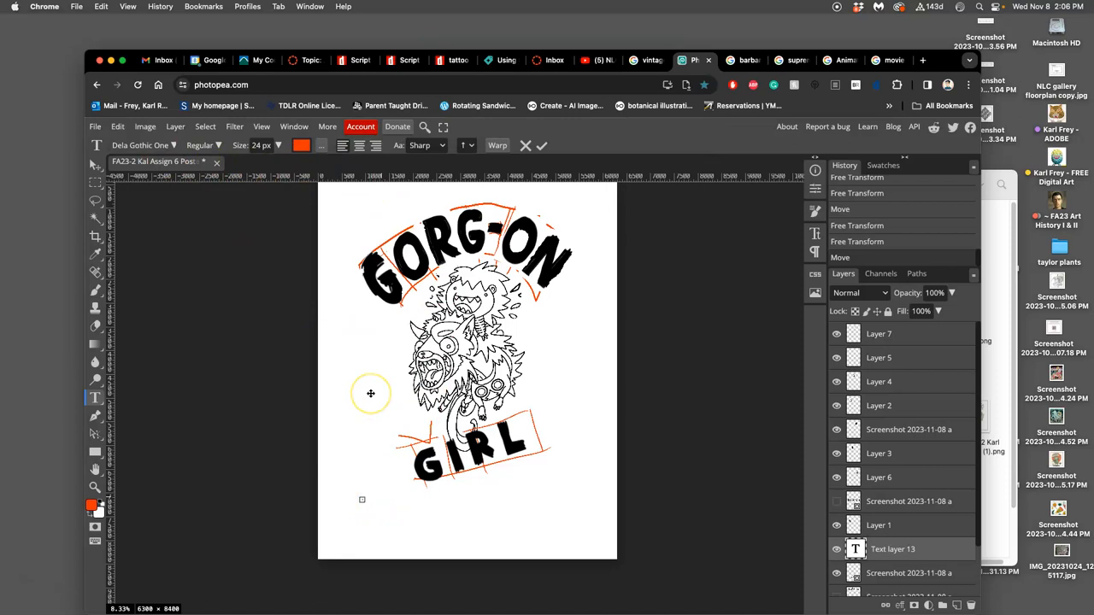
{"action": "mouse_move", "coordinate": [371, 393]}
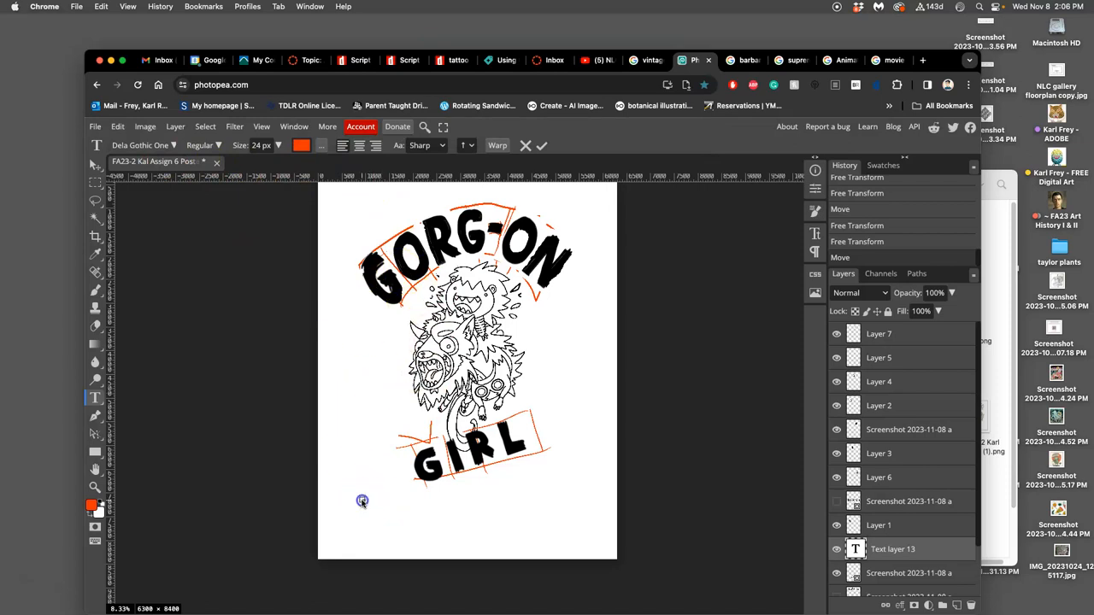
{"action": "mouse_move", "coordinate": [331, 303]}
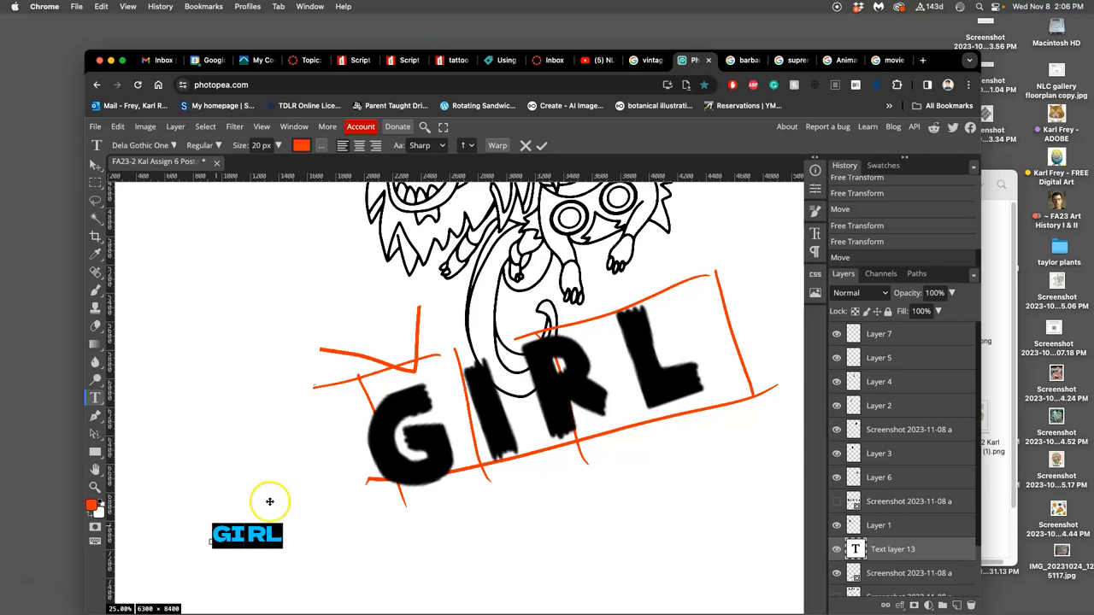
{"action": "mouse_move", "coordinate": [439, 463]}
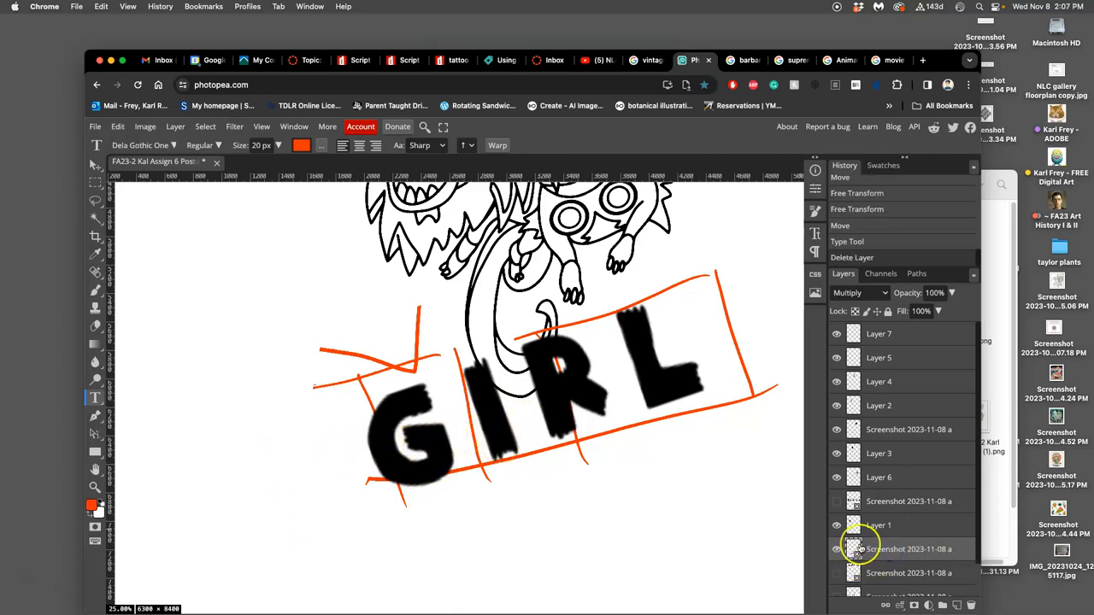
Step: Stretch the G of GIRL to about 116% height and shift it left
{"action": "left_click", "coordinate": [517, 426]}
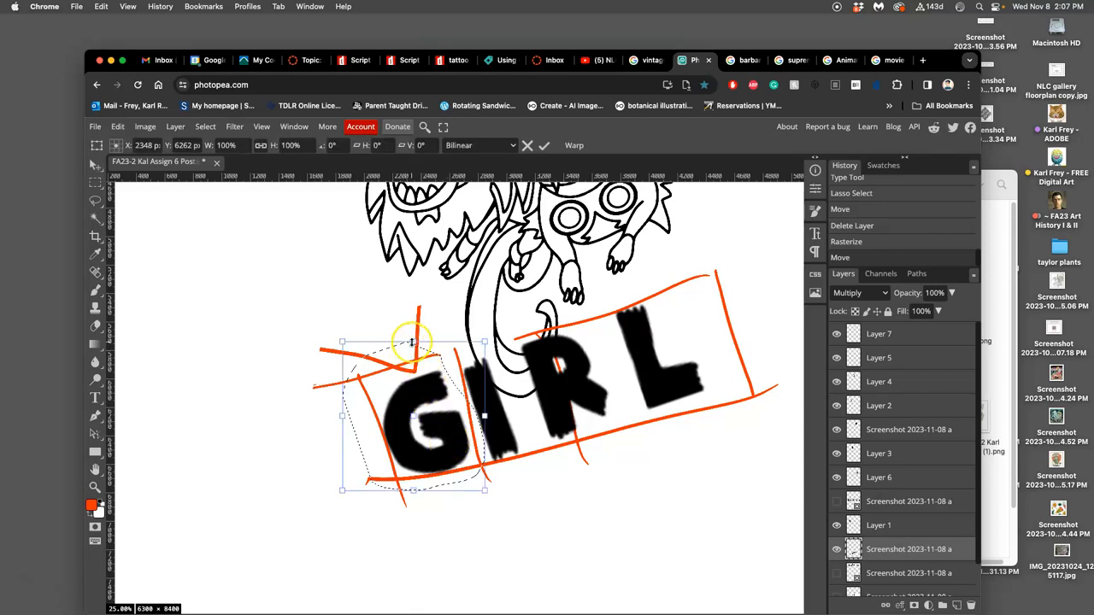
{"action": "left_click_drag", "start_coordinate": [413, 340], "coordinate": [402, 318]}
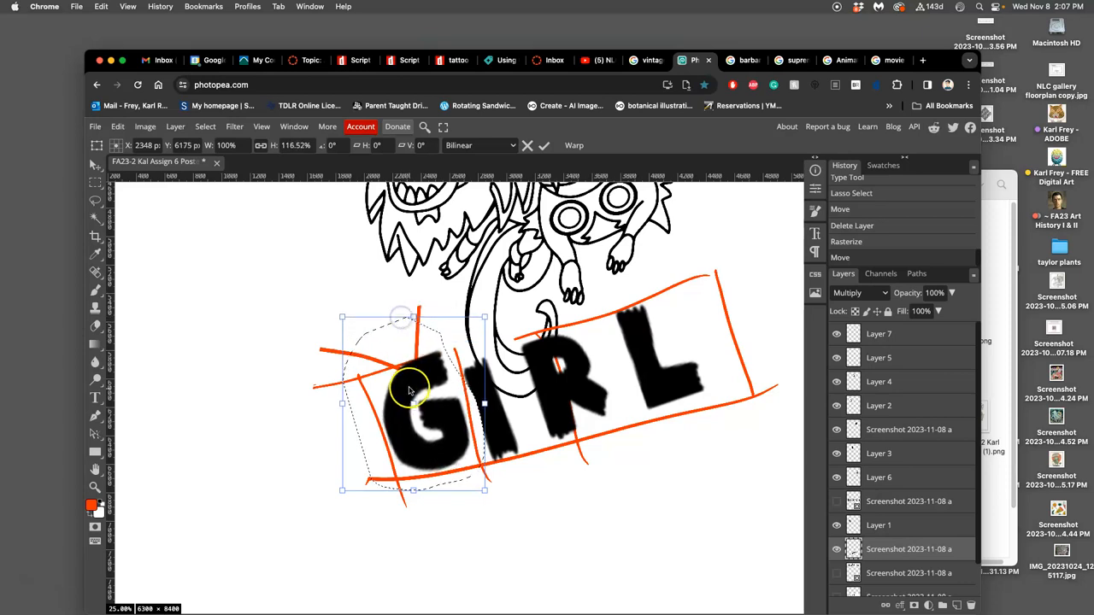
{"action": "left_click_drag", "start_coordinate": [410, 391], "coordinate": [396, 396]}
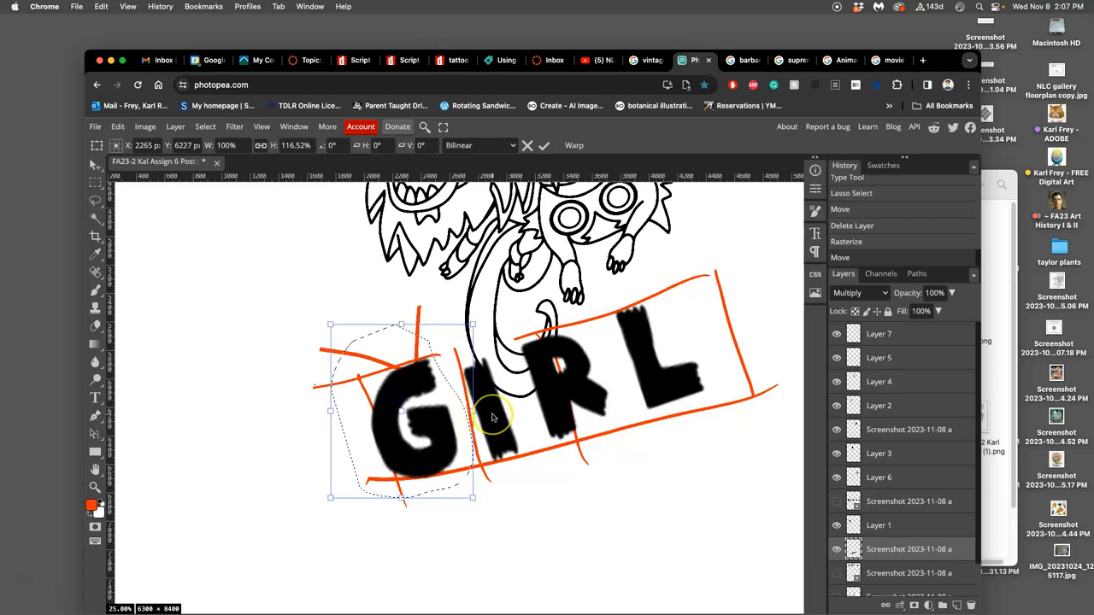
{"action": "mouse_move", "coordinate": [491, 414]}
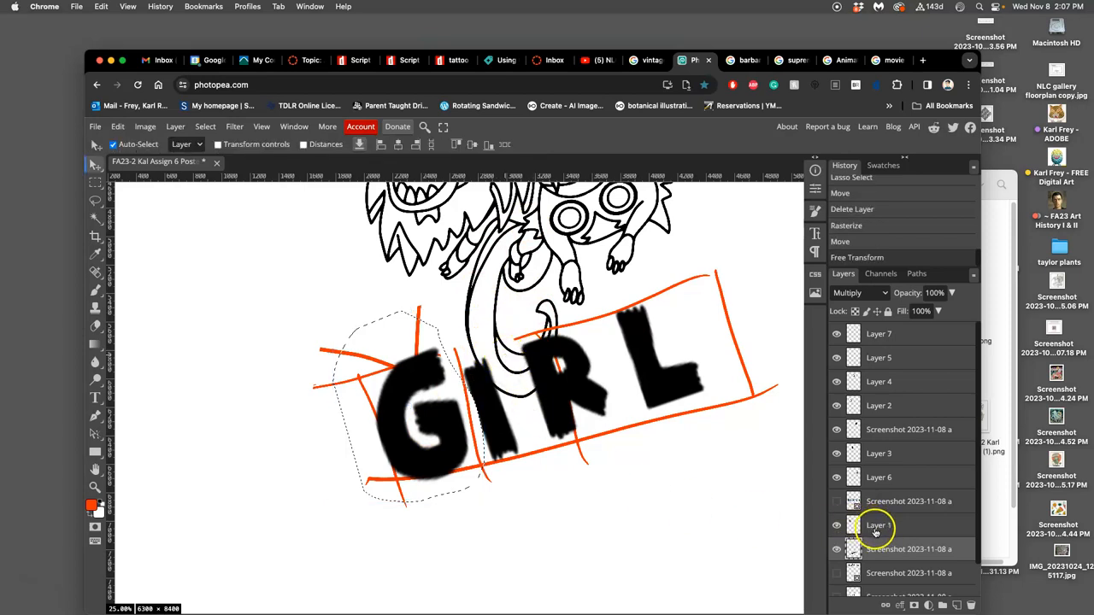
Step: Deselect the G, then rotate the letter I about 16° and reposition it
{"action": "left_click", "coordinate": [95, 199]}
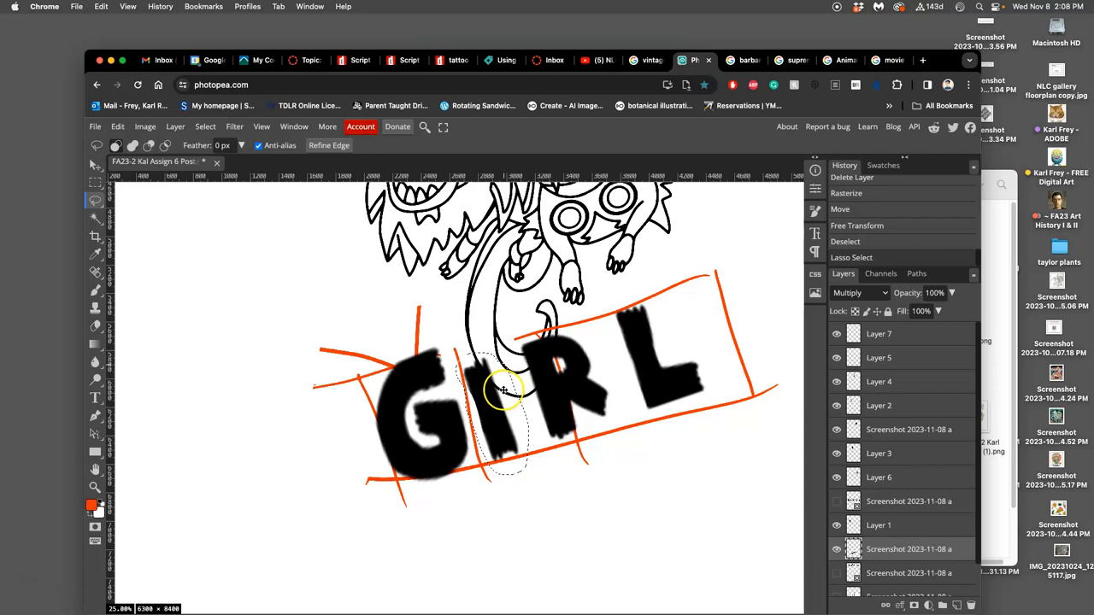
{"action": "left_click", "coordinate": [856, 225]}
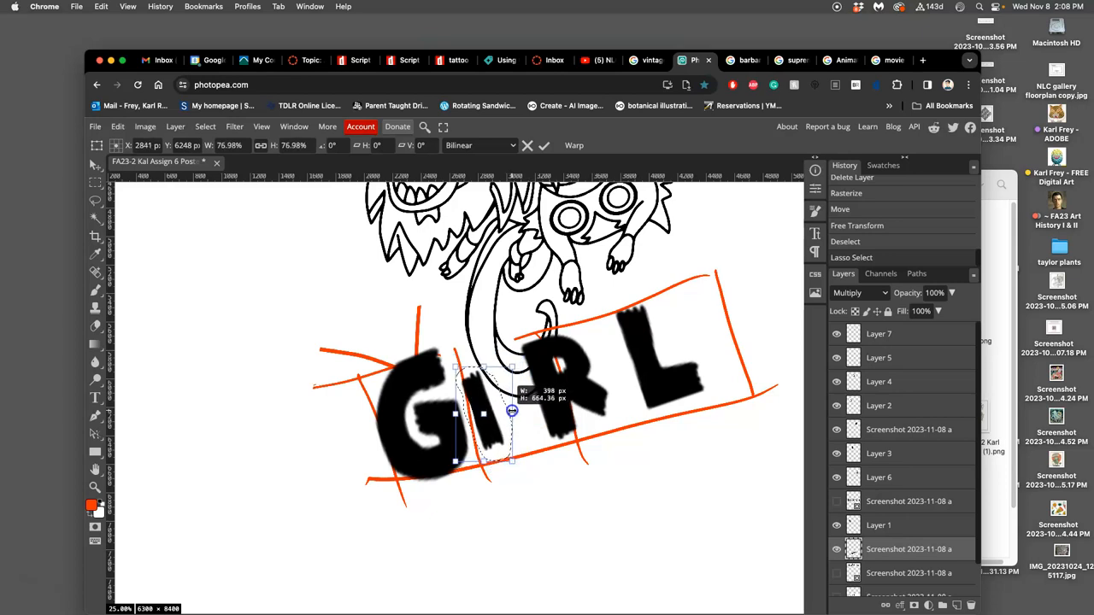
{"action": "left_click_drag", "start_coordinate": [512, 412], "coordinate": [520, 477]}
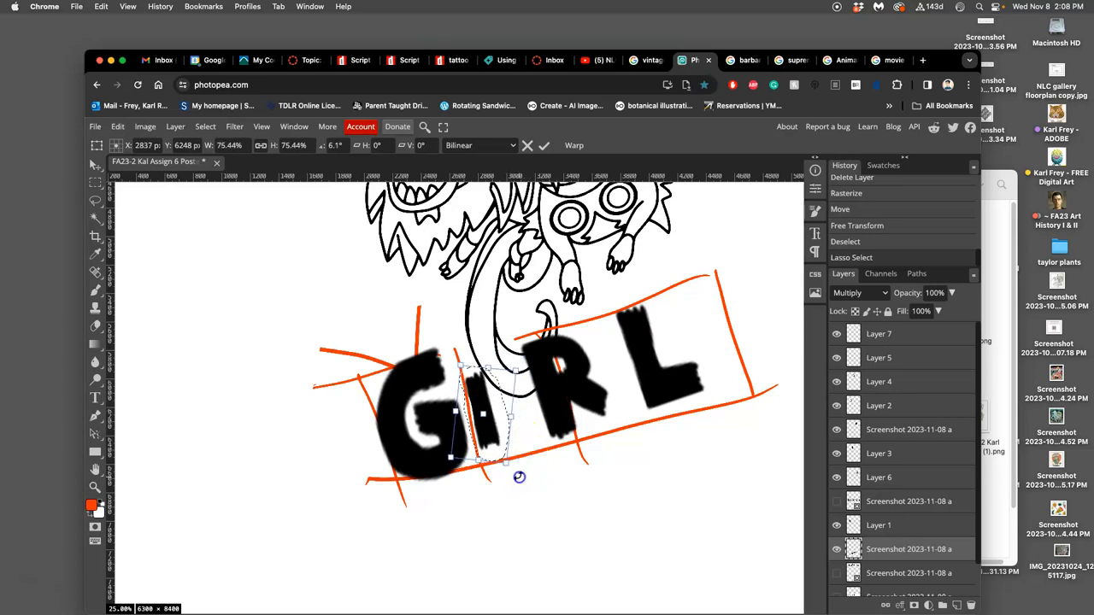
{"action": "left_click_drag", "start_coordinate": [519, 477], "coordinate": [491, 447]}
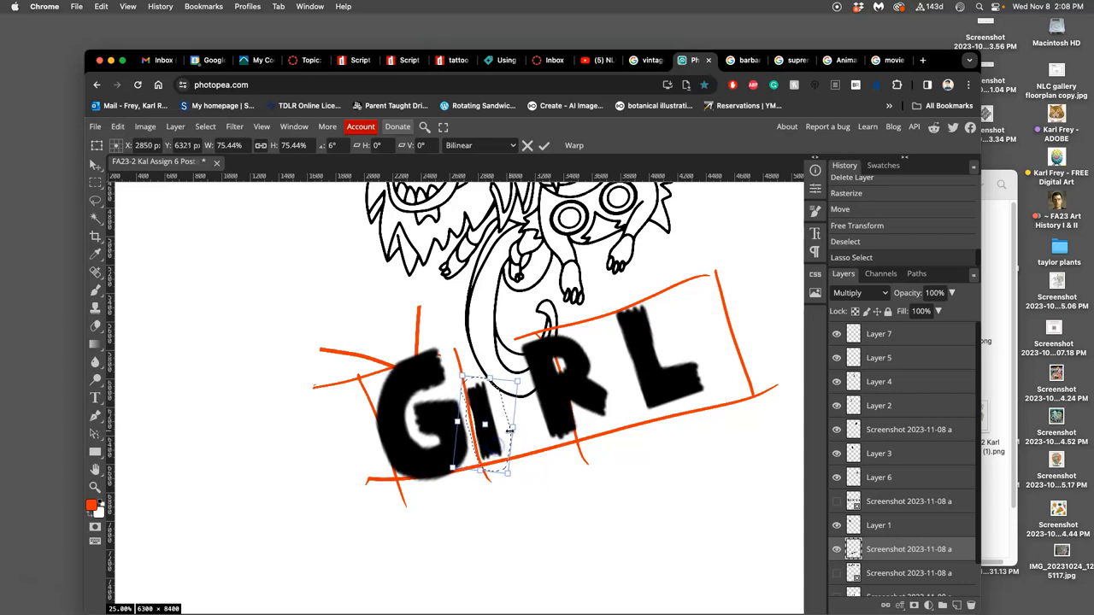
Step: Widen the letter I, tilt it further, and apply a transform option
{"action": "left_click_drag", "start_coordinate": [517, 428], "coordinate": [524, 427]}
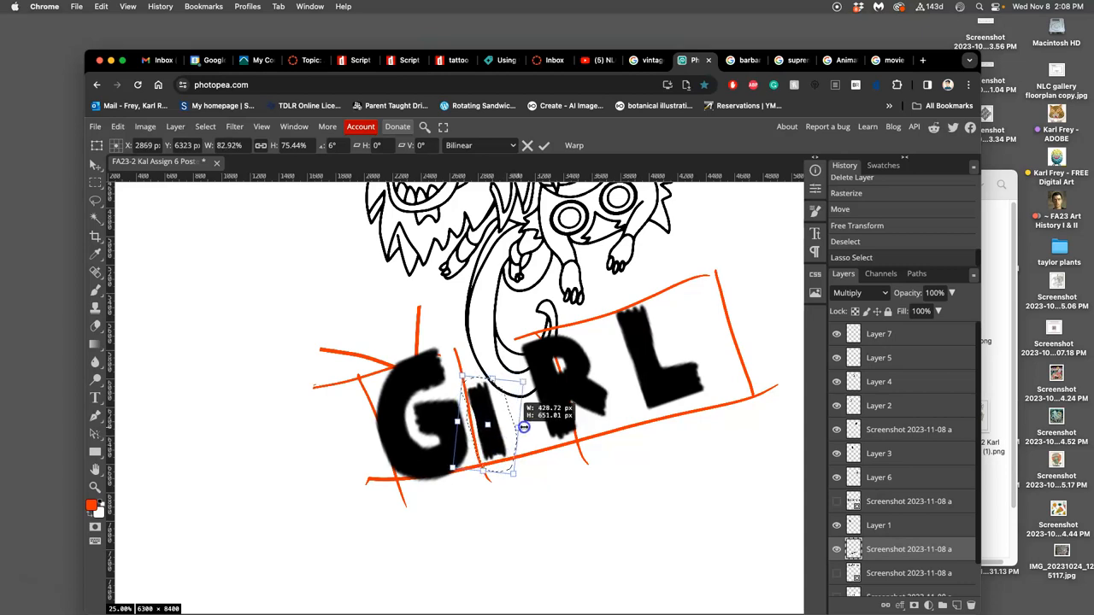
{"action": "left_click_drag", "start_coordinate": [526, 426], "coordinate": [555, 422]}
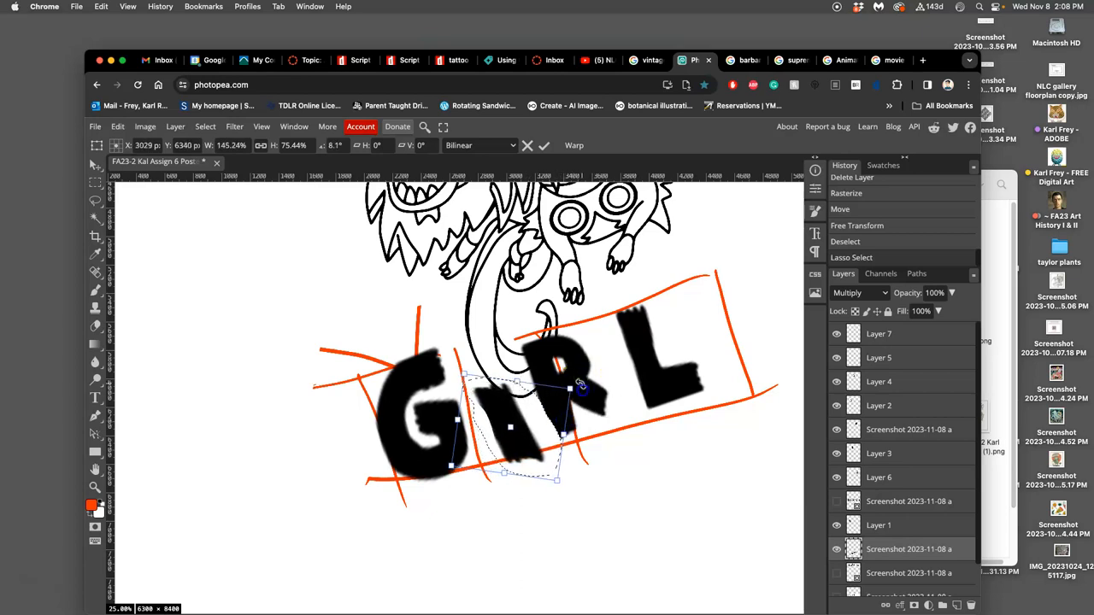
{"action": "left_click_drag", "start_coordinate": [581, 384], "coordinate": [500, 445]}
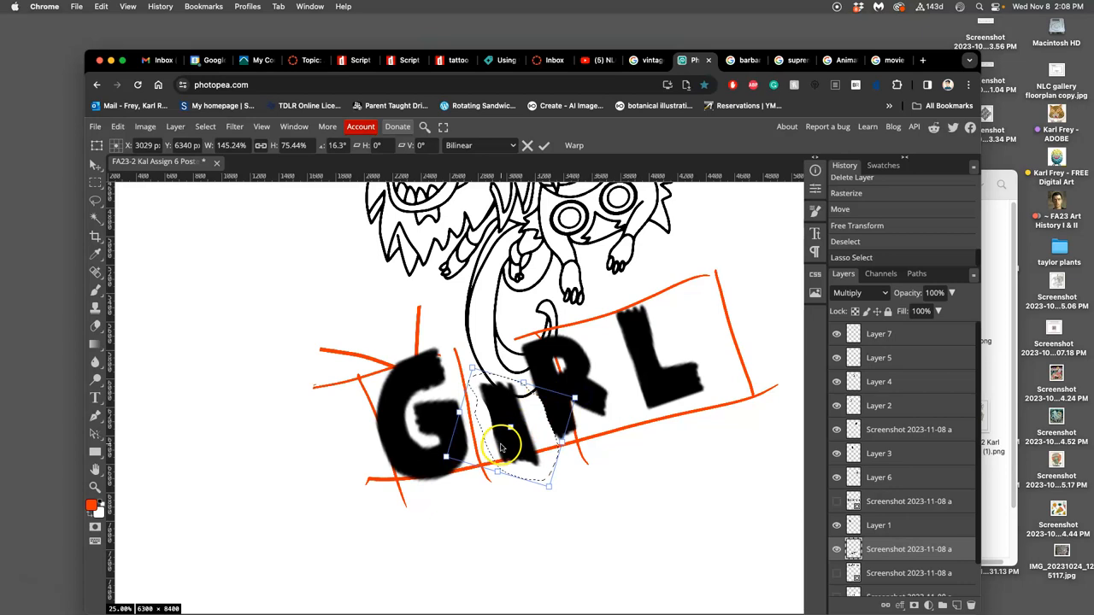
{"action": "right_click", "coordinate": [500, 443]}
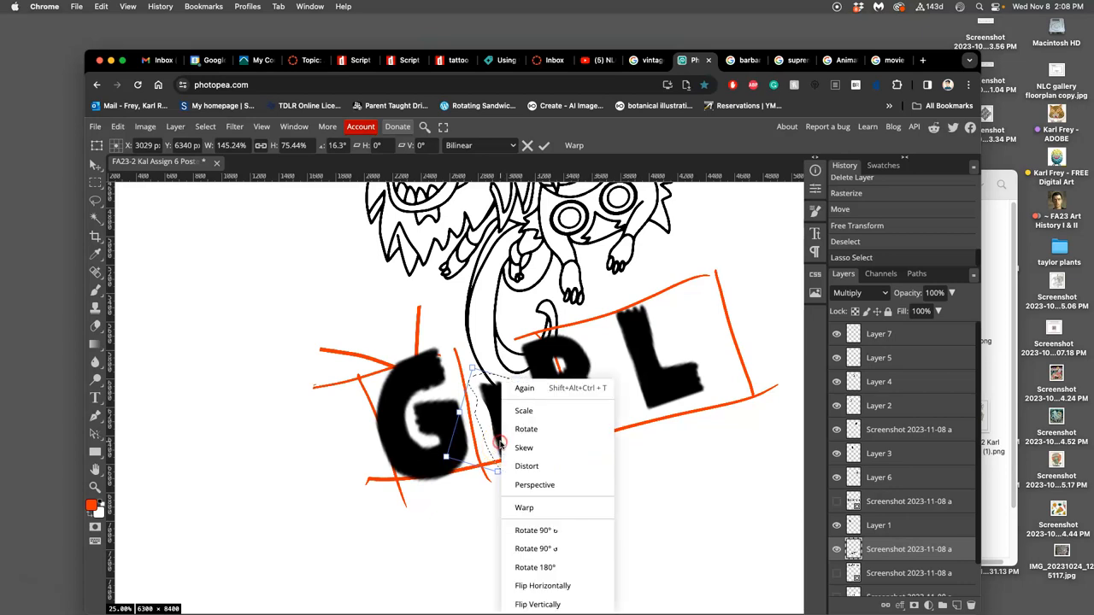
{"action": "left_click", "coordinate": [524, 507]}
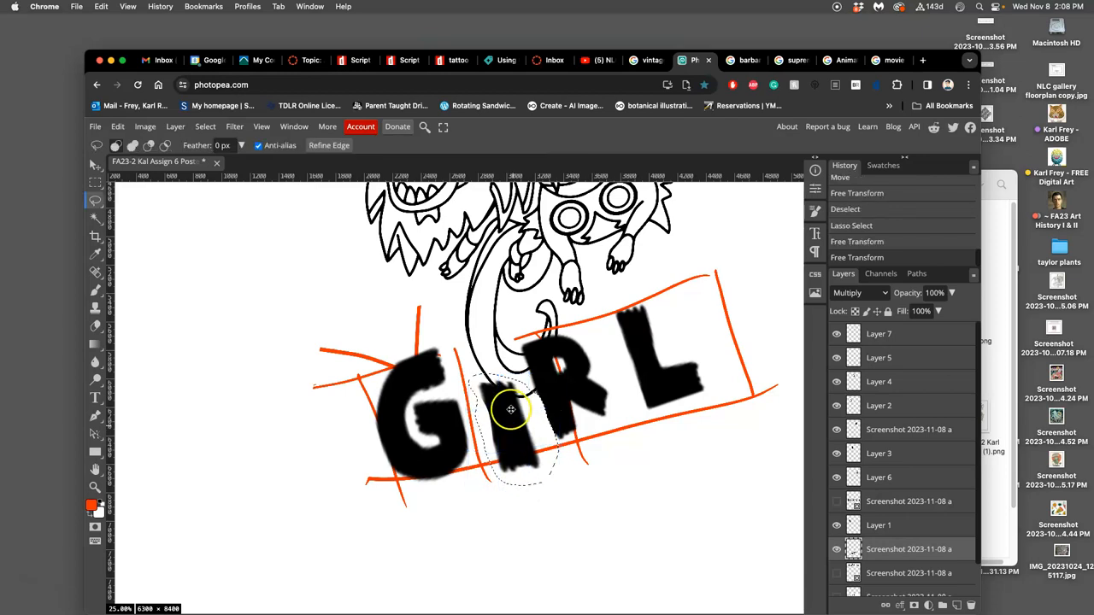
Step: Nudge the selection outline around the letter I into position
{"action": "left_click_drag", "start_coordinate": [510, 409], "coordinate": [516, 432]}
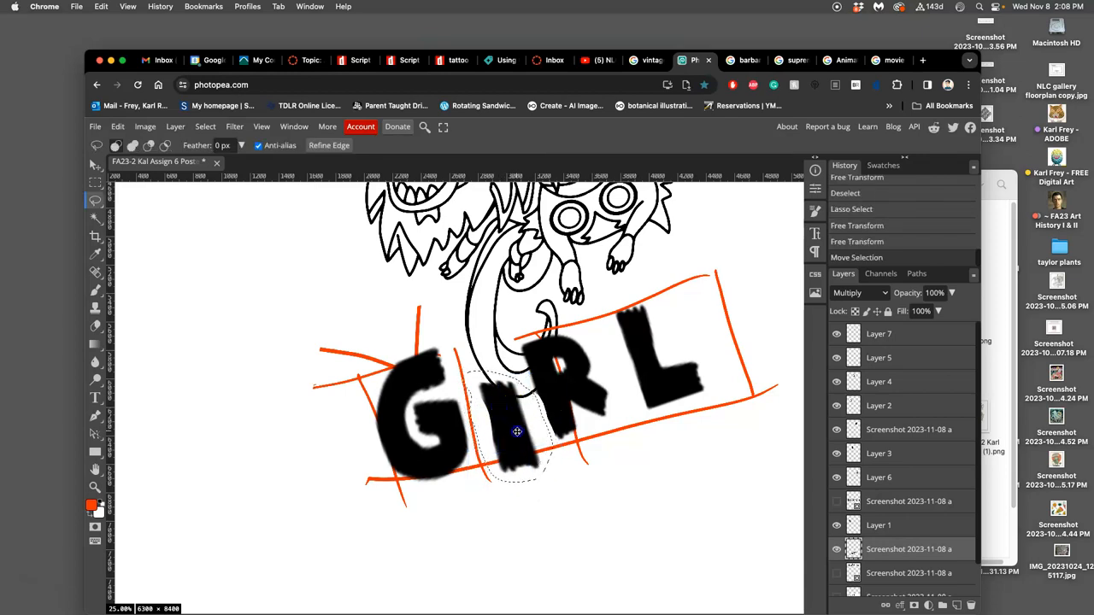
{"action": "left_click", "coordinate": [96, 164]}
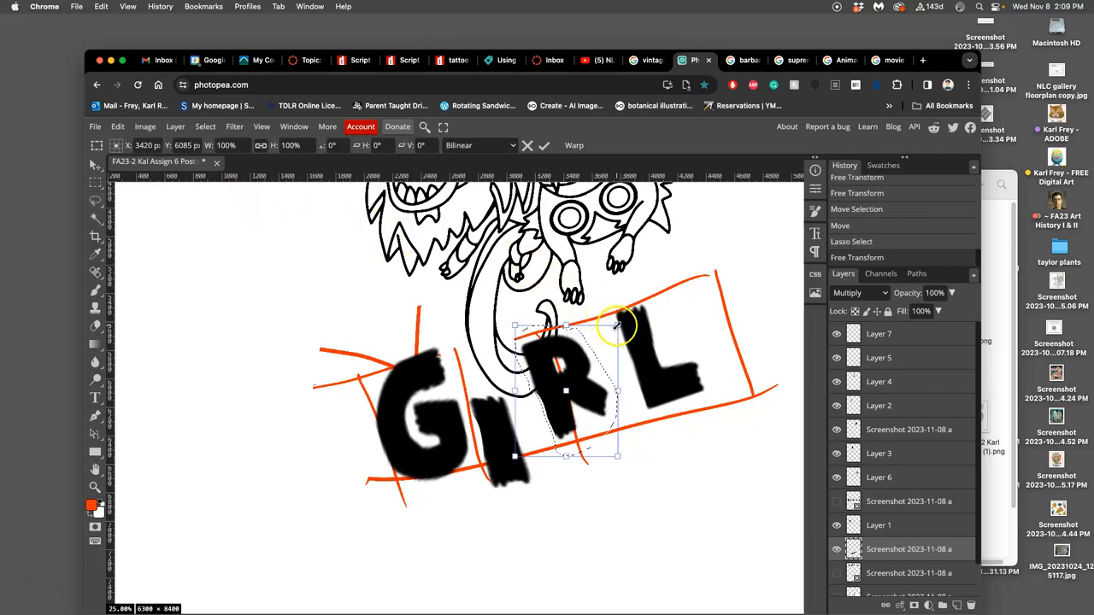
Step: Enlarge and warp the letter R, then move it lower to align with G and I
{"action": "left_click_drag", "start_coordinate": [624, 324], "coordinate": [618, 322]}
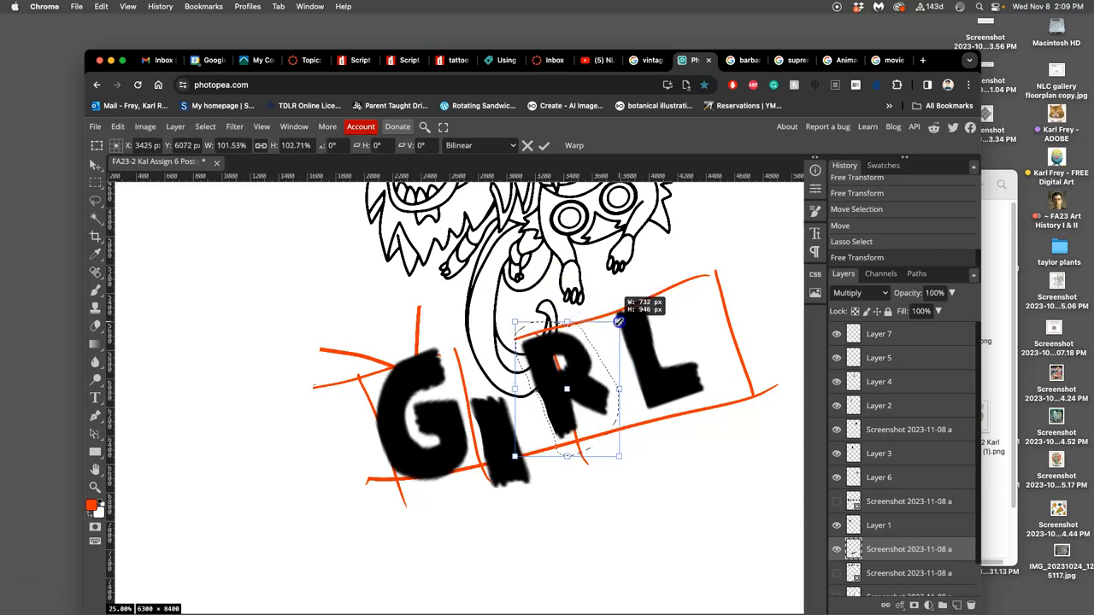
{"action": "right_click", "coordinate": [615, 334]}
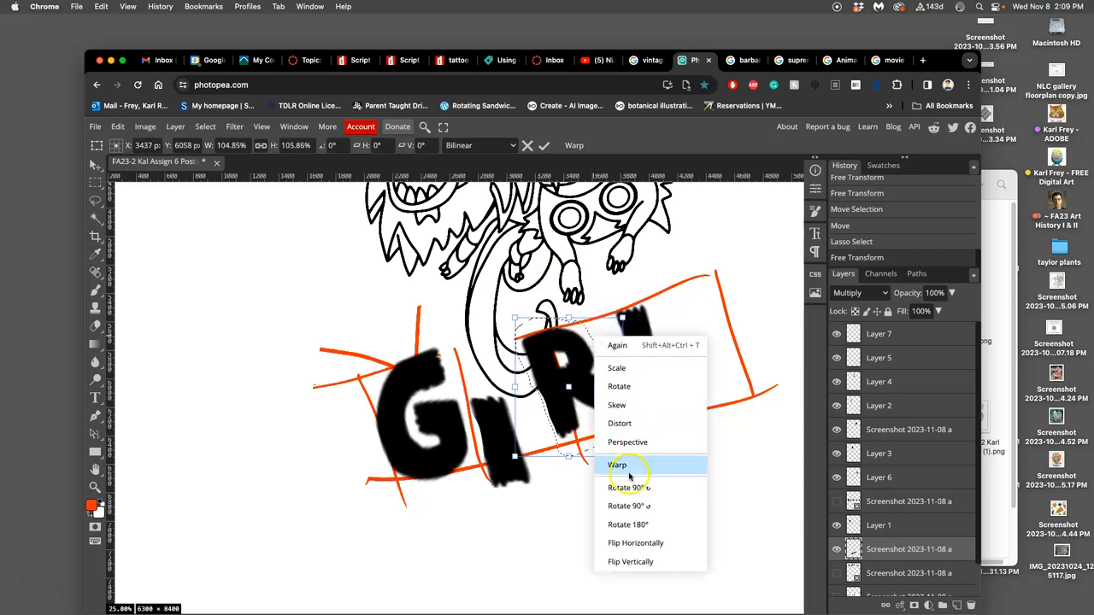
{"action": "left_click", "coordinate": [618, 465]}
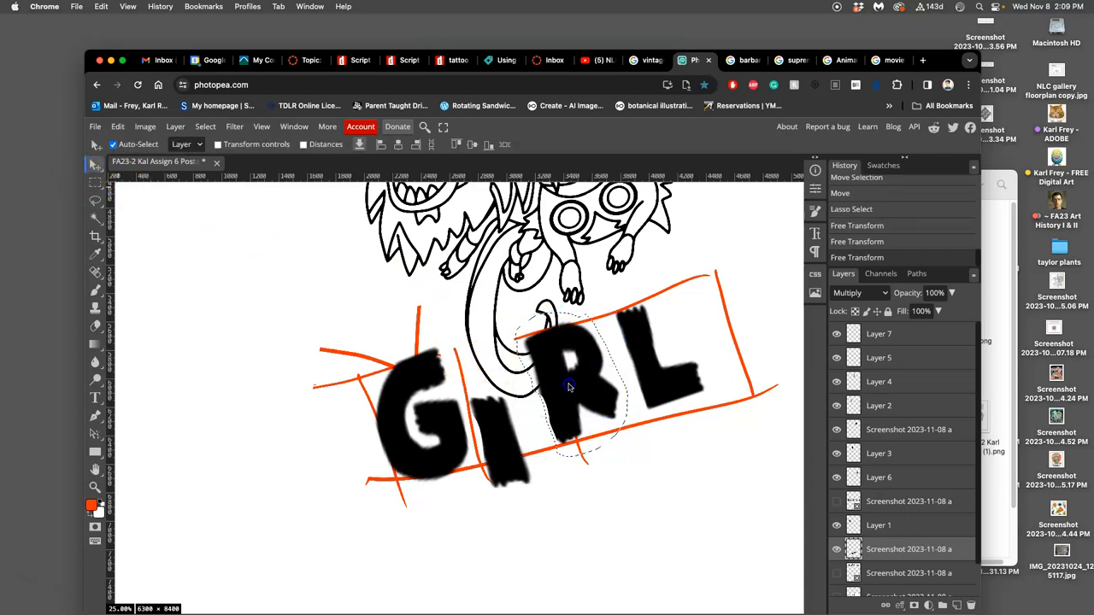
{"action": "left_click_drag", "start_coordinate": [568, 387], "coordinate": [562, 425]}
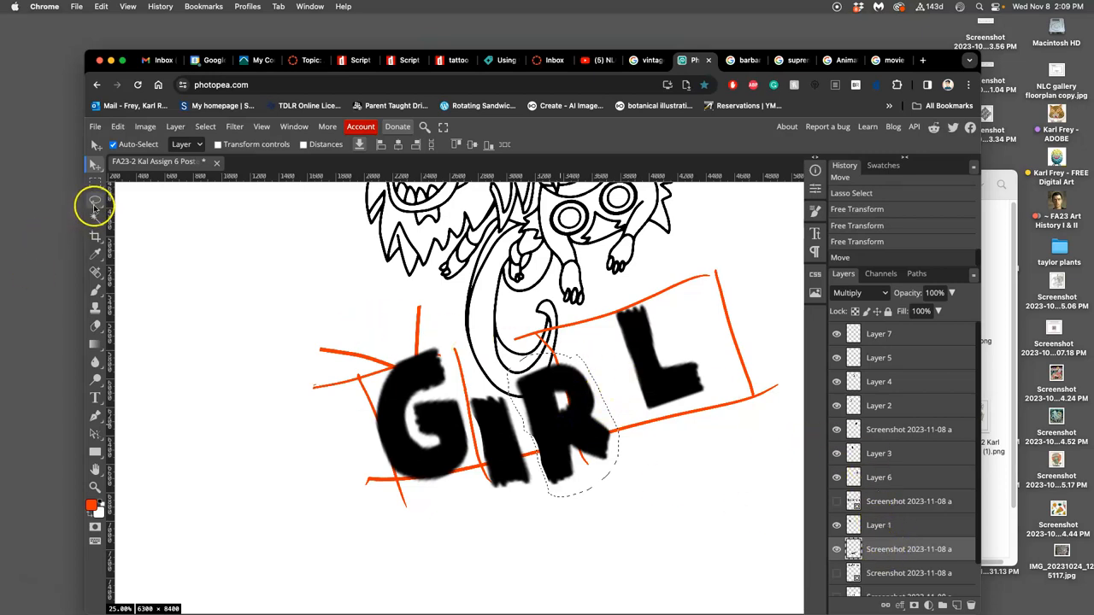
Step: Lasso the letter L, warp it, and commit the transform
{"action": "left_click", "coordinate": [95, 203]}
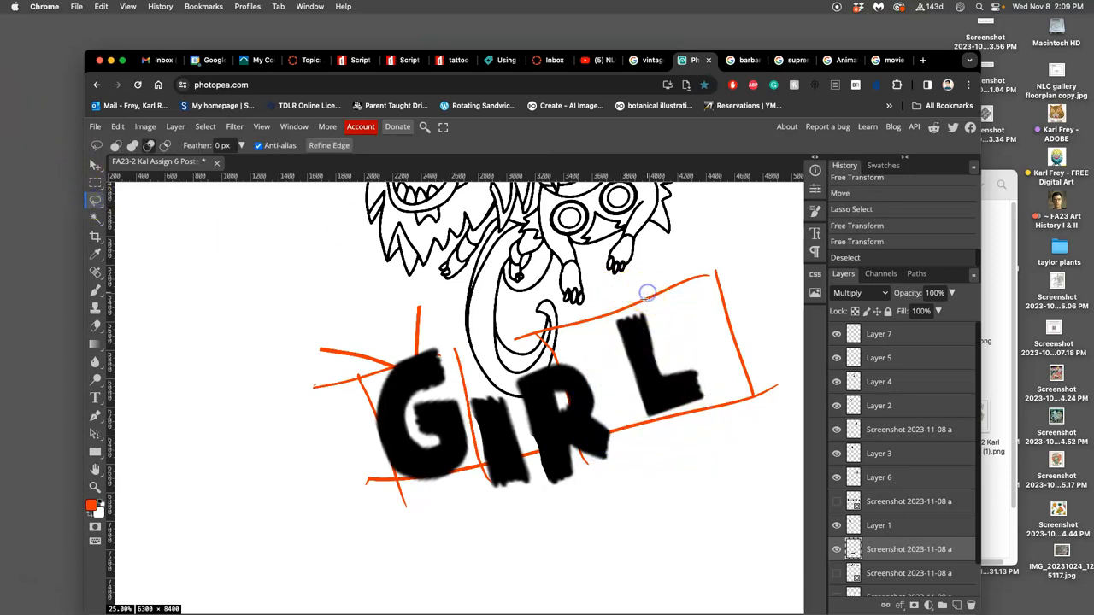
{"action": "left_click_drag", "start_coordinate": [647, 292], "coordinate": [707, 404]}
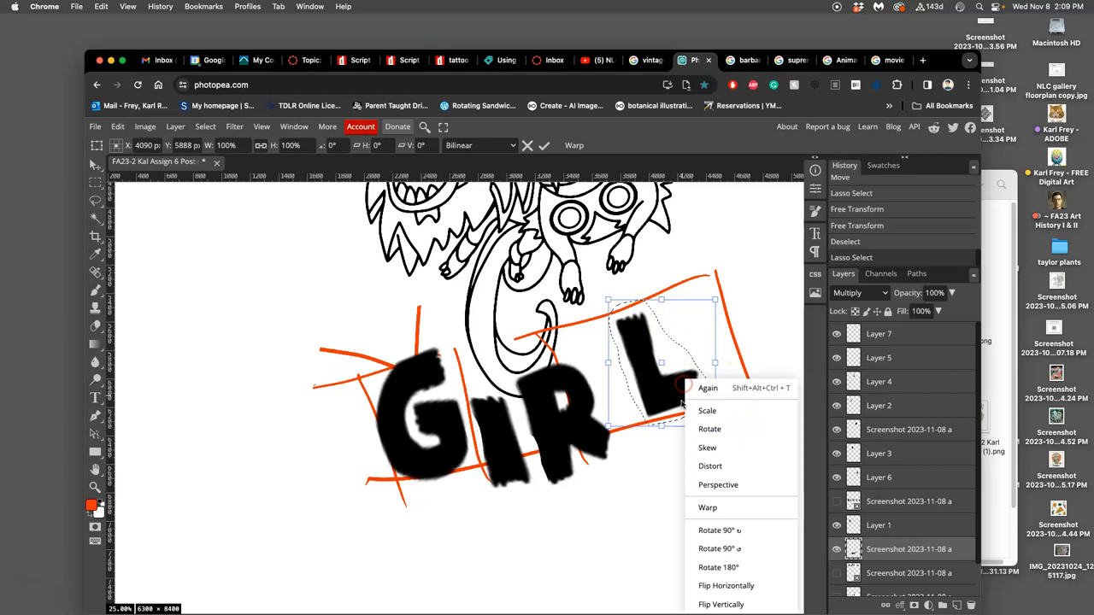
{"action": "left_click", "coordinate": [708, 507]}
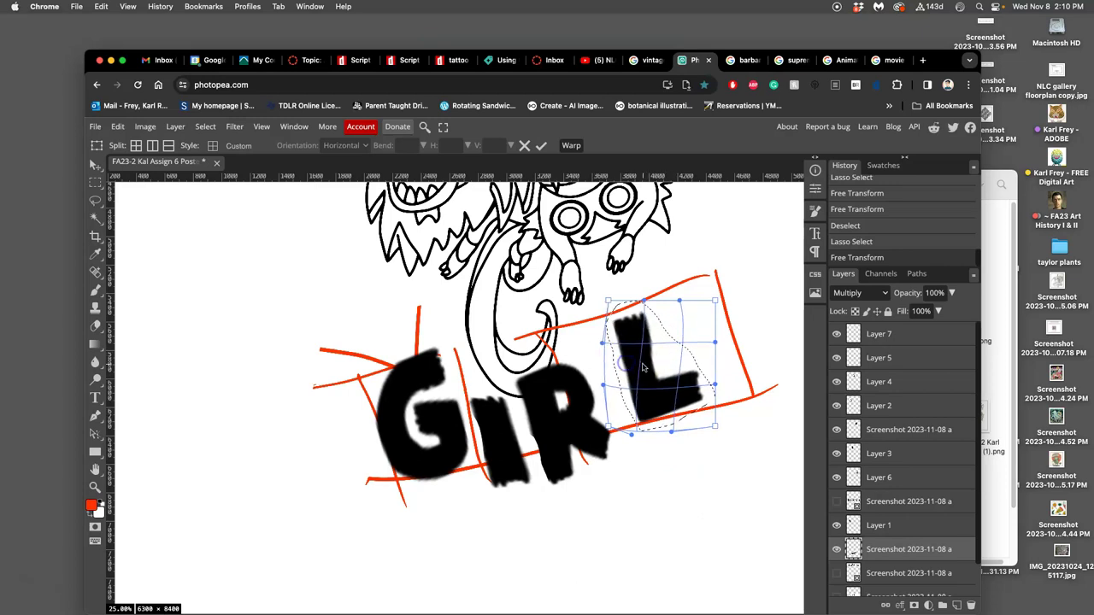
{"action": "mouse_move", "coordinate": [665, 366]}
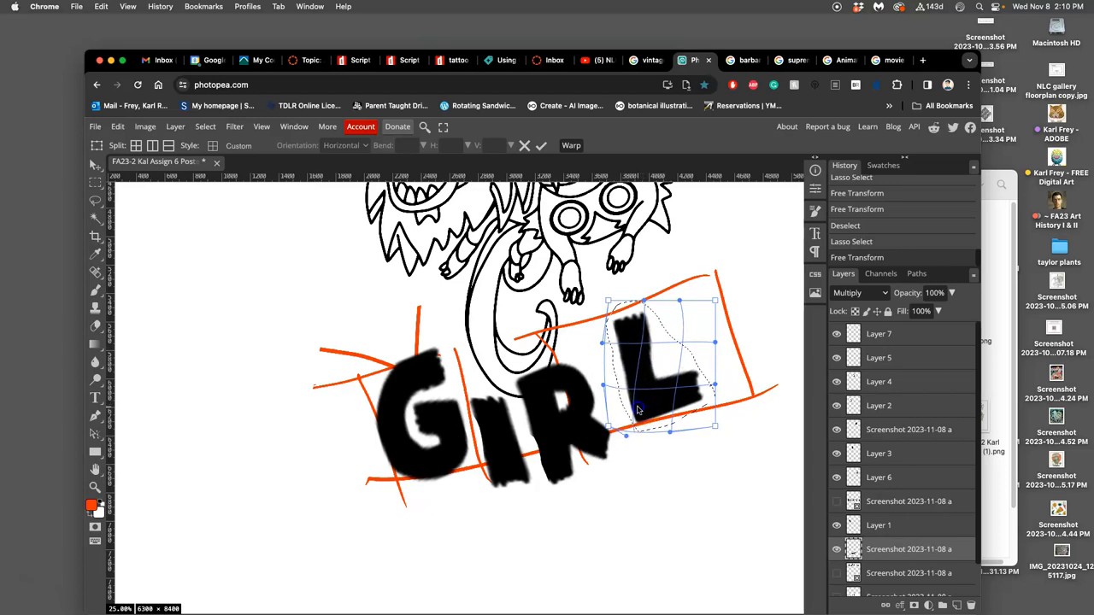
{"action": "mouse_move", "coordinate": [639, 408]}
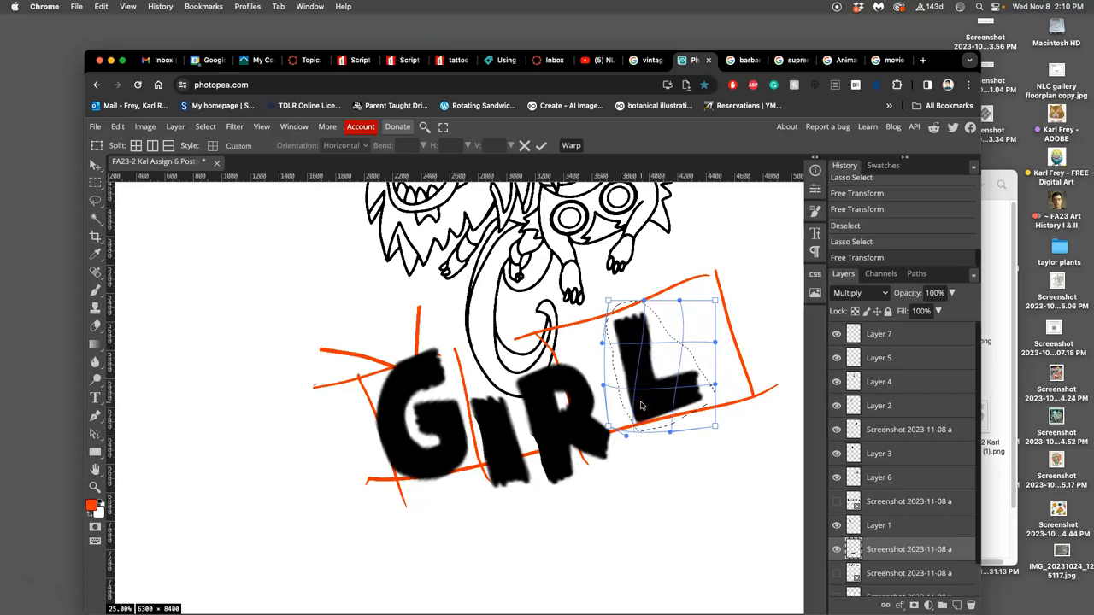
{"action": "left_click", "coordinate": [541, 146]}
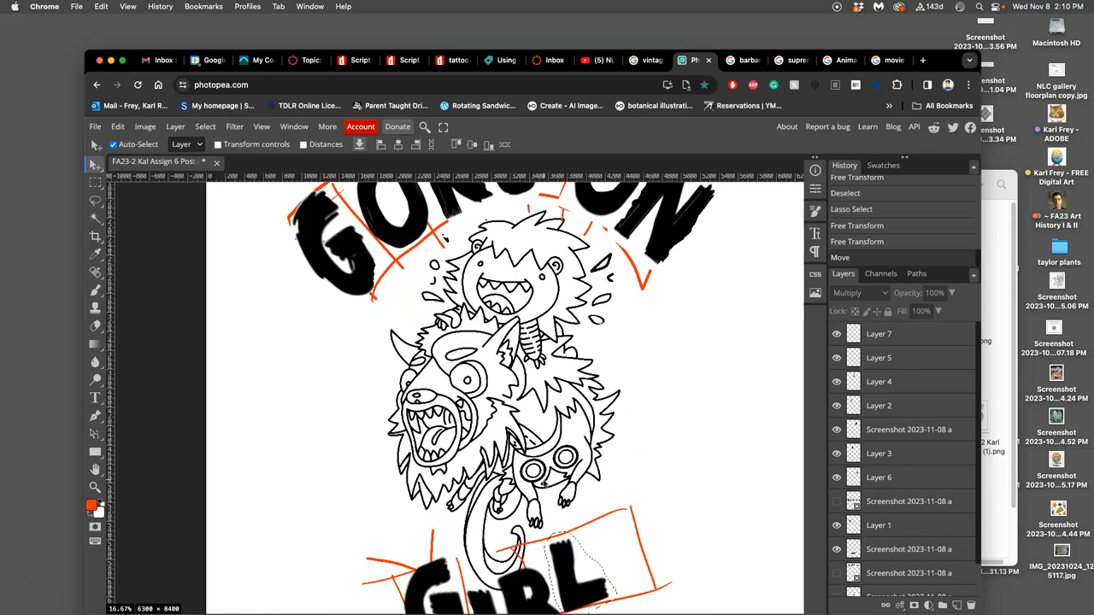
Step: Select a brush stroke and place it flipped as an exclamation mark after GIRL
{"action": "scroll", "scroll_direction": "down", "scroll_amount": 3}
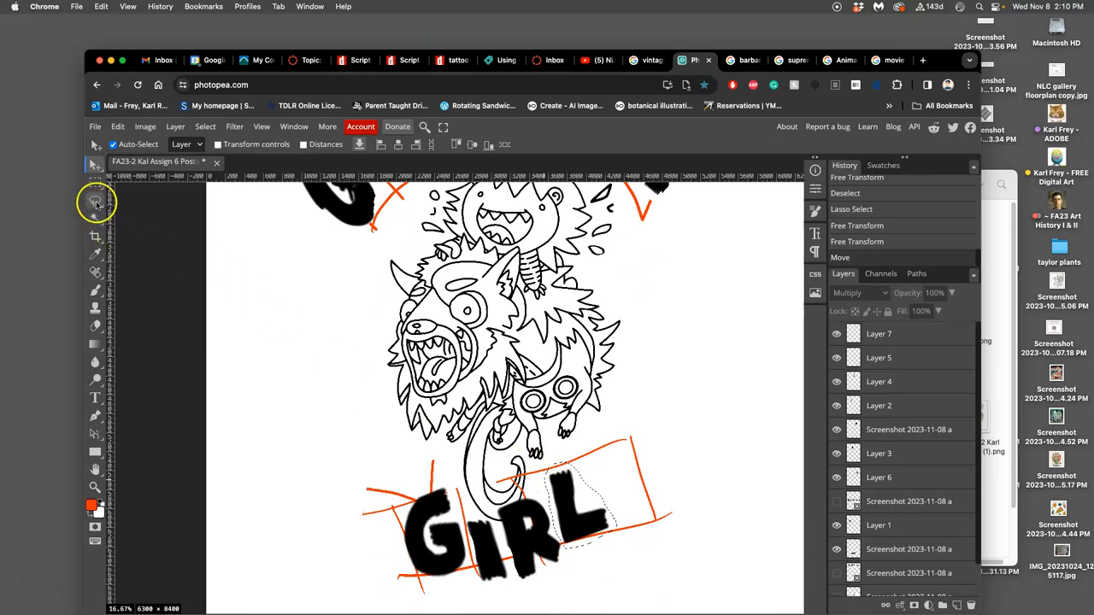
{"action": "left_click", "coordinate": [96, 203]}
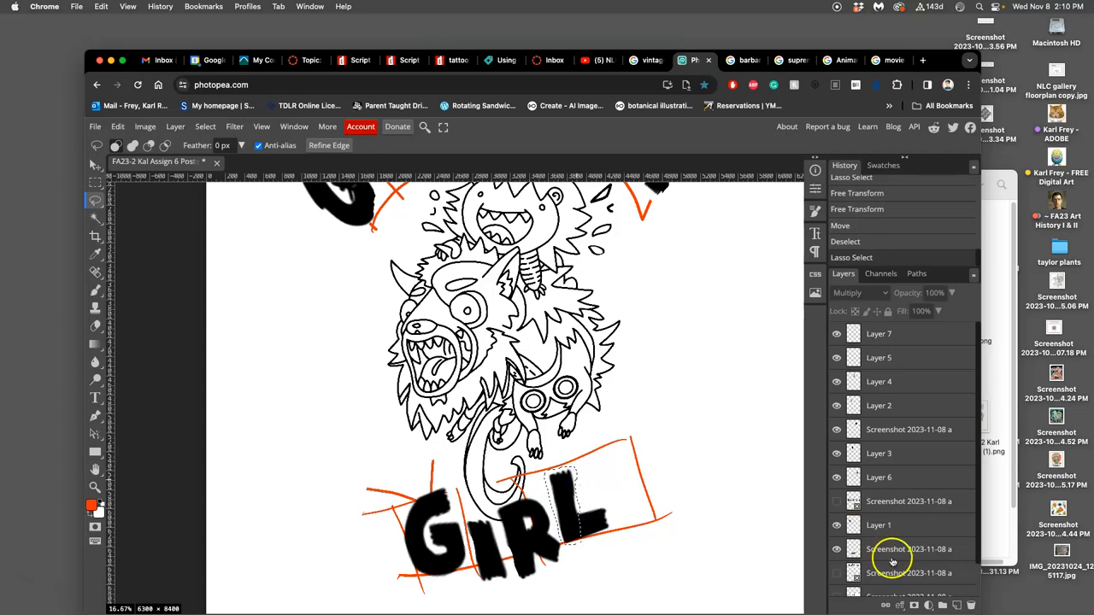
{"action": "scroll", "scroll_direction": "down", "scroll_amount": 3}
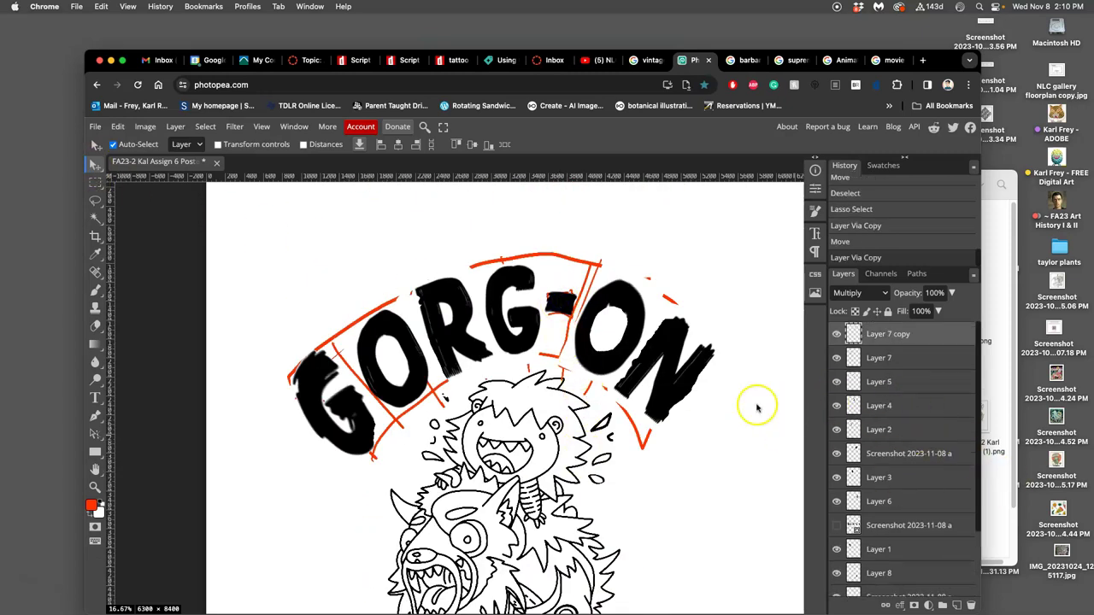
{"action": "scroll", "scroll_direction": "down", "scroll_amount": 3}
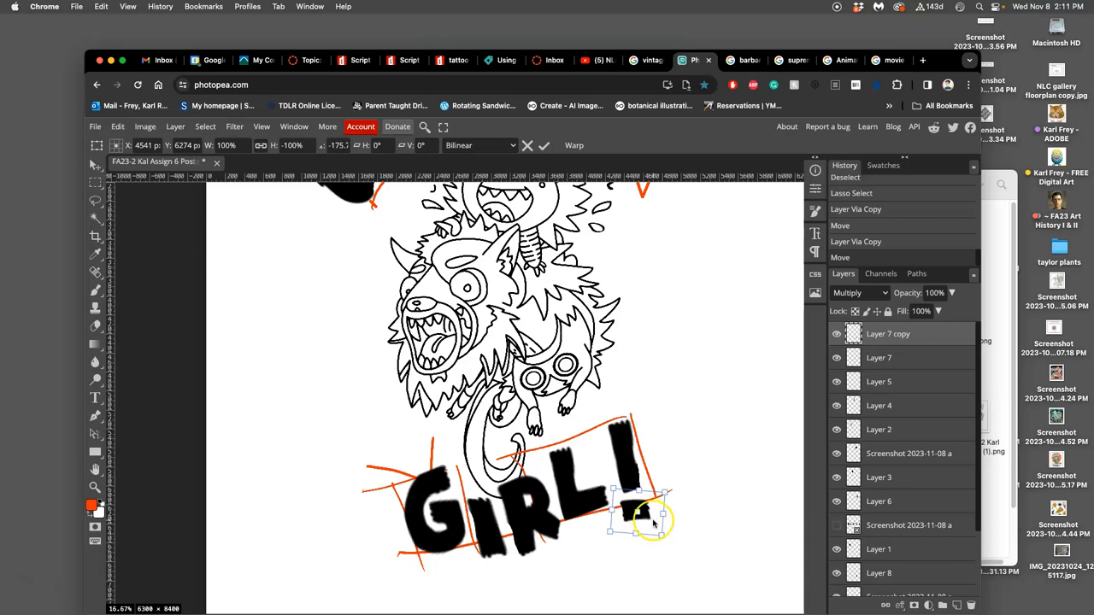
{"action": "left_click", "coordinate": [544, 146]}
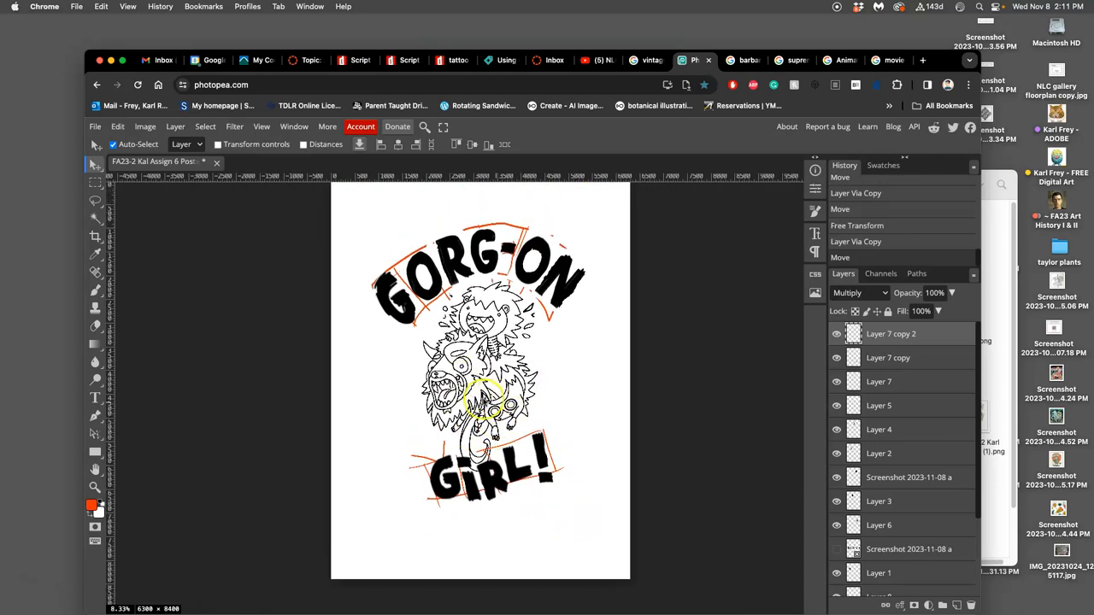
Step: Lasso the stray marks around GORG-ON and GIRL! and delete them
{"action": "scroll", "scroll_direction": "down", "scroll_amount": 3}
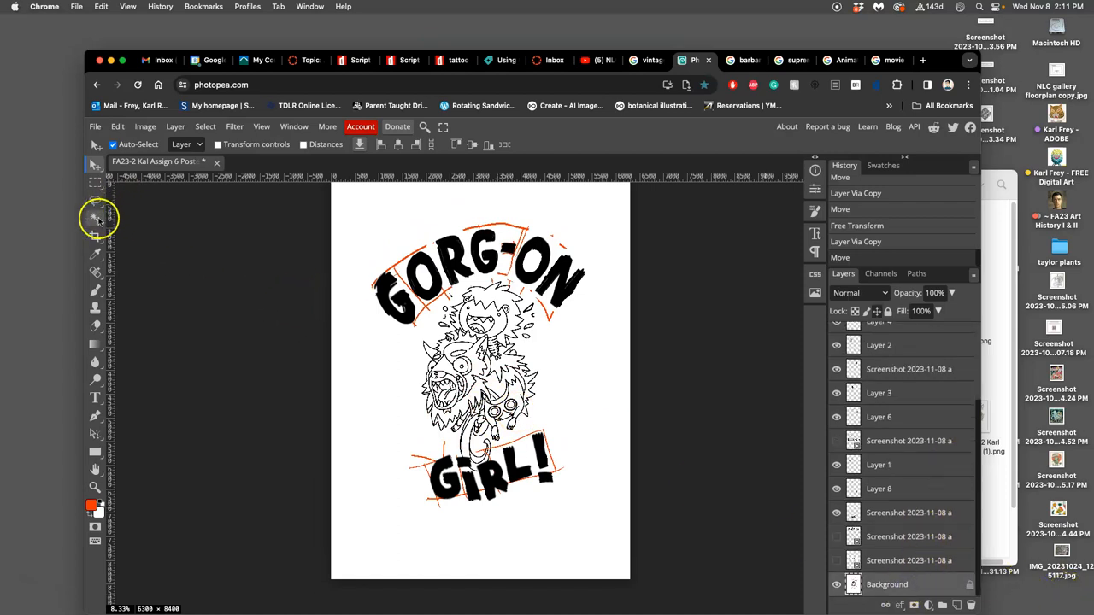
{"action": "left_click", "coordinate": [96, 218]}
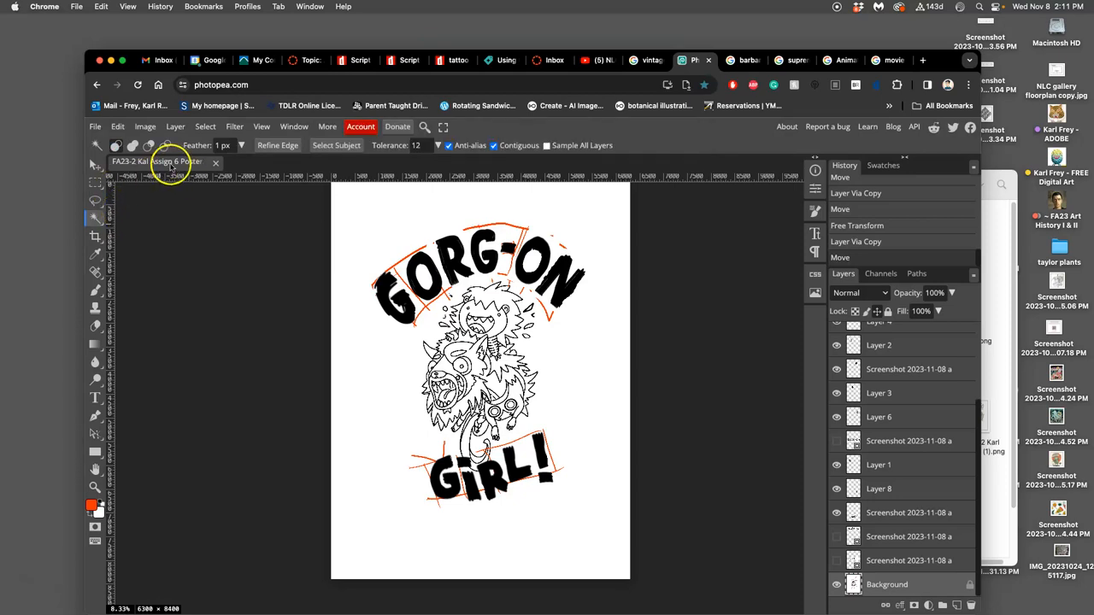
{"action": "mouse_move", "coordinate": [261, 248]}
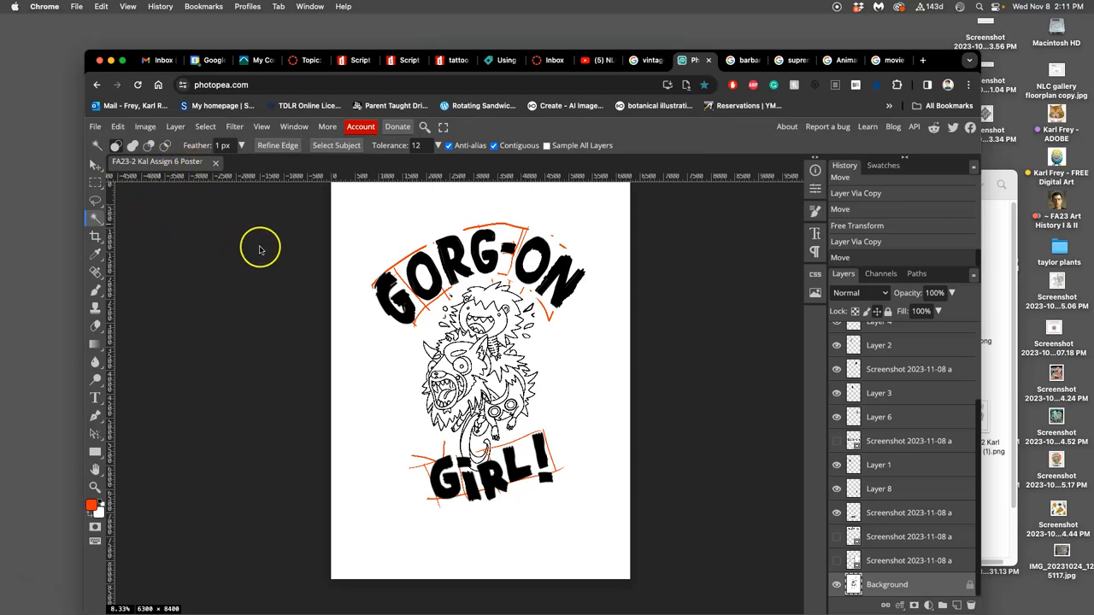
{"action": "mouse_move", "coordinate": [115, 248]}
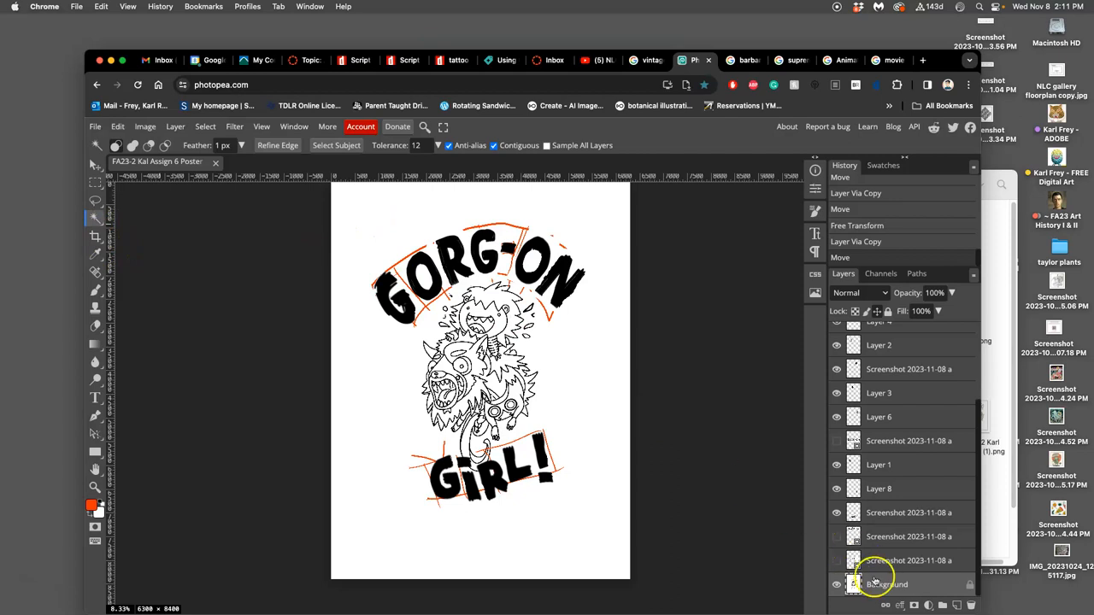
{"action": "mouse_move", "coordinate": [553, 161]}
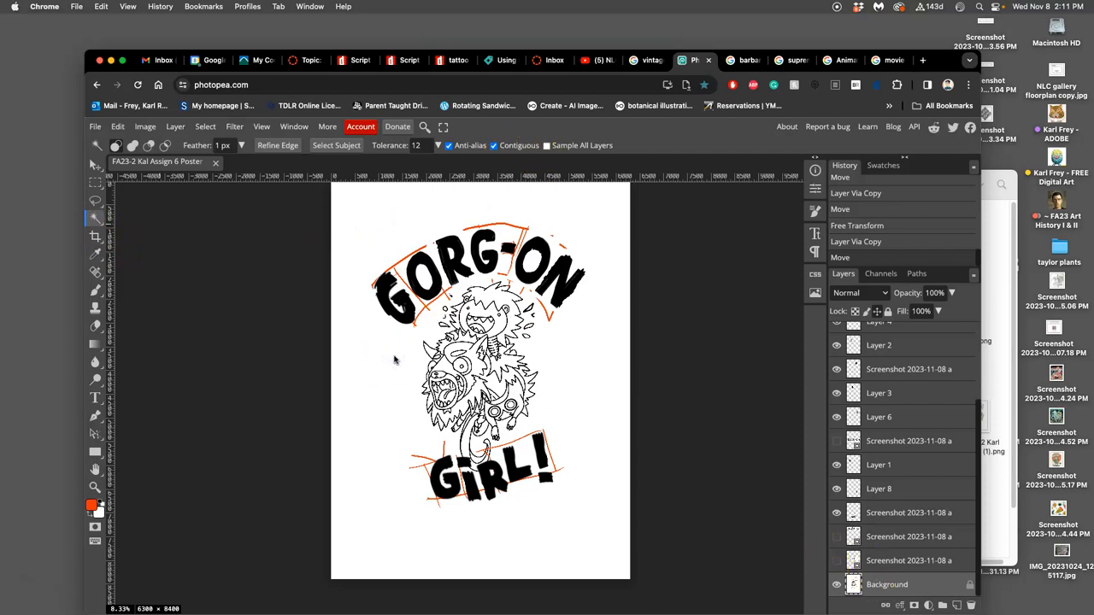
{"action": "left_click", "coordinate": [467, 342]}
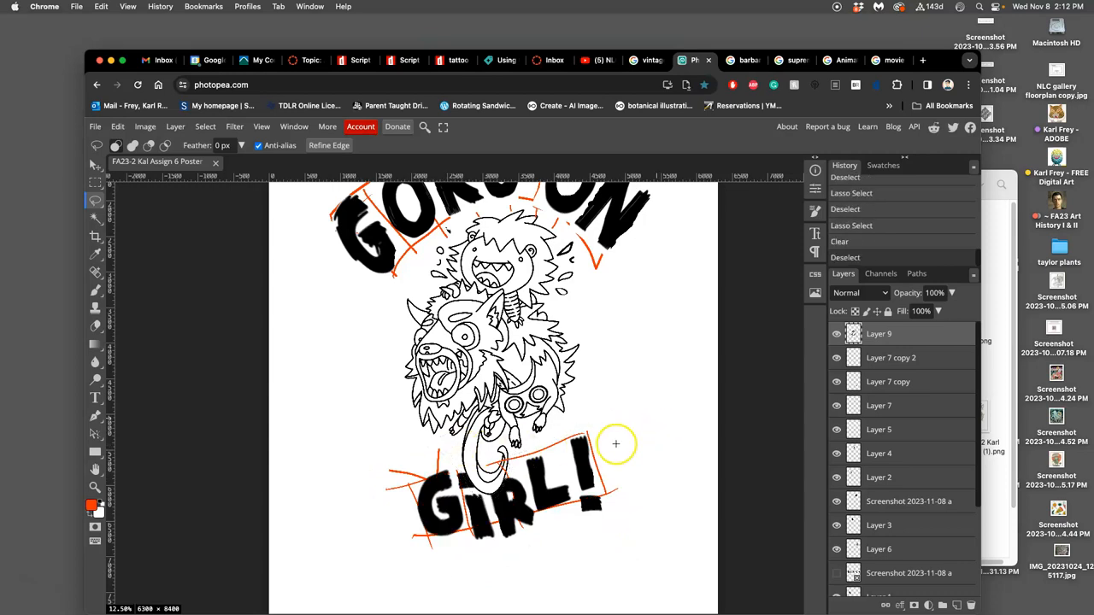
Step: Hide the Background layer and add a new layer filled with white
{"action": "scroll", "scroll_direction": "down", "scroll_amount": 3}
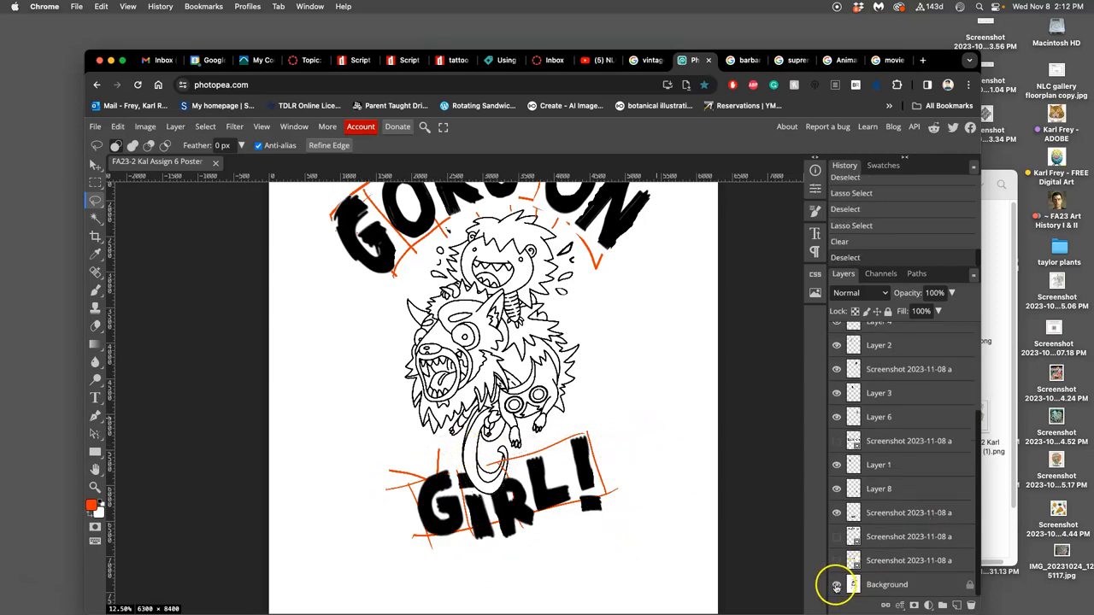
{"action": "left_click", "coordinate": [836, 585]}
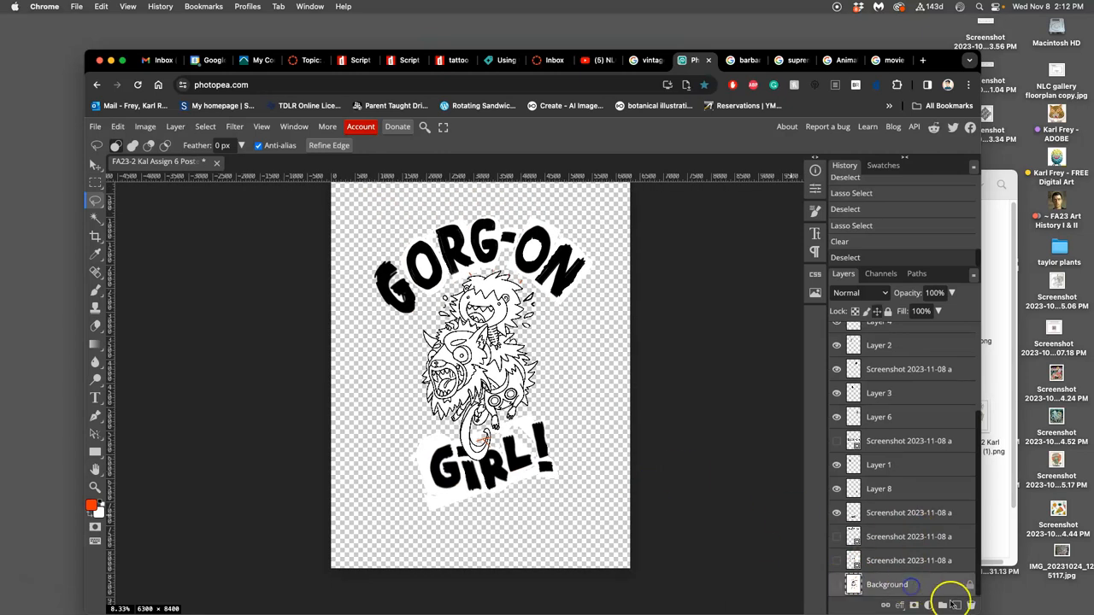
{"action": "left_click", "coordinate": [118, 127]}
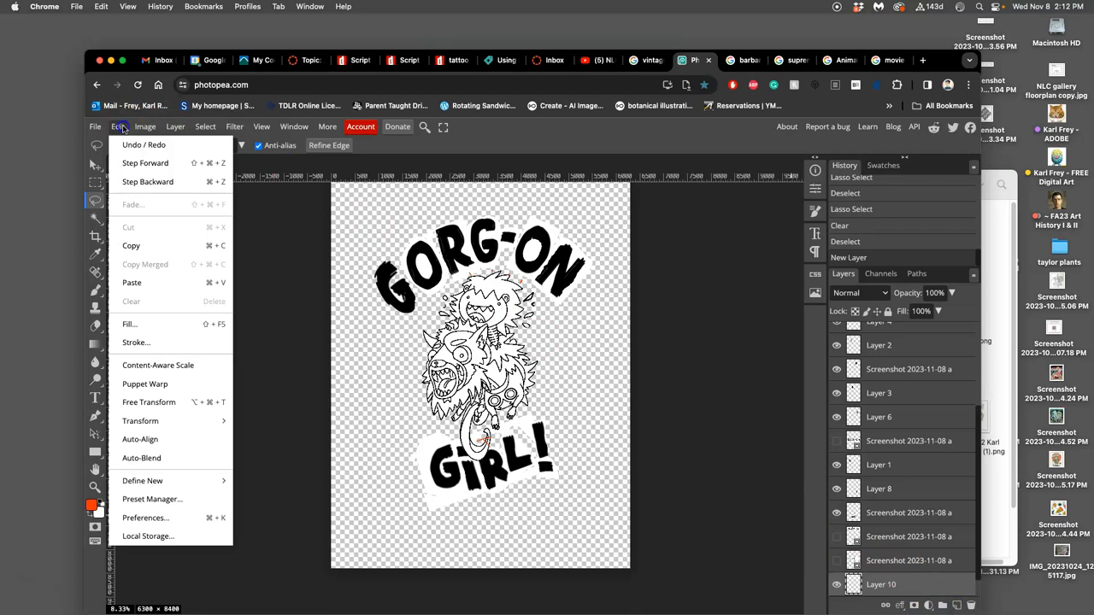
{"action": "left_click", "coordinate": [129, 324]}
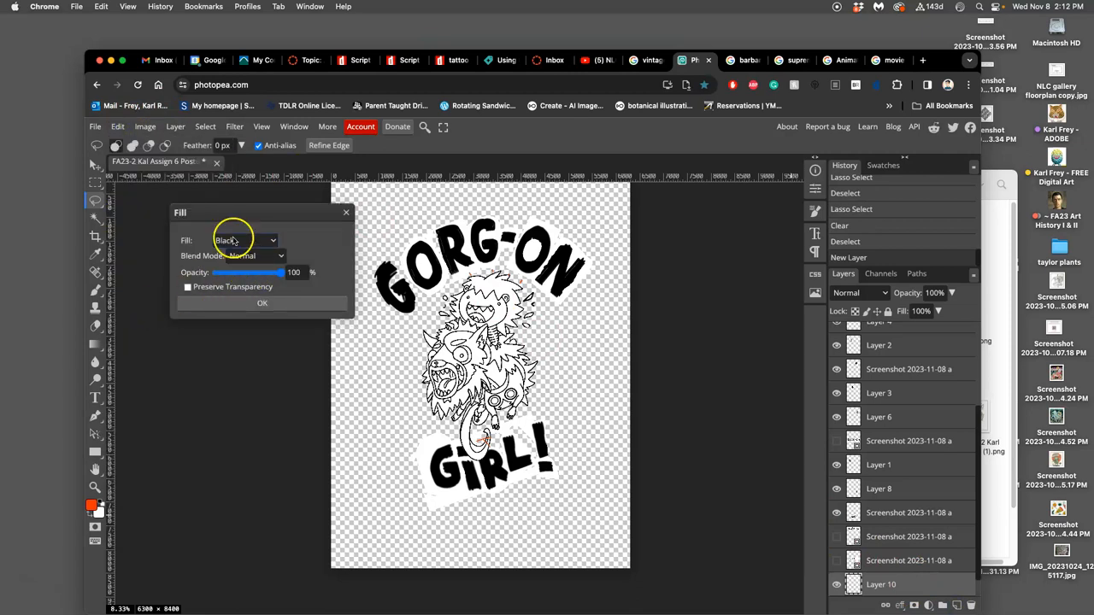
{"action": "left_click", "coordinate": [261, 303]}
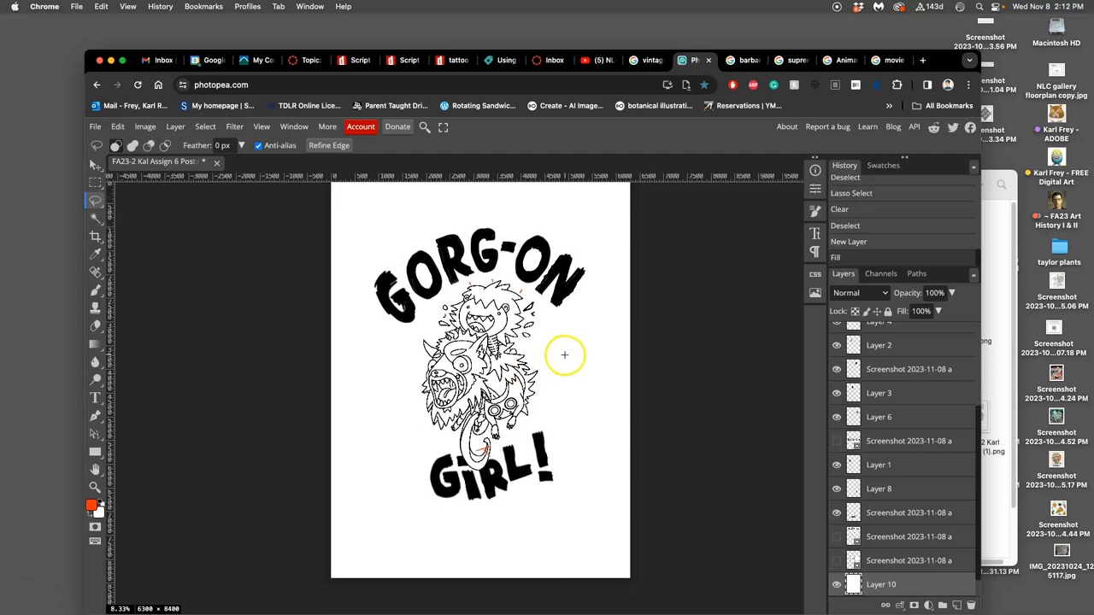
{"action": "mouse_move", "coordinate": [644, 399]}
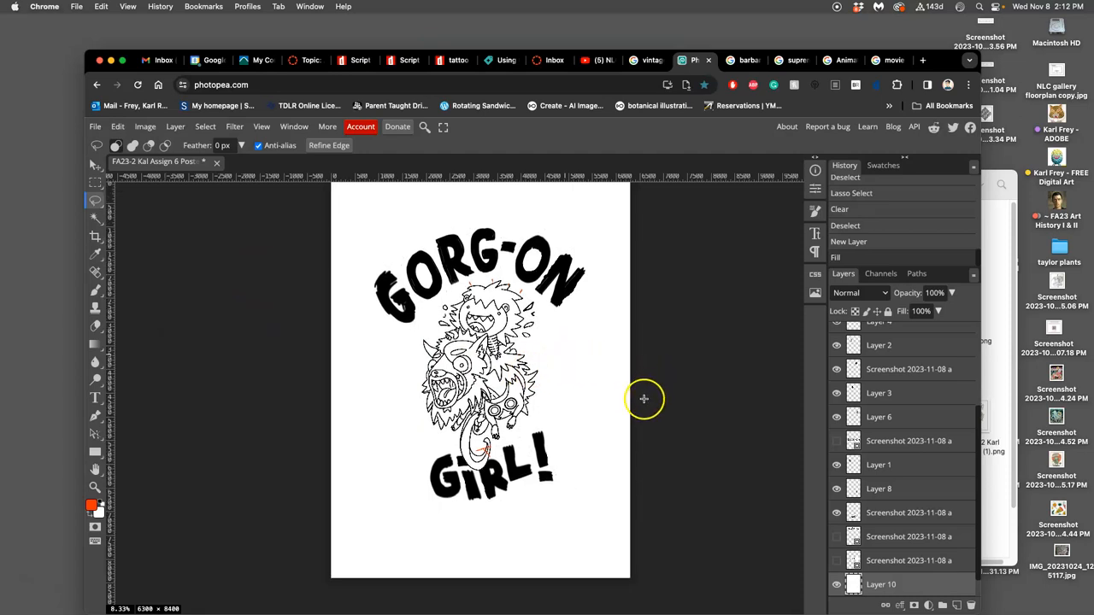
{"action": "mouse_move", "coordinate": [537, 357]}
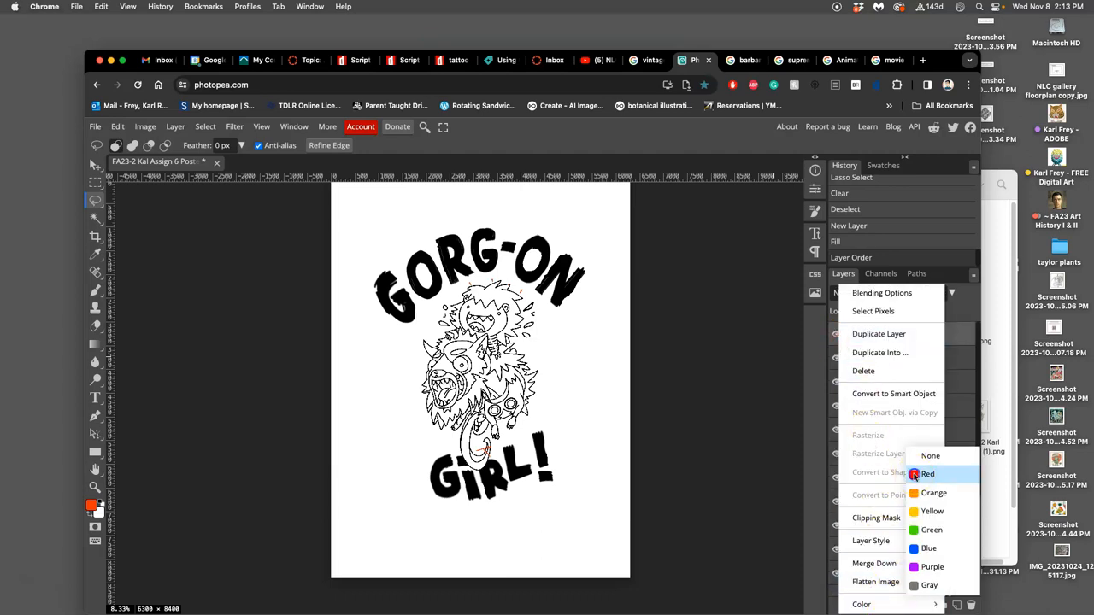
Step: Tag Layer 9 red, then merge the lettering layers and set them to Multiply
{"action": "left_click", "coordinate": [928, 473]}
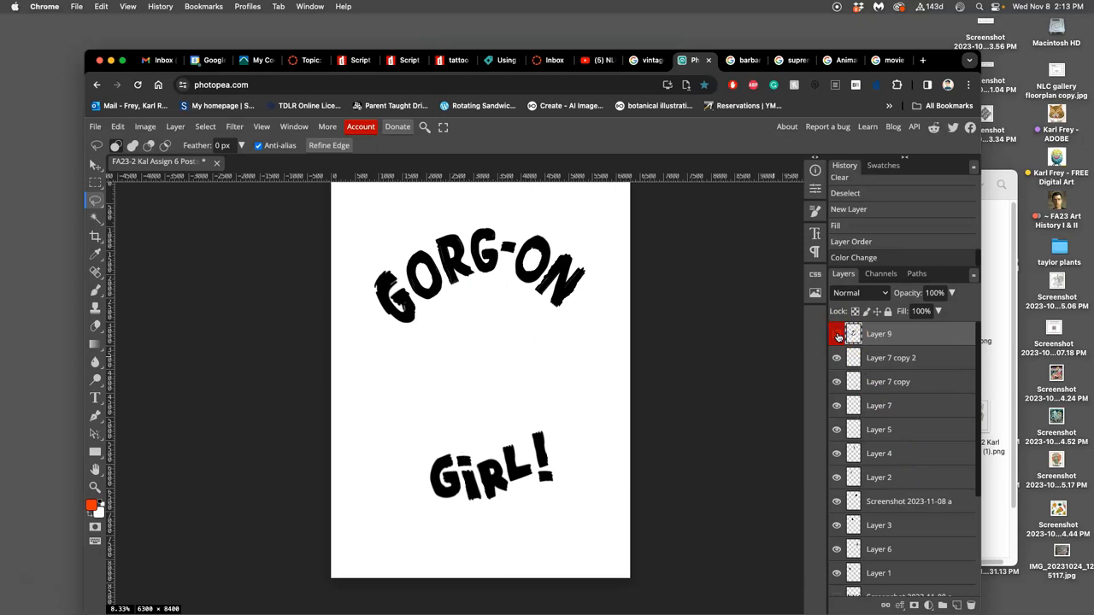
{"action": "left_click", "coordinate": [836, 334]}
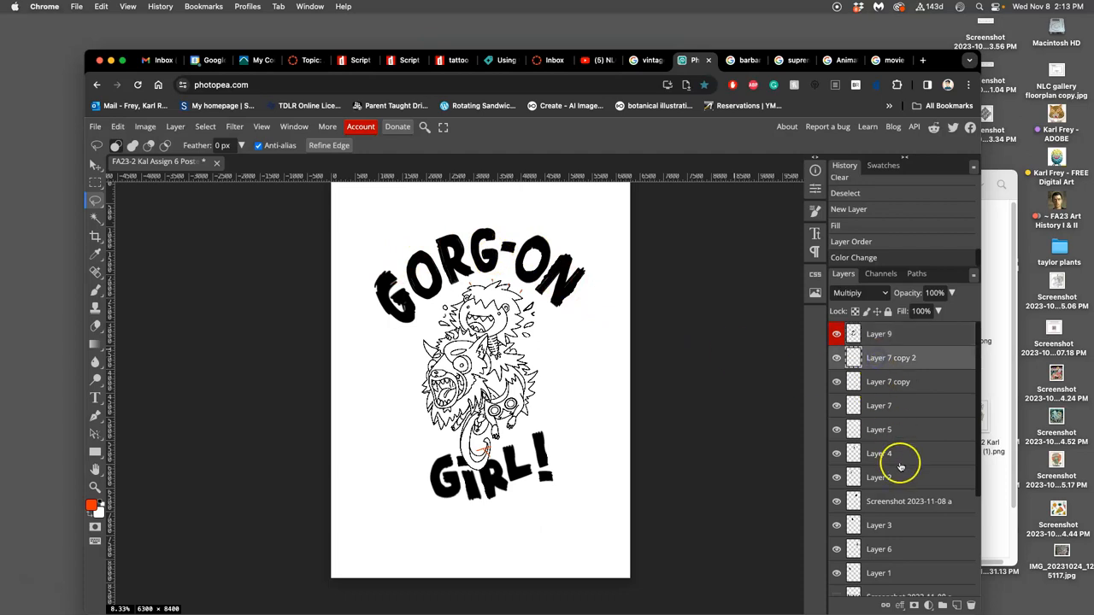
{"action": "scroll", "scroll_direction": "down", "scroll_amount": 3}
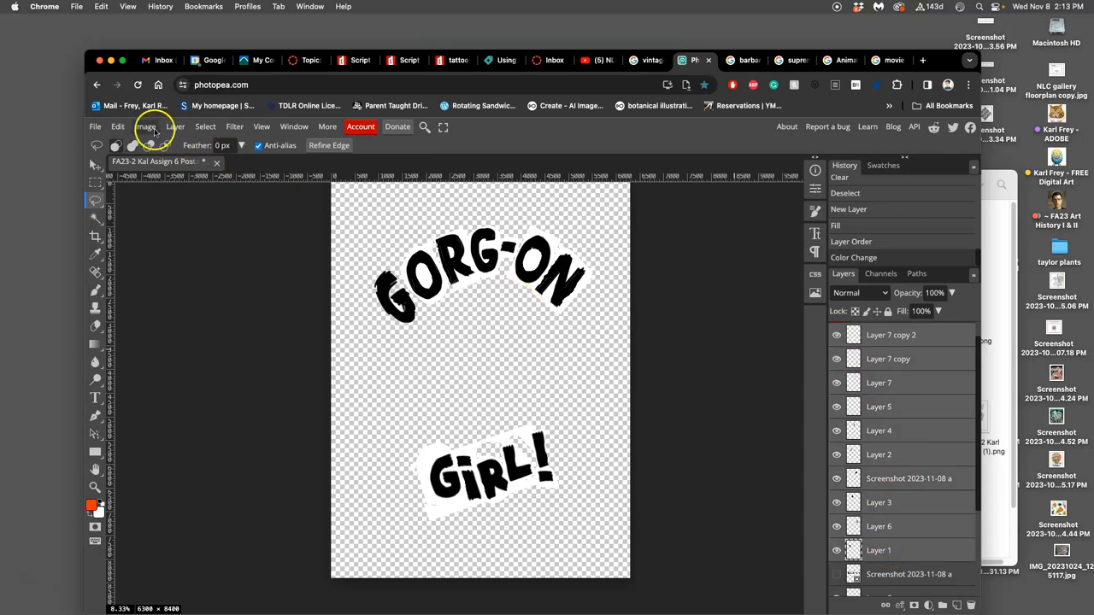
{"action": "left_click", "coordinate": [175, 127]}
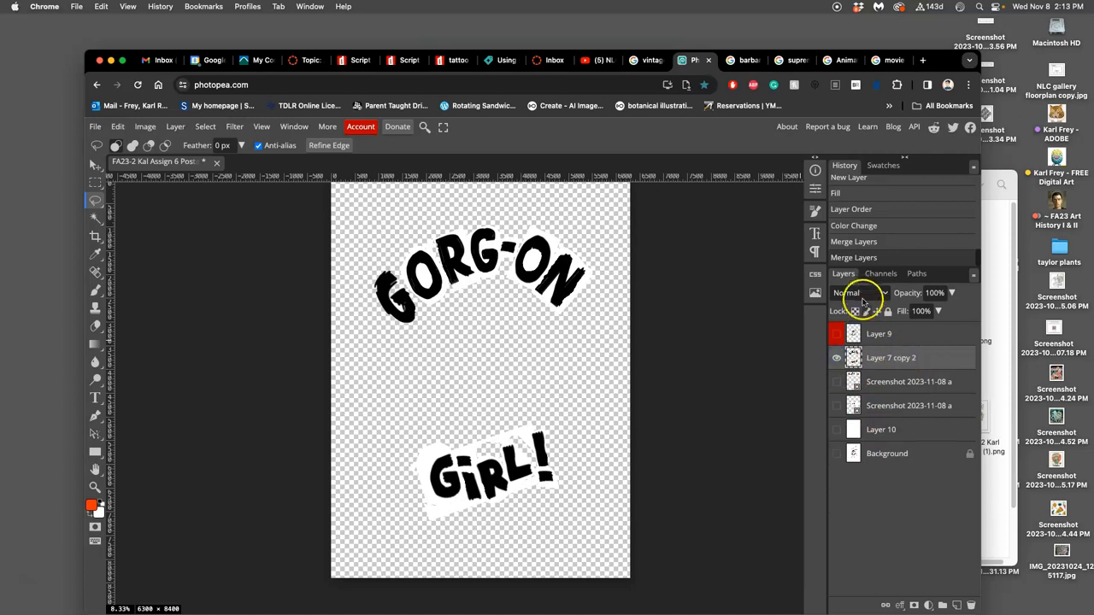
{"action": "left_click", "coordinate": [859, 293]}
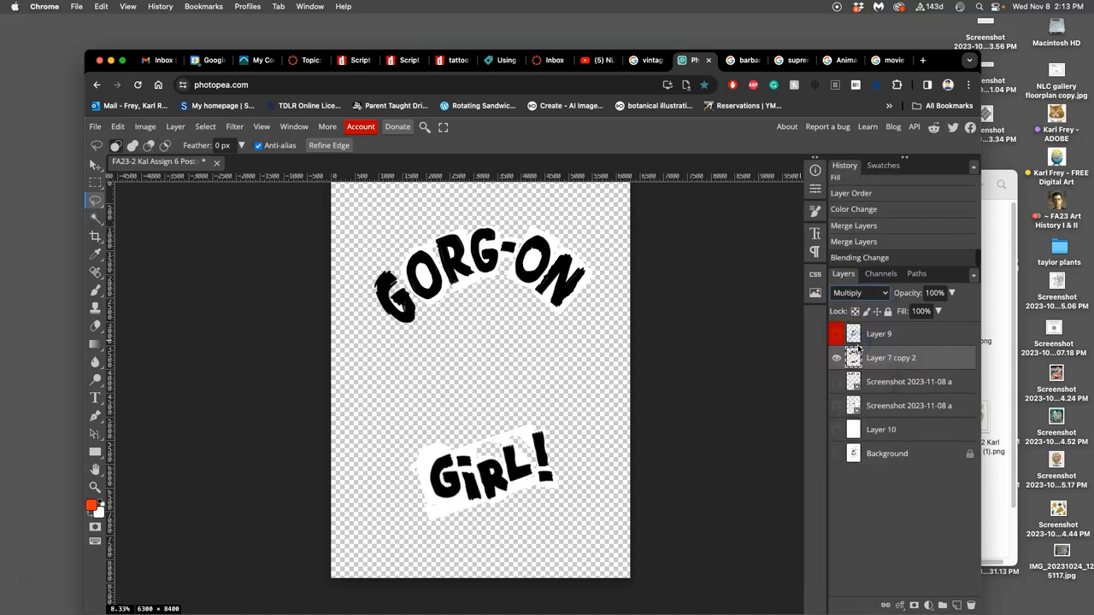
Step: Paste GORG-ON as Layer 11, then rotate, narrow and skew it
{"action": "left_click", "coordinate": [836, 429]}
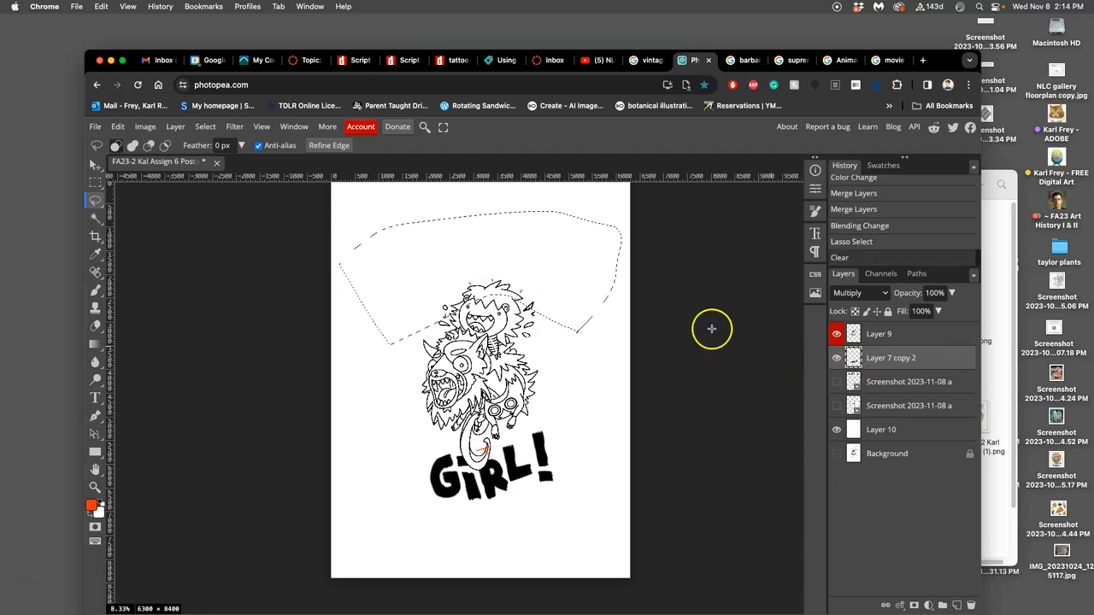
{"action": "mouse_move", "coordinate": [941, 575]}
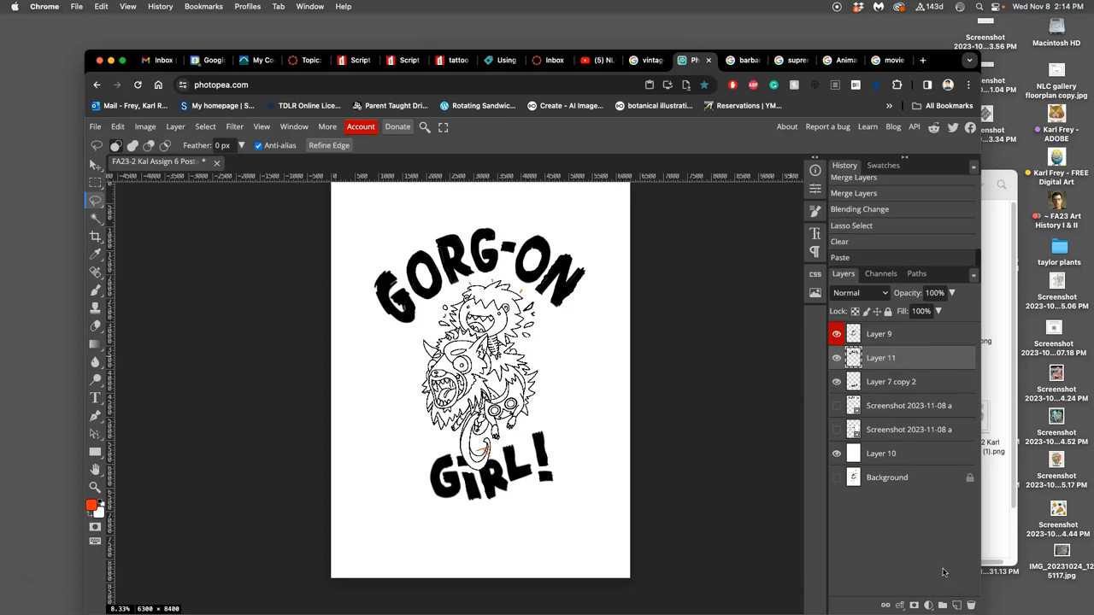
{"action": "left_click", "coordinate": [837, 357]}
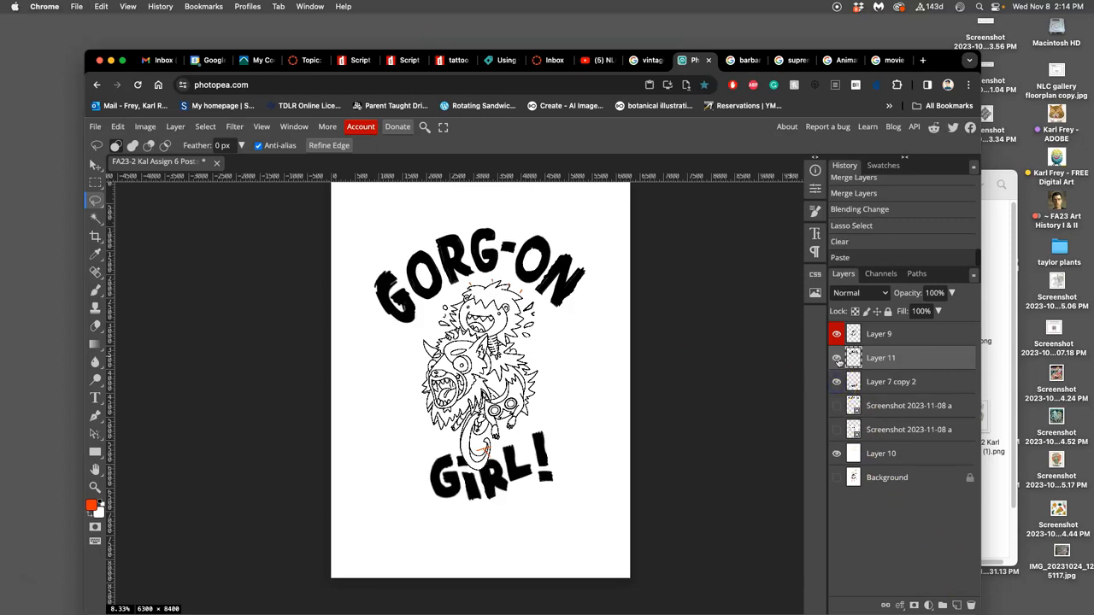
{"action": "left_click", "coordinate": [95, 167]}
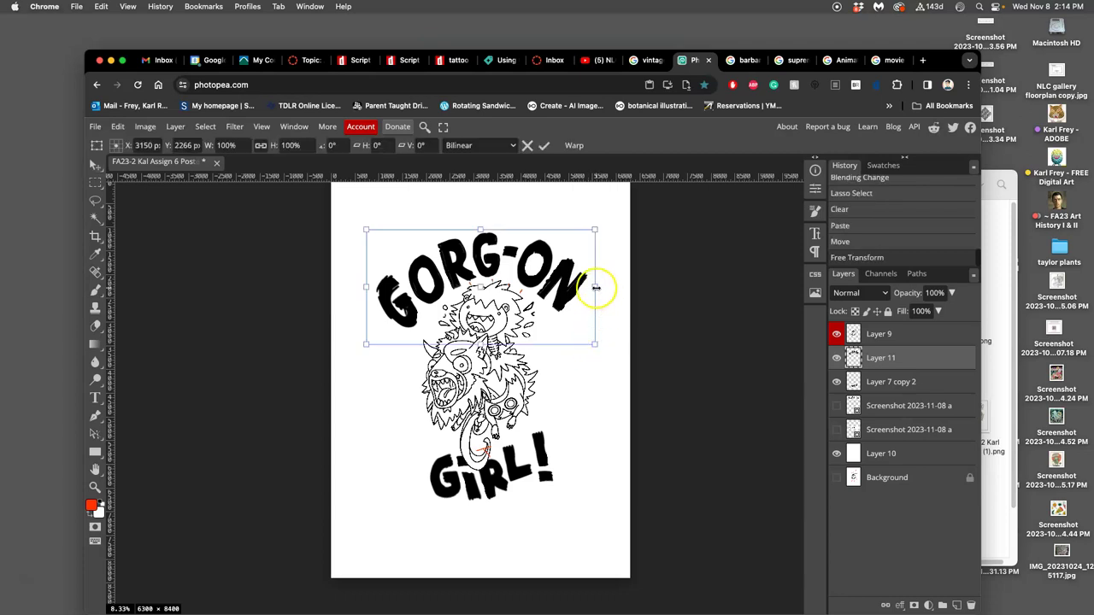
{"action": "left_click_drag", "start_coordinate": [596, 286], "coordinate": [603, 252]}
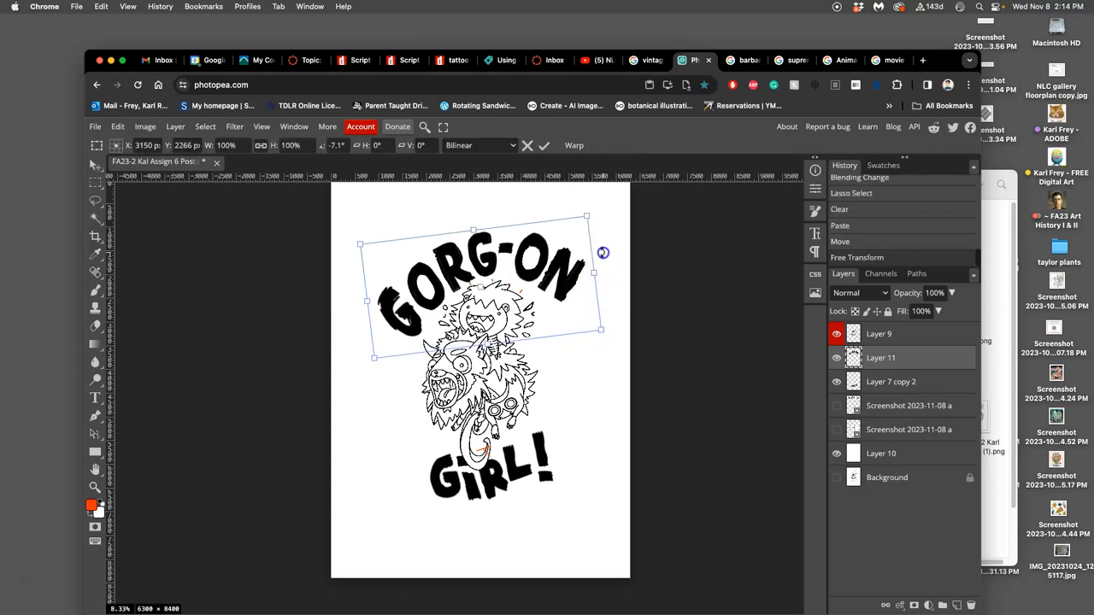
{"action": "left_click_drag", "start_coordinate": [602, 252], "coordinate": [588, 215]}
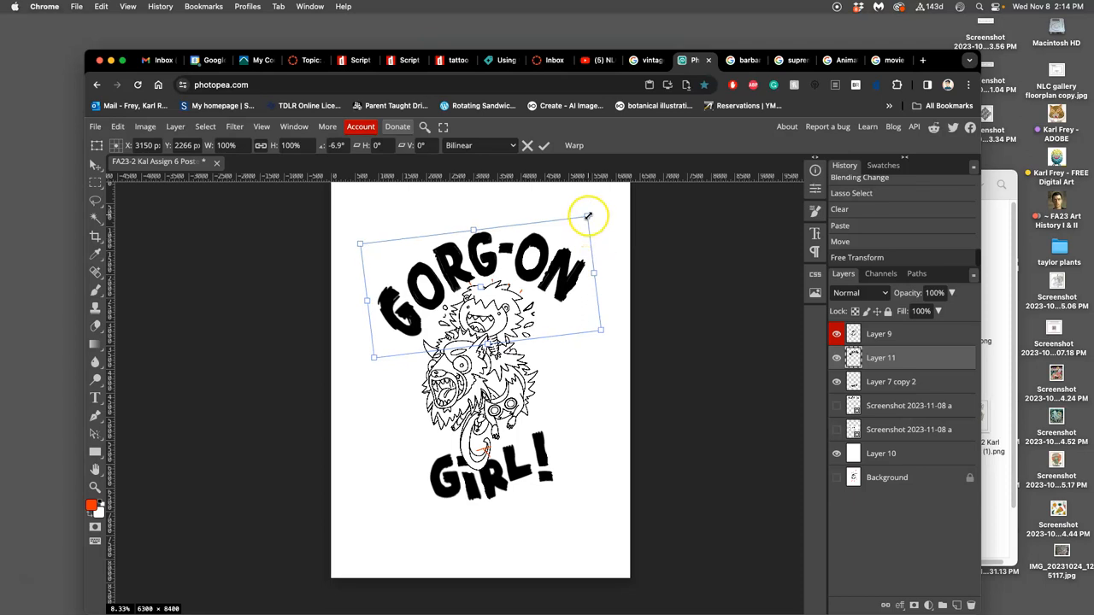
{"action": "left_click_drag", "start_coordinate": [588, 214], "coordinate": [579, 272]}
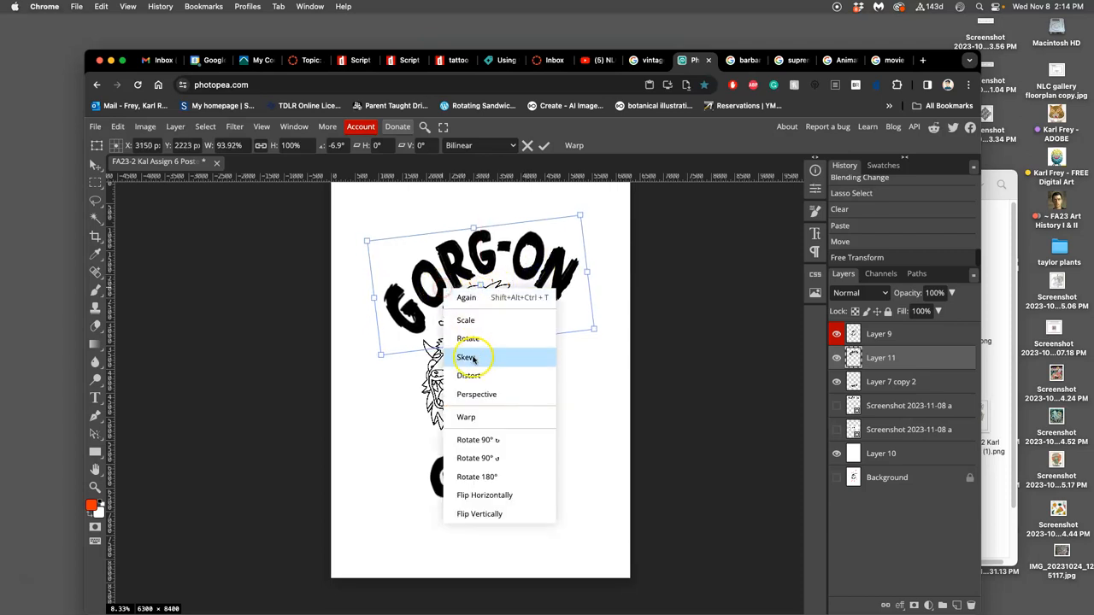
{"action": "left_click", "coordinate": [466, 418]}
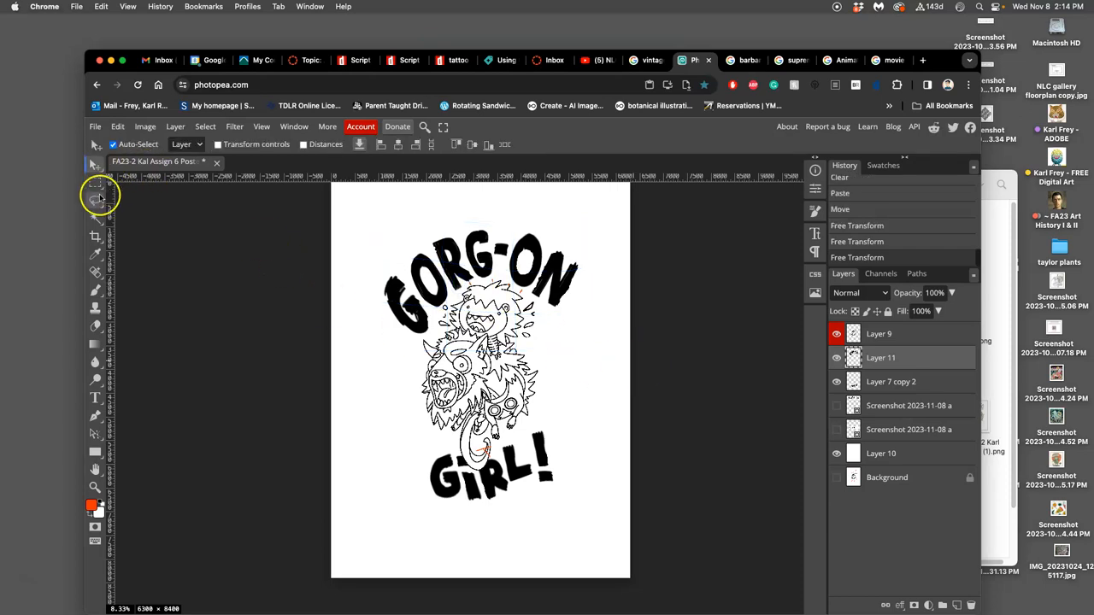
{"action": "left_click", "coordinate": [96, 200]}
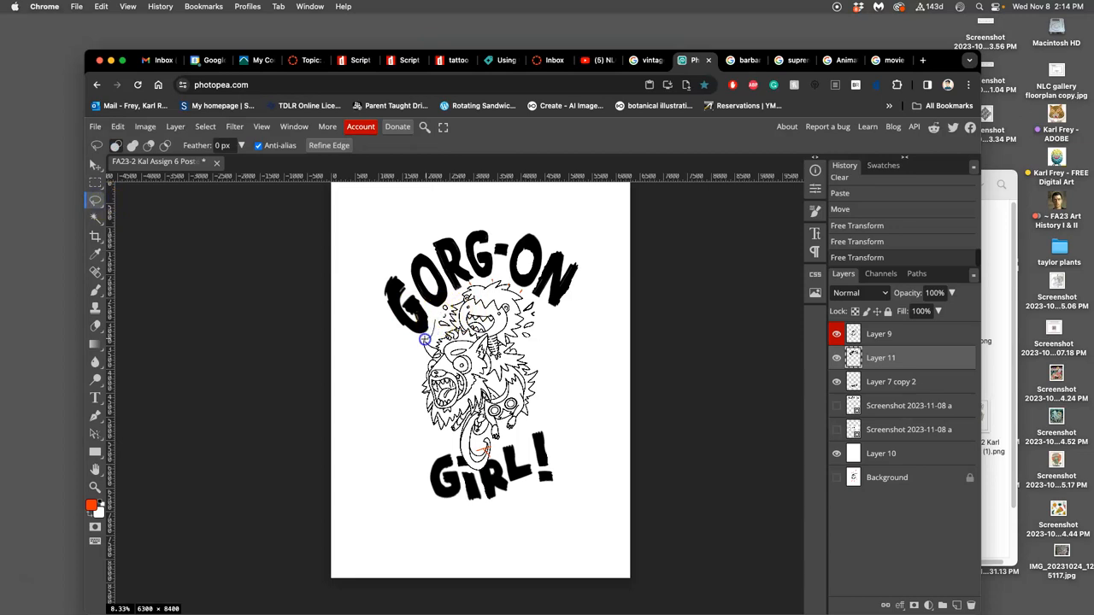
Step: Lasso the first G of GORG-ON, enlarge it and skew it
{"action": "left_click_drag", "start_coordinate": [425, 339], "coordinate": [419, 297]}
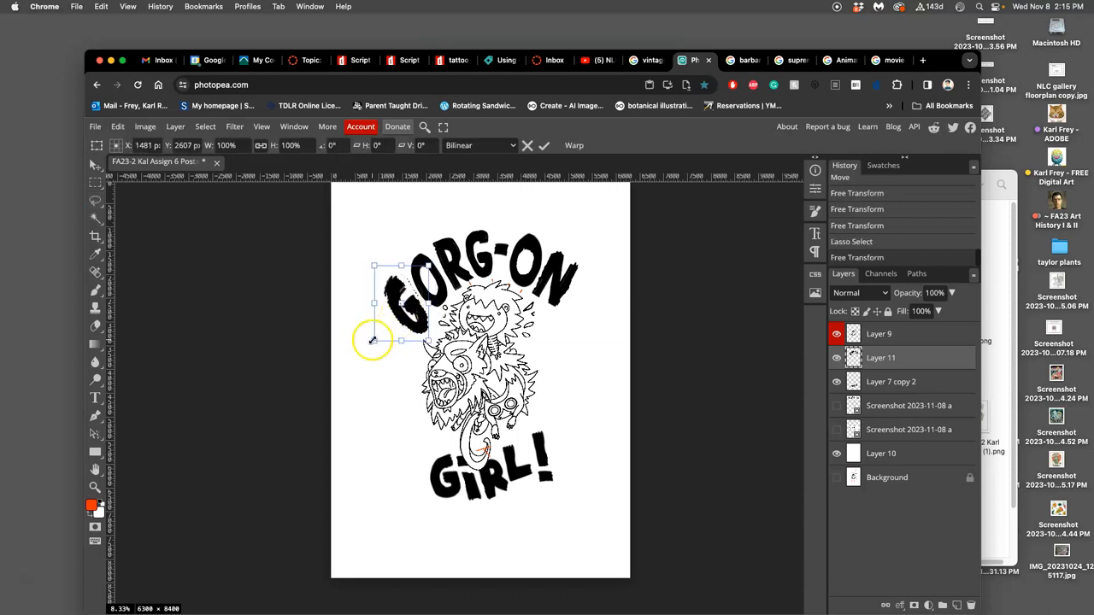
{"action": "left_click_drag", "start_coordinate": [374, 340], "coordinate": [369, 344]}
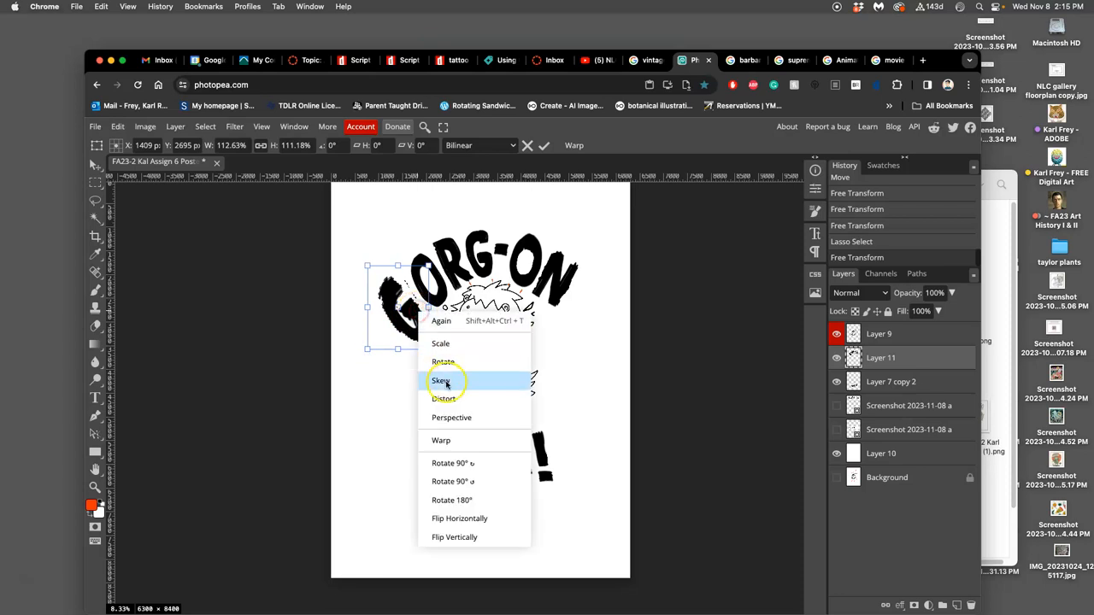
{"action": "left_click", "coordinate": [440, 440]}
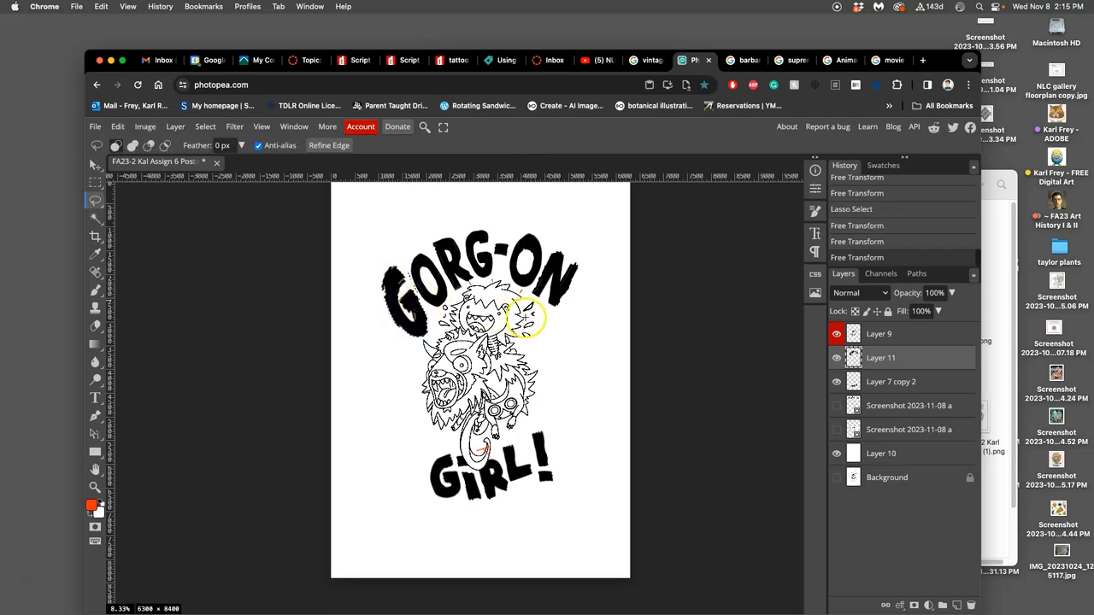
{"action": "mouse_move", "coordinate": [120, 215]}
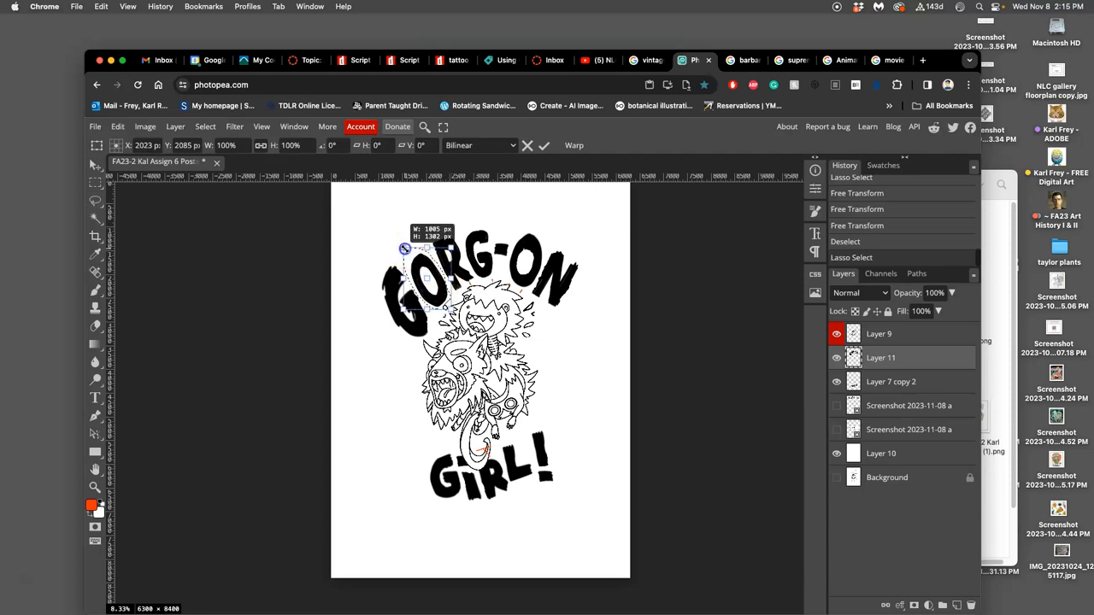
Step: Enlarge the O of GORG-ON and hide the Layer 9 monster artwork
{"action": "left_click_drag", "start_coordinate": [406, 248], "coordinate": [398, 244]}
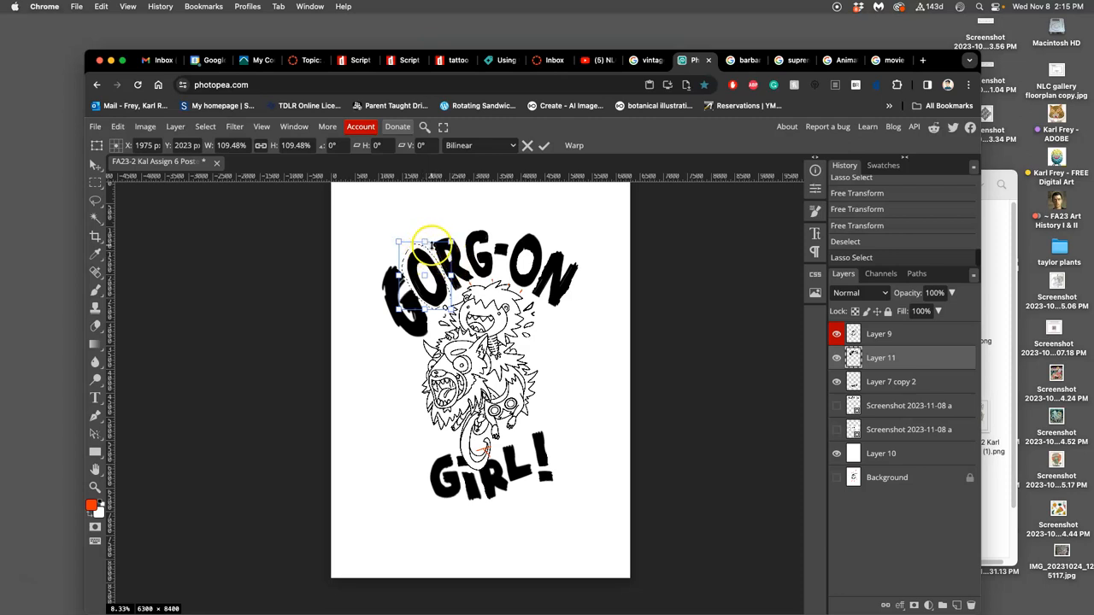
{"action": "left_click", "coordinate": [544, 146]}
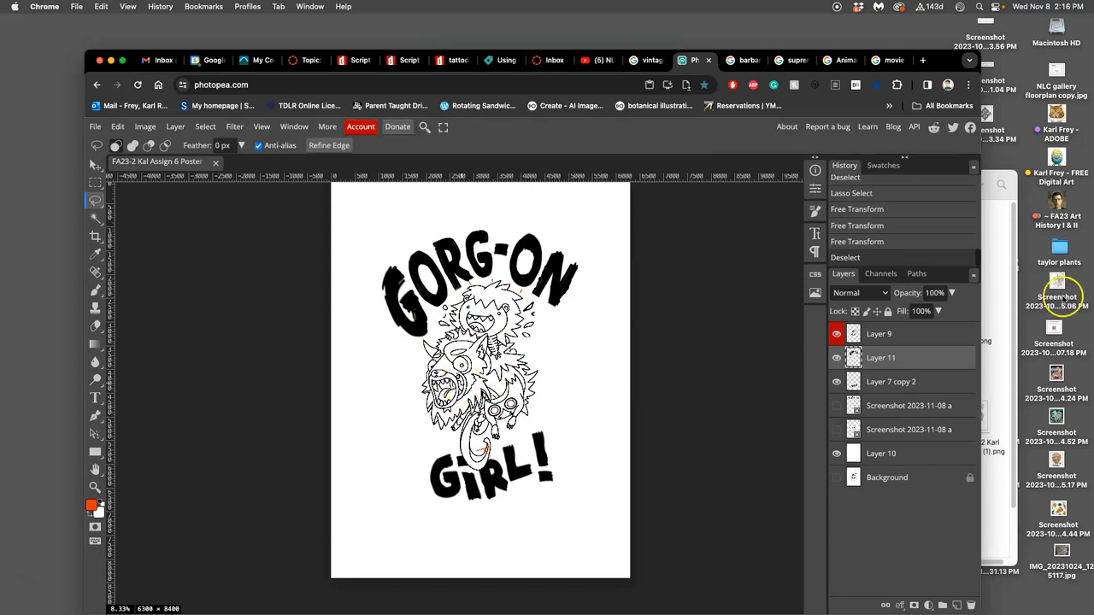
{"action": "left_click", "coordinate": [836, 333]}
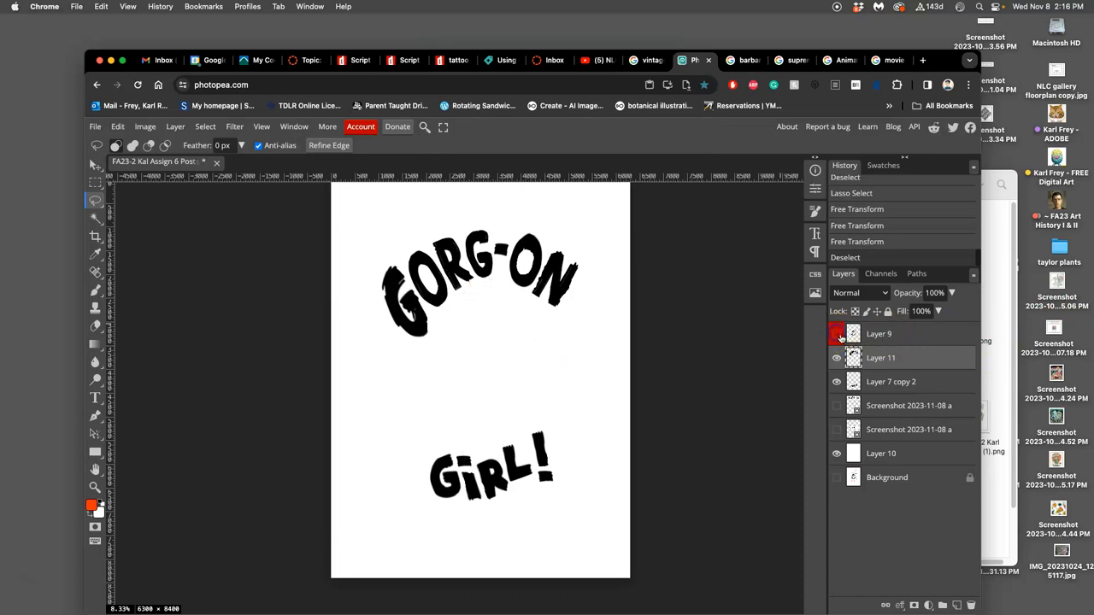
{"action": "mouse_move", "coordinate": [836, 342]}
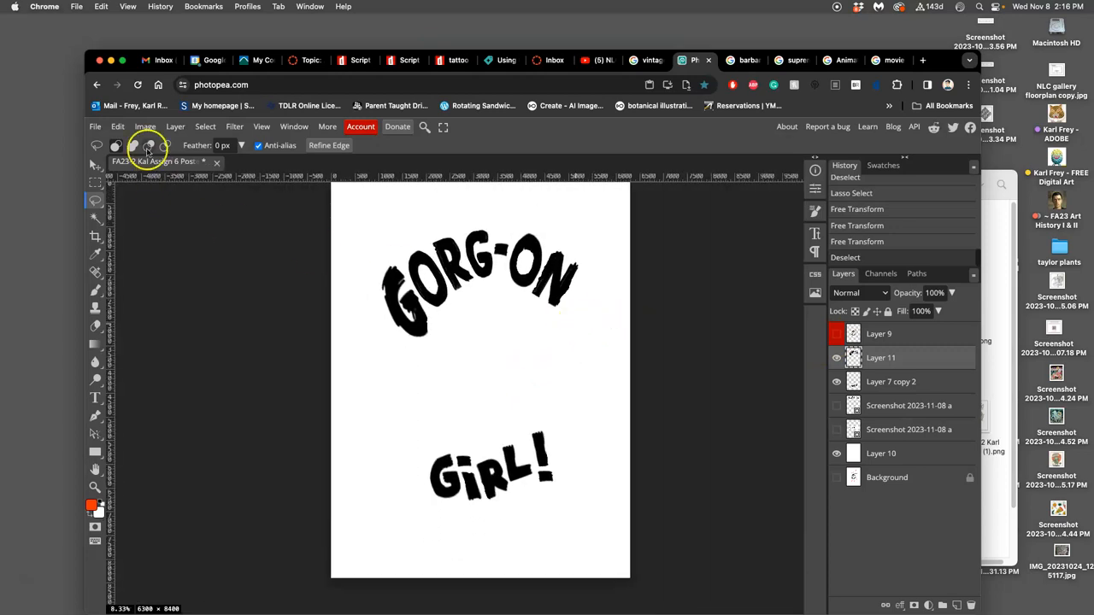
Step: Export the poster as a full-size JPG prefixed 'test-', then go to the Canvas course page
{"action": "left_click", "coordinate": [95, 127]}
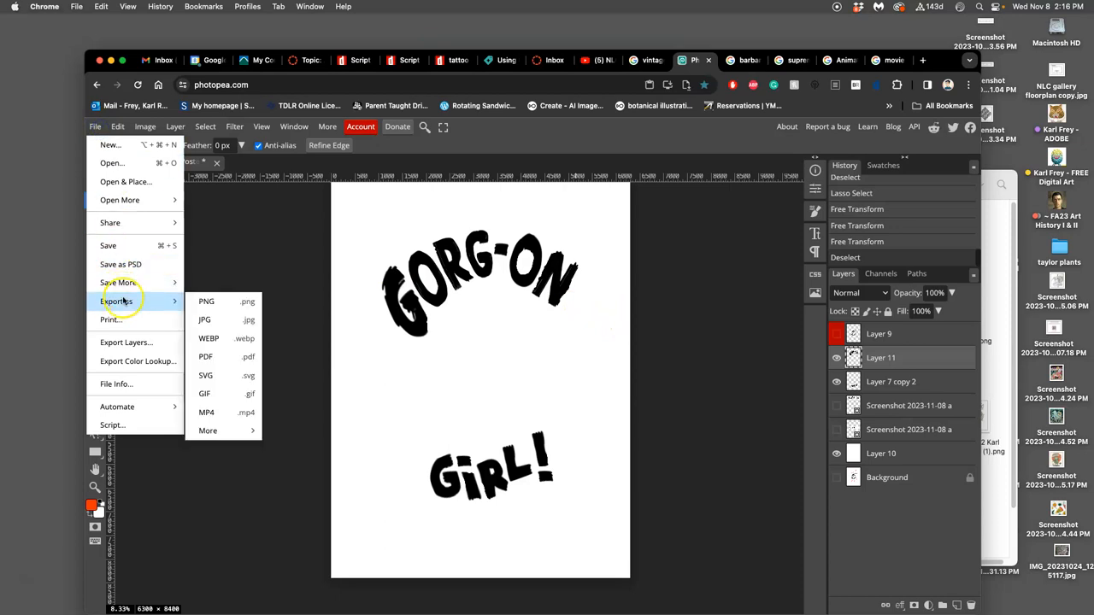
{"action": "mouse_move", "coordinate": [205, 319]}
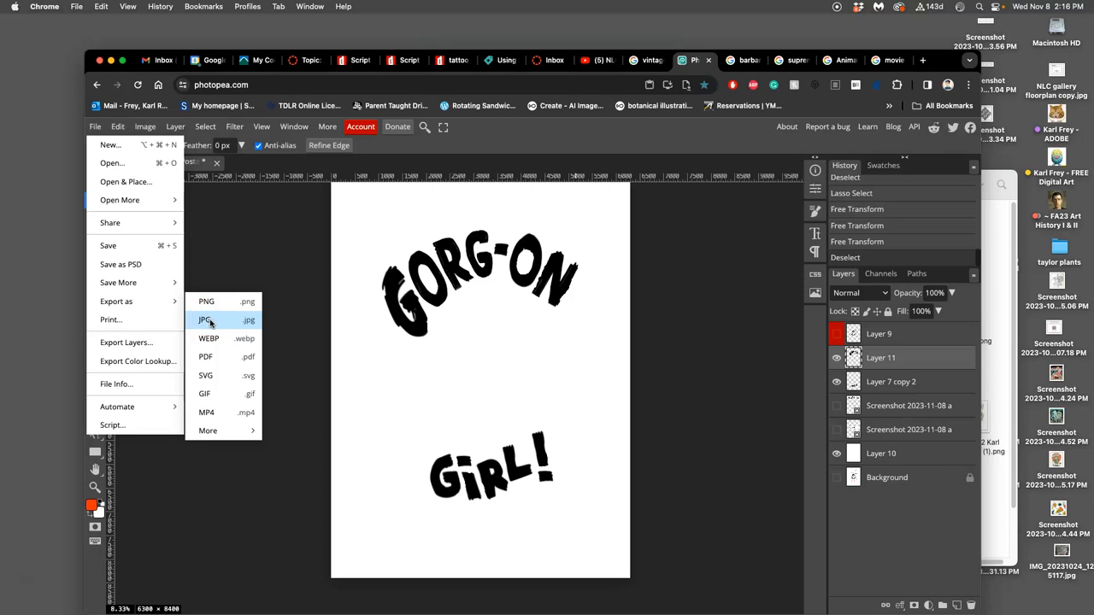
{"action": "left_click", "coordinate": [206, 320]}
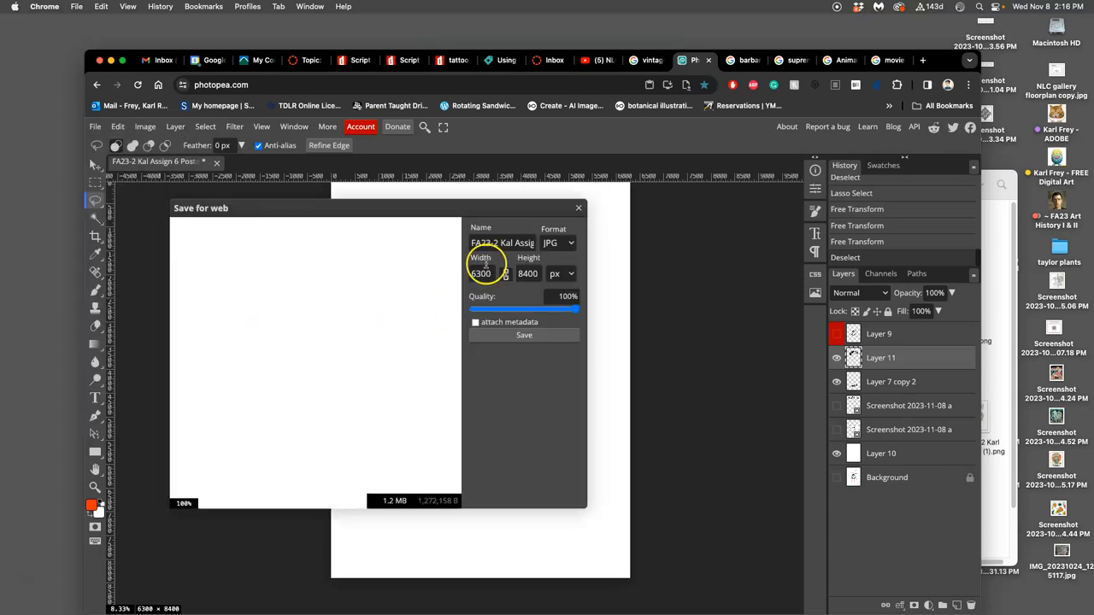
{"action": "left_click", "coordinate": [502, 243]}
{"action": "type", "text": "est-"}
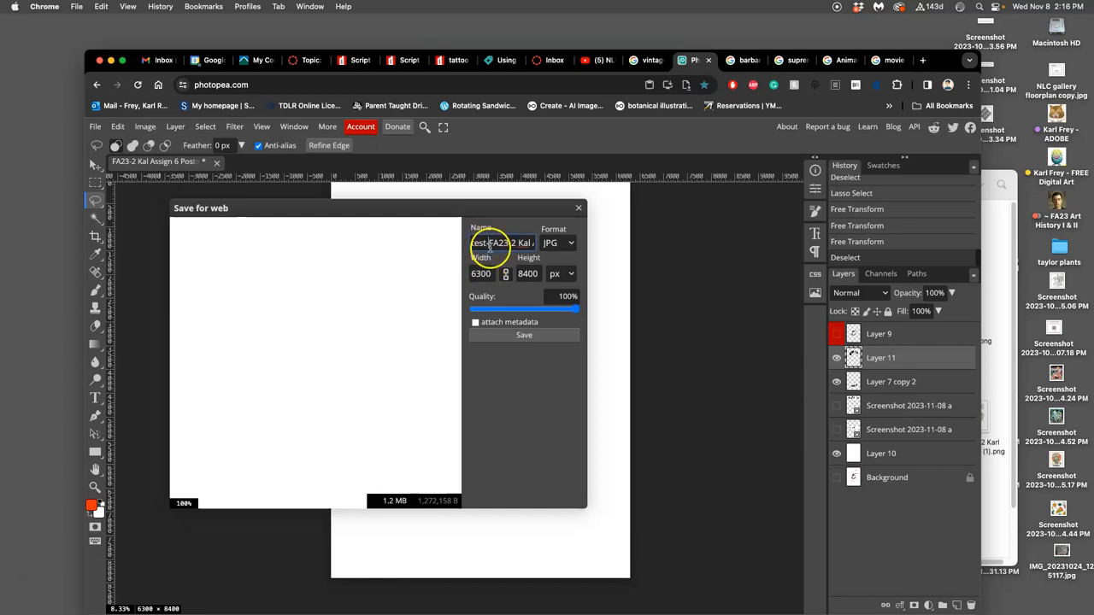
{"action": "left_click", "coordinate": [523, 335]}
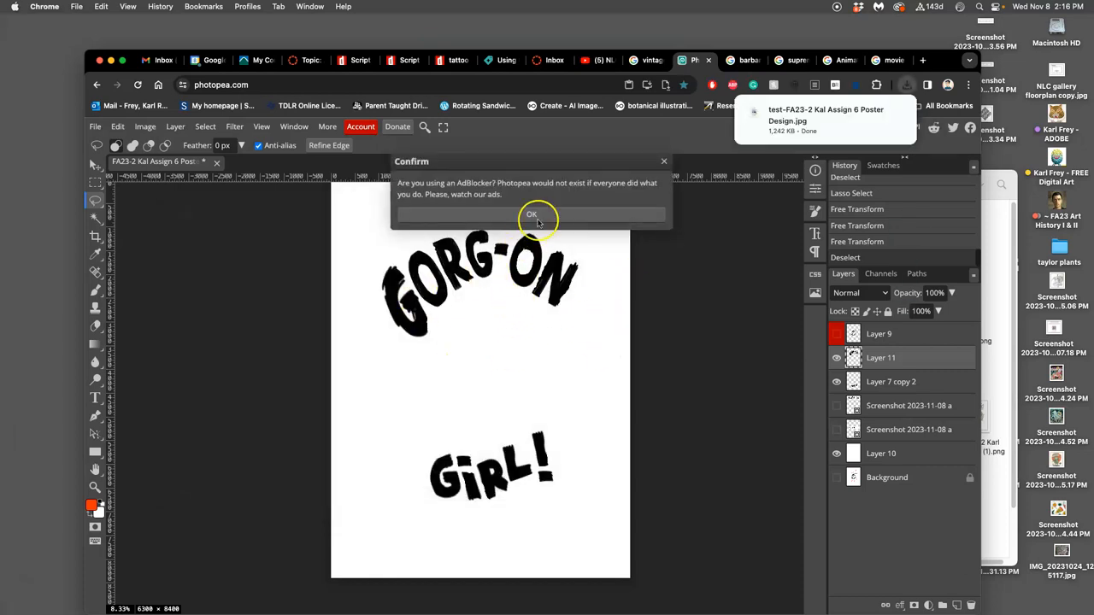
{"action": "left_click", "coordinate": [531, 213]}
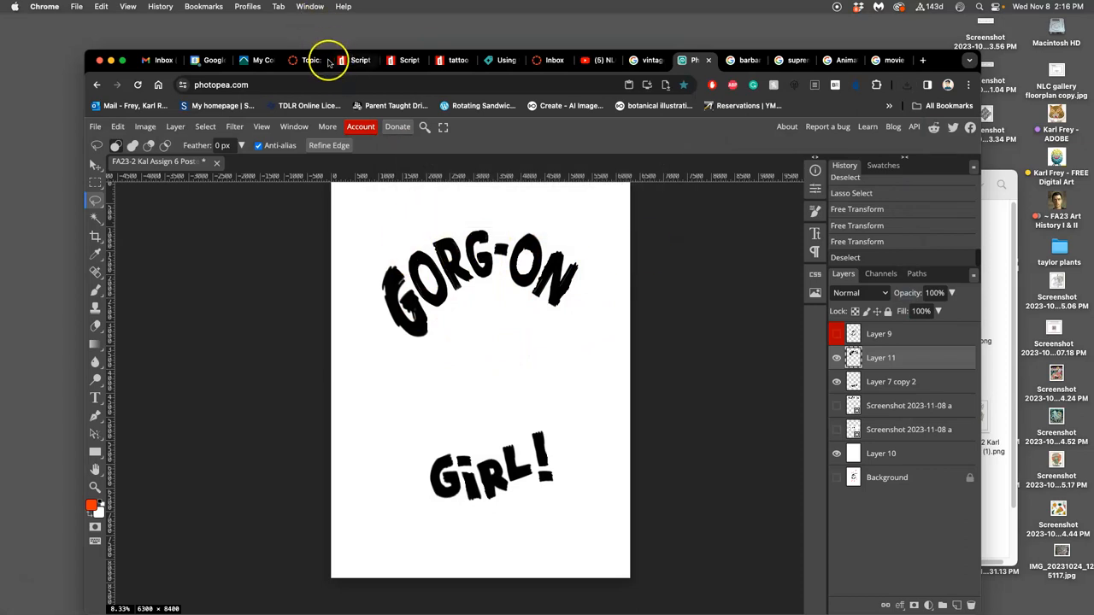
{"action": "left_click", "coordinate": [305, 60]}
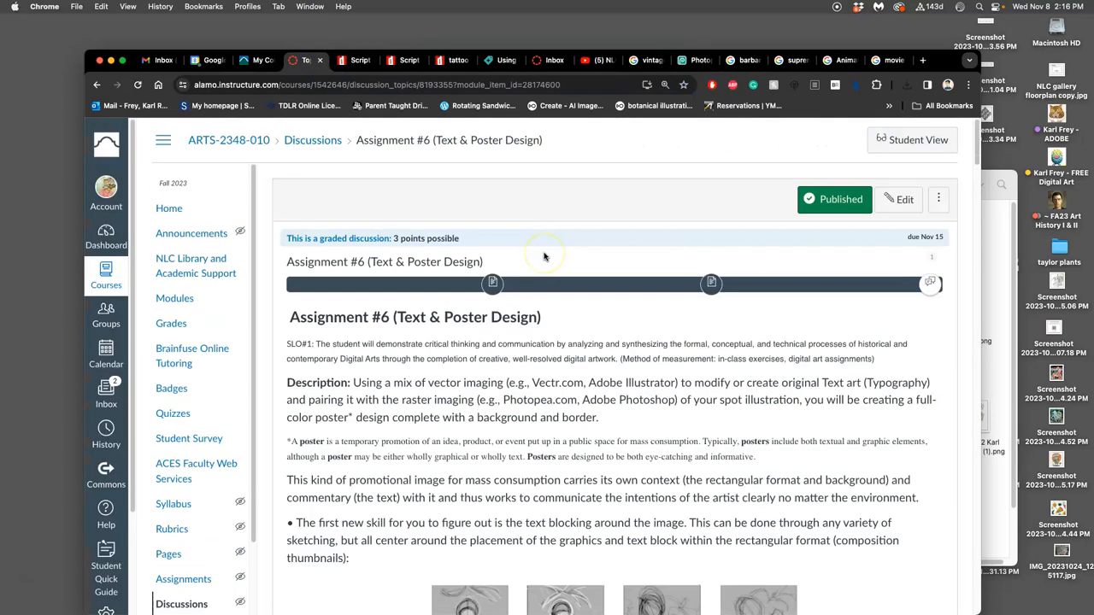
{"action": "mouse_move", "coordinate": [169, 209]}
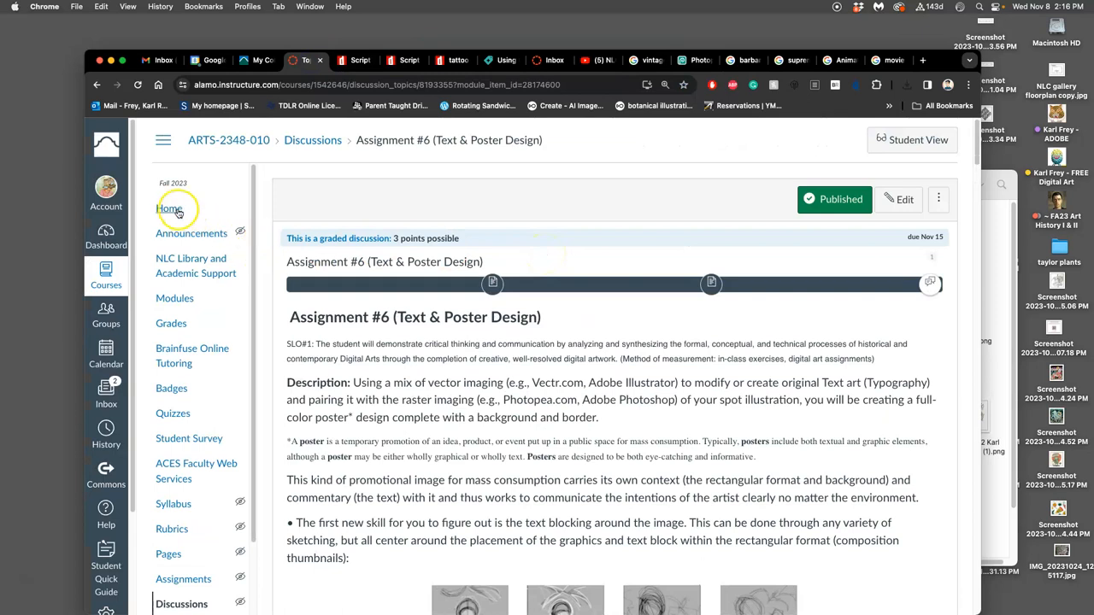
{"action": "mouse_move", "coordinate": [196, 272]}
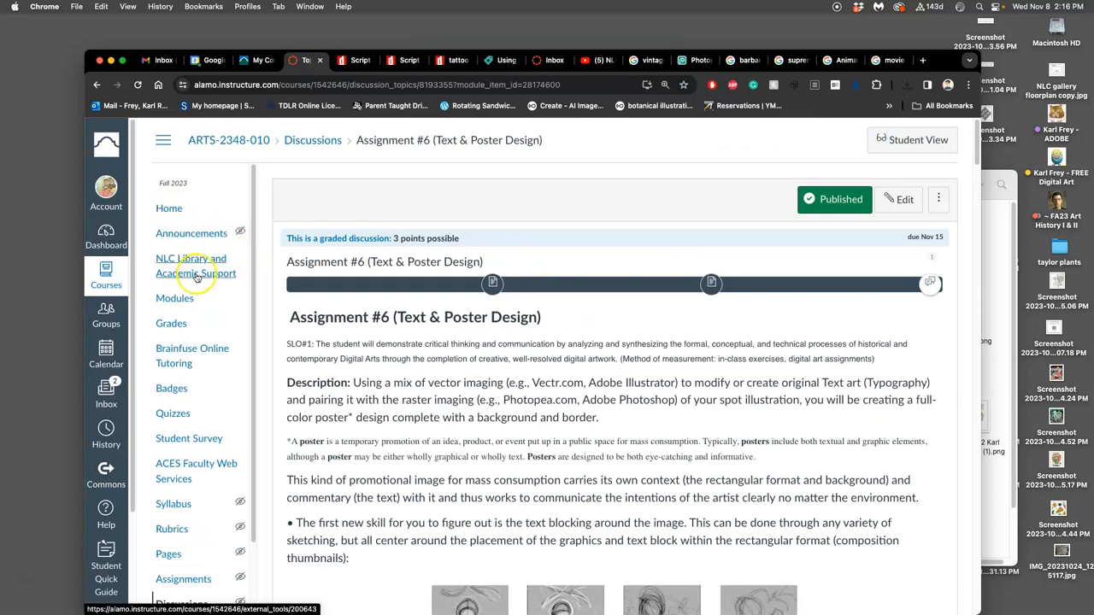
Step: Open the course home in a new tab and scroll to the Assignment #5 discussion
{"action": "right_click", "coordinate": [228, 139]}
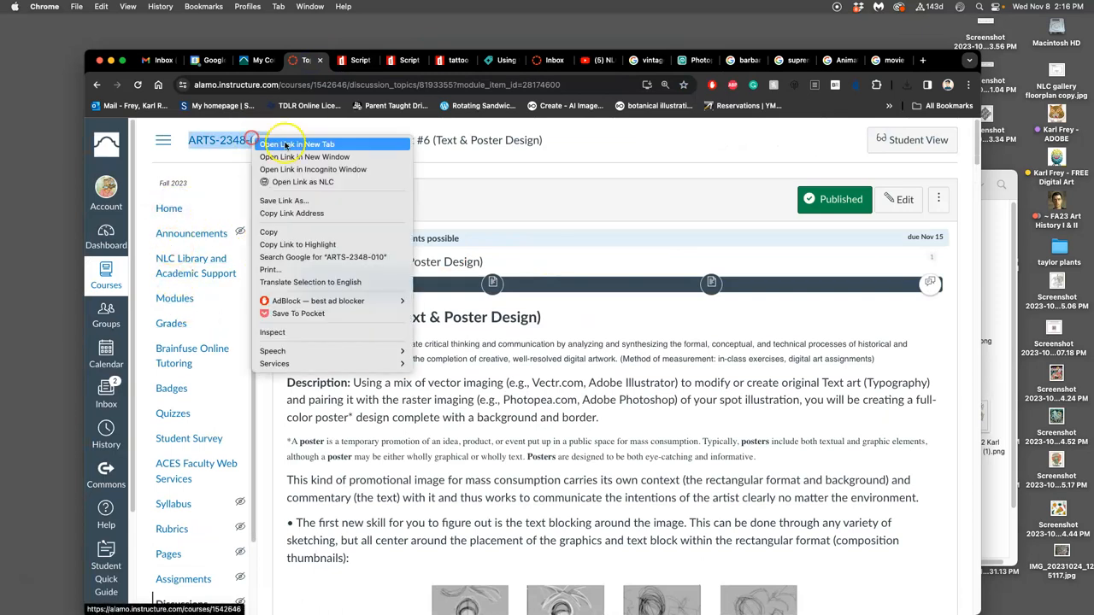
{"action": "left_click", "coordinate": [301, 144]}
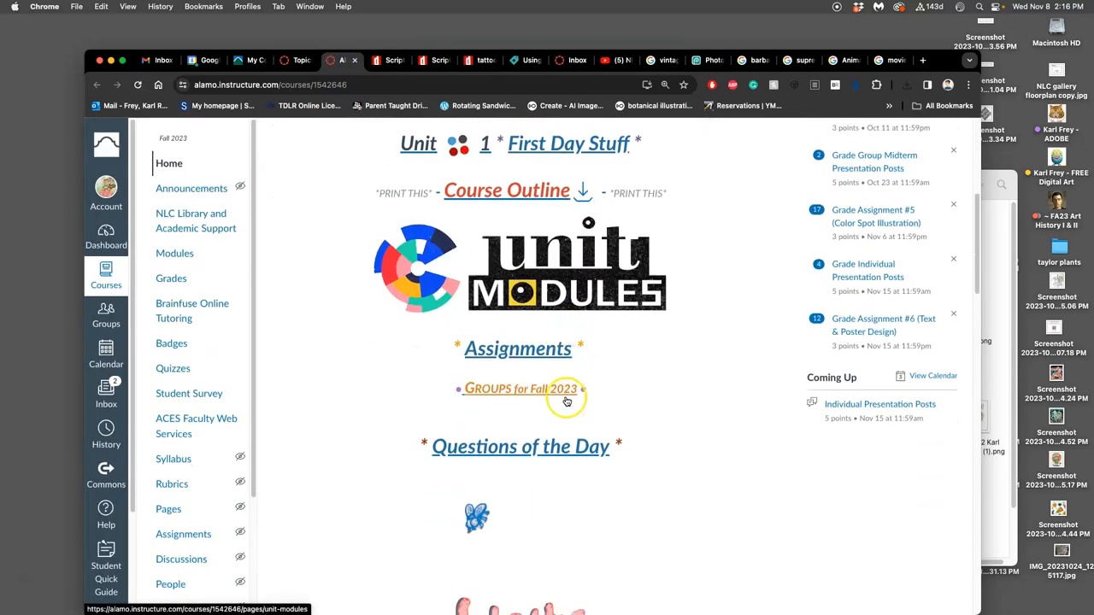
{"action": "scroll", "scroll_direction": "down", "scroll_amount": 3}
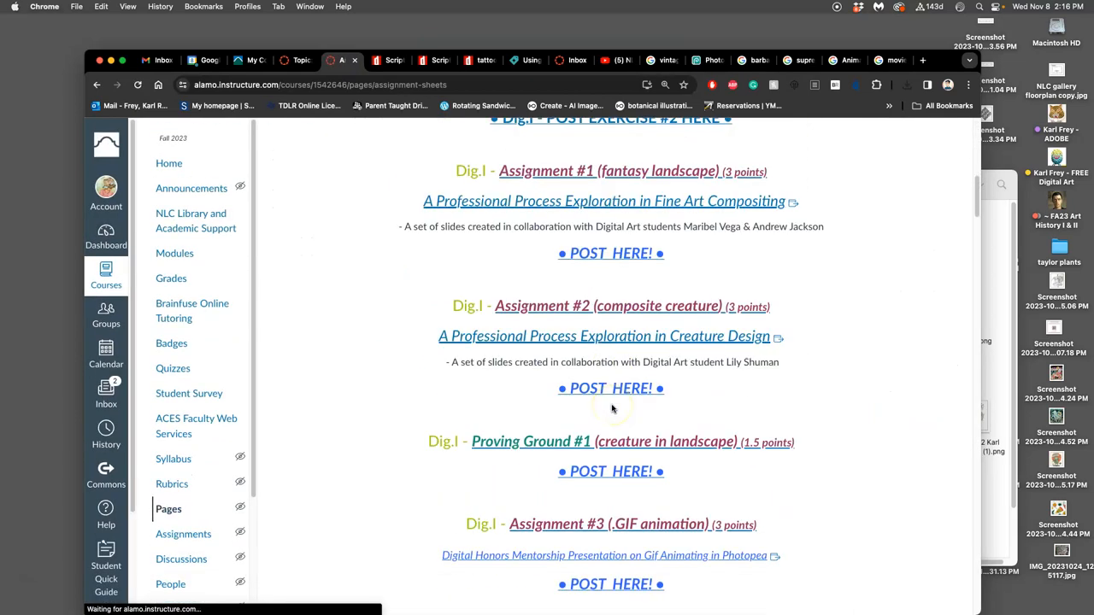
{"action": "scroll", "scroll_direction": "down", "scroll_amount": 3}
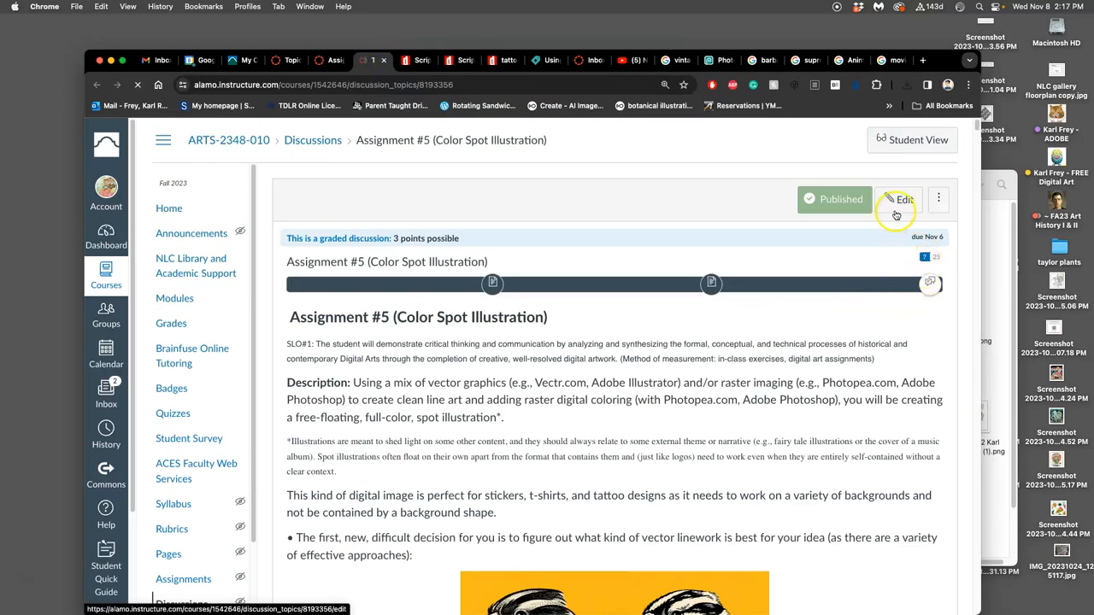
Step: Open the Assignment #5 discussion editor, then the Assignment #6 editor
{"action": "left_click", "coordinate": [898, 200]}
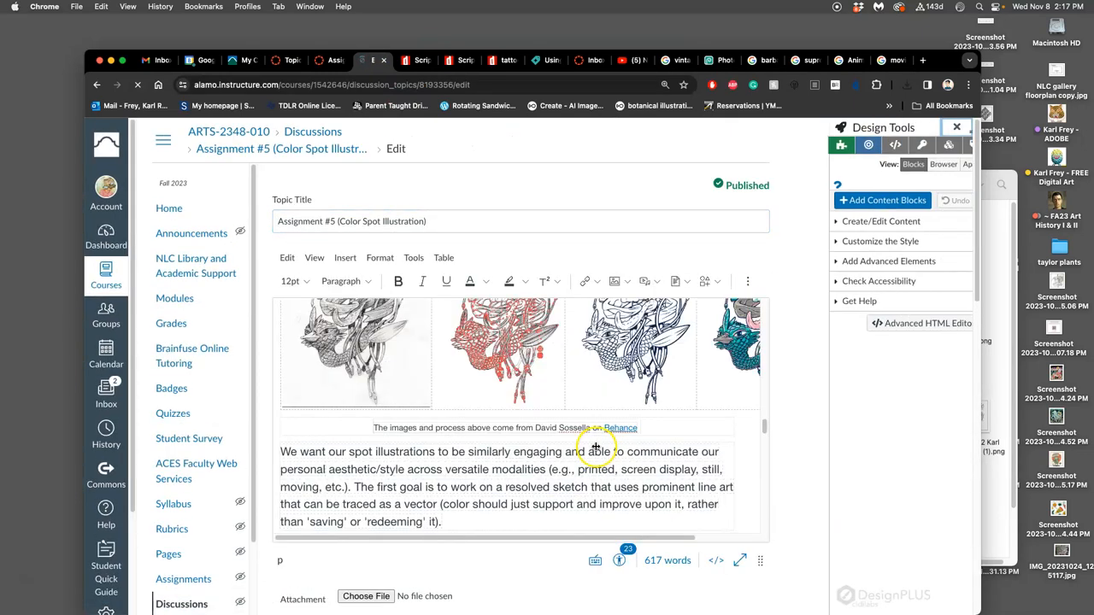
{"action": "scroll", "scroll_direction": "down", "scroll_amount": 3}
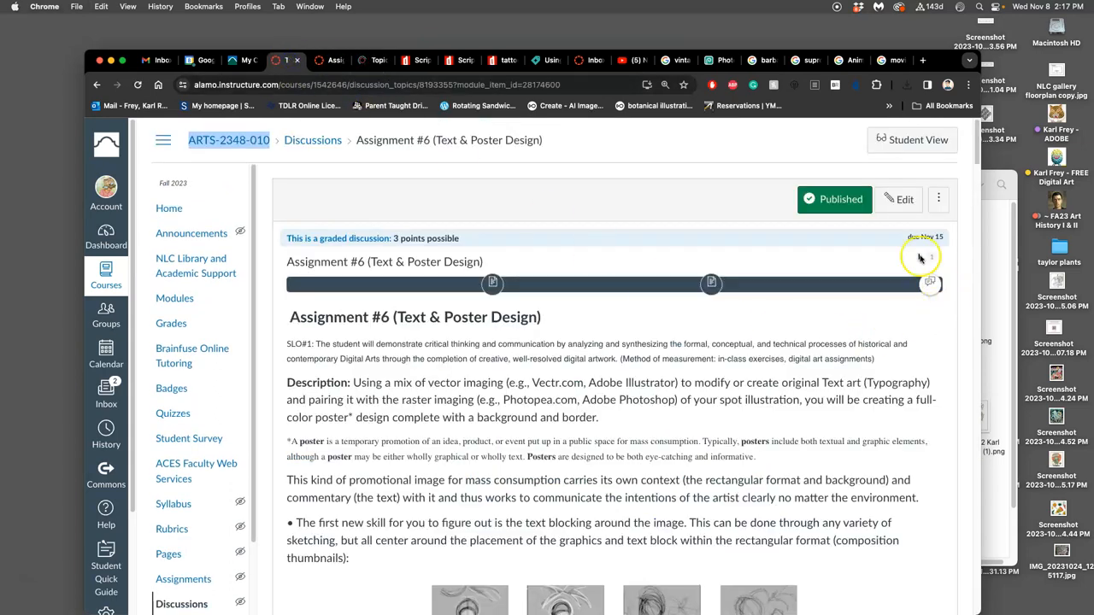
{"action": "left_click", "coordinate": [898, 199]}
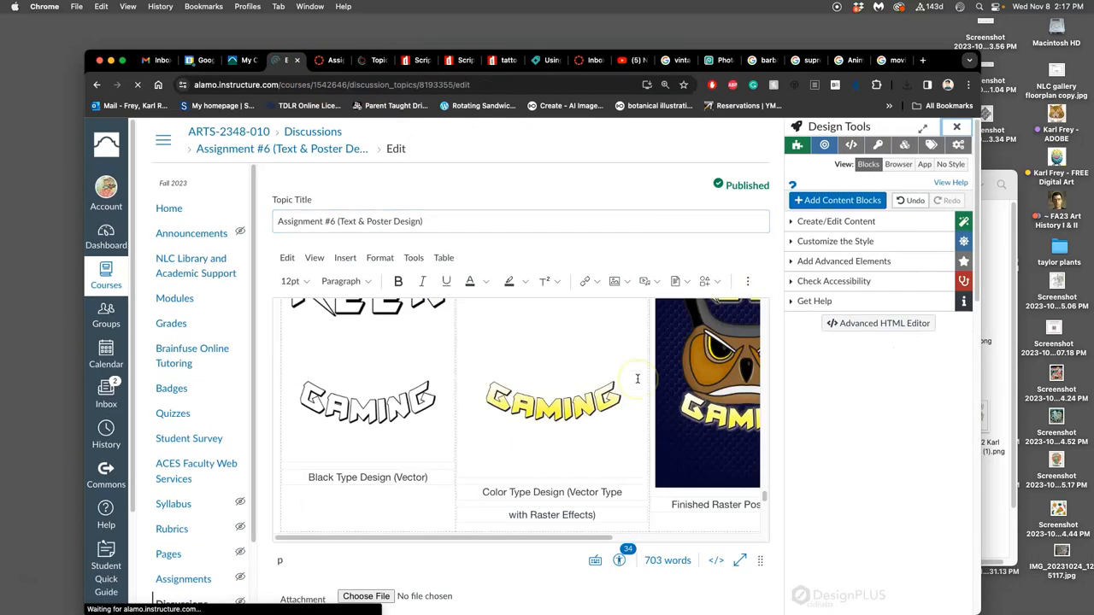
Step: Review Assignment #6's vectorizing note and rubric, save the discussion, then open the test JPEG
{"action": "scroll", "scroll_direction": "down", "scroll_amount": 3}
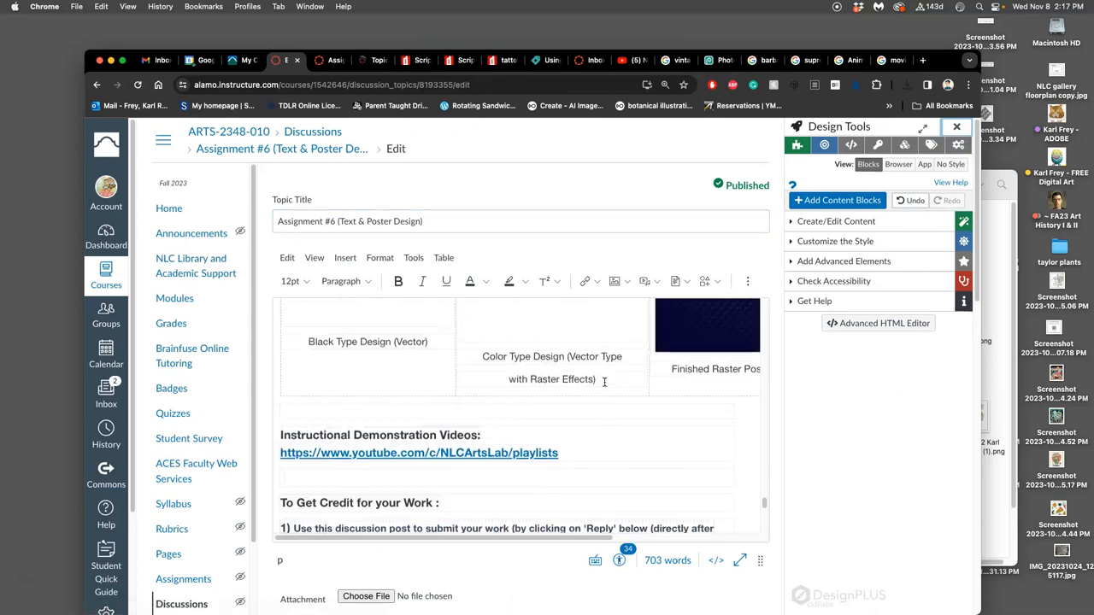
{"action": "scroll", "scroll_direction": "down", "scroll_amount": 3}
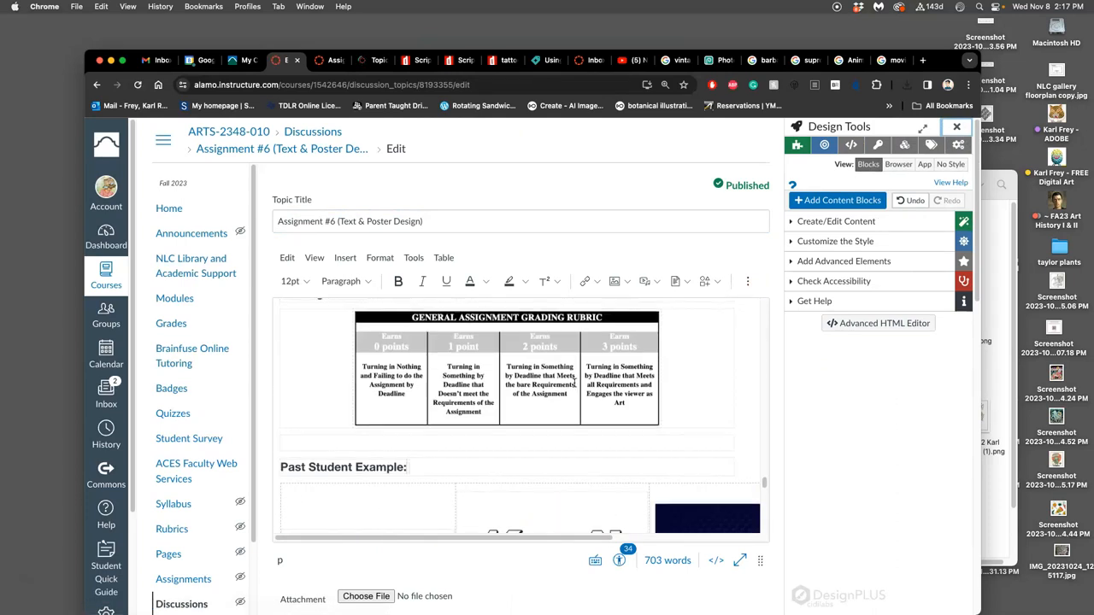
{"action": "scroll", "scroll_direction": "up", "scroll_amount": 3}
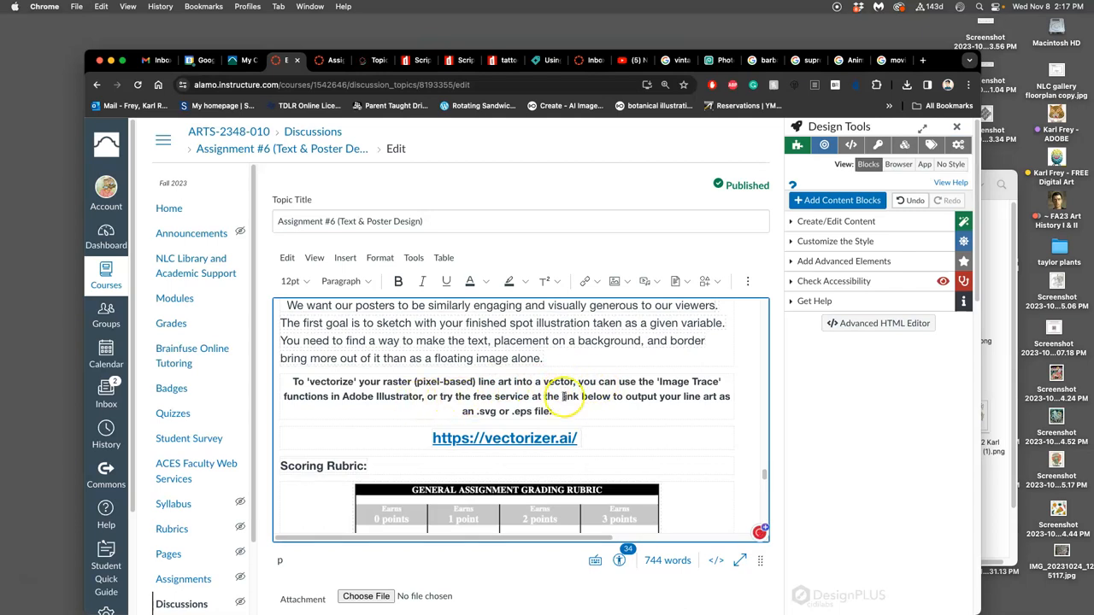
{"action": "scroll", "scroll_direction": "down", "scroll_amount": 3}
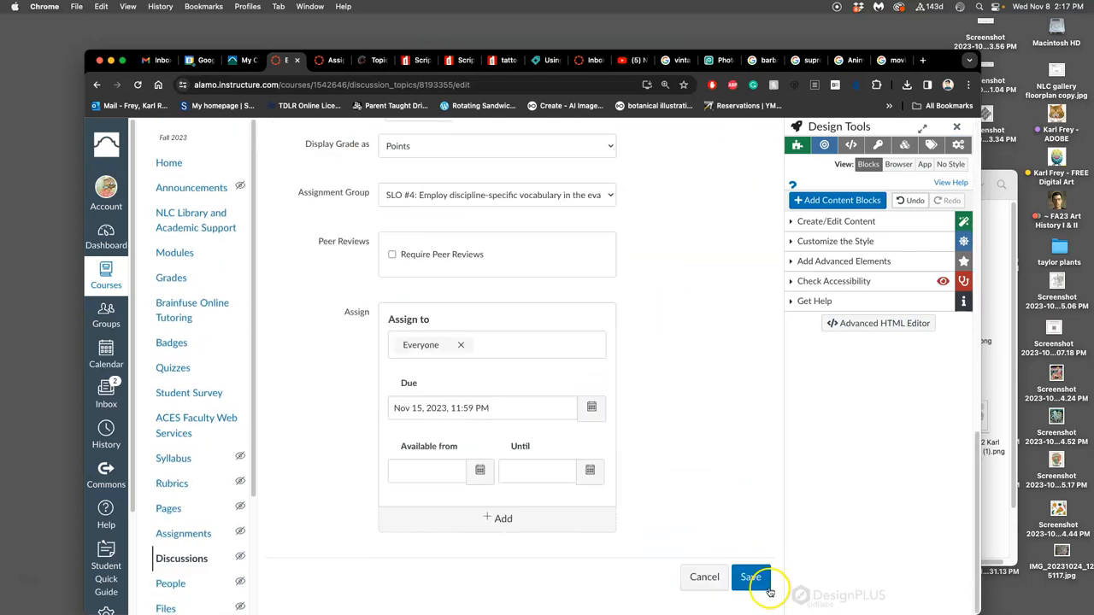
{"action": "left_click", "coordinate": [749, 577]}
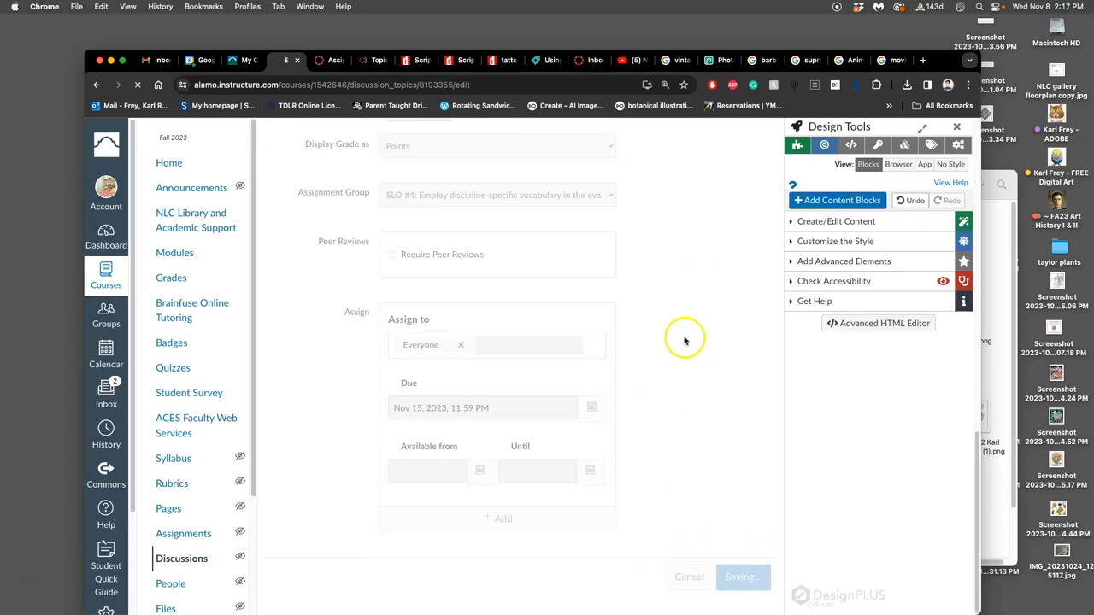
{"action": "left_click", "coordinate": [742, 577]}
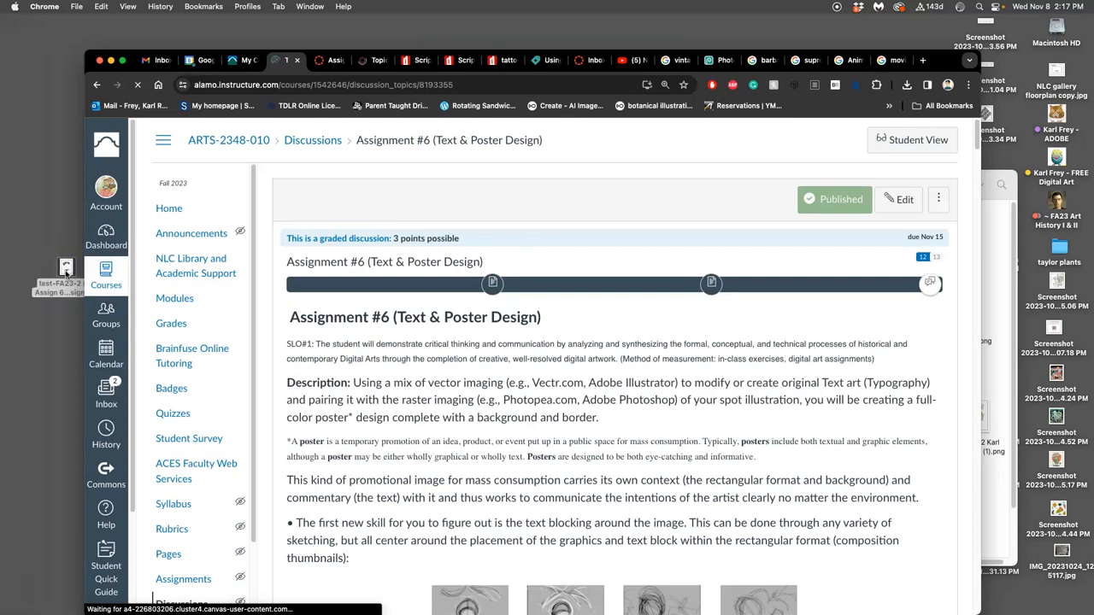
{"action": "left_click", "coordinate": [66, 266]}
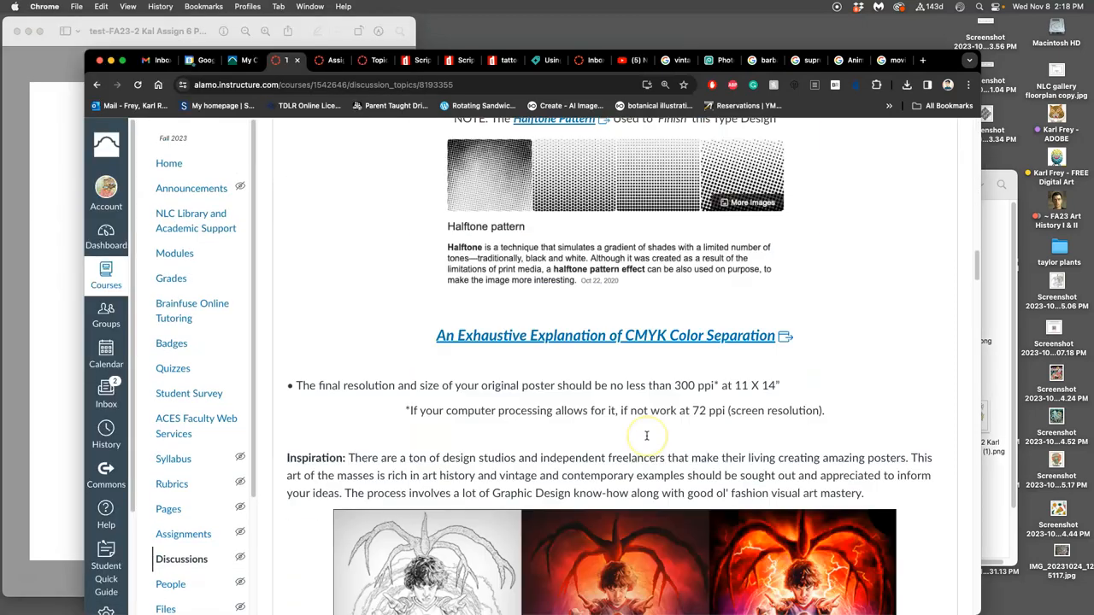
Step: Scroll down the Assignment #6 discussion page
{"action": "scroll", "scroll_direction": "down", "scroll_amount": 3}
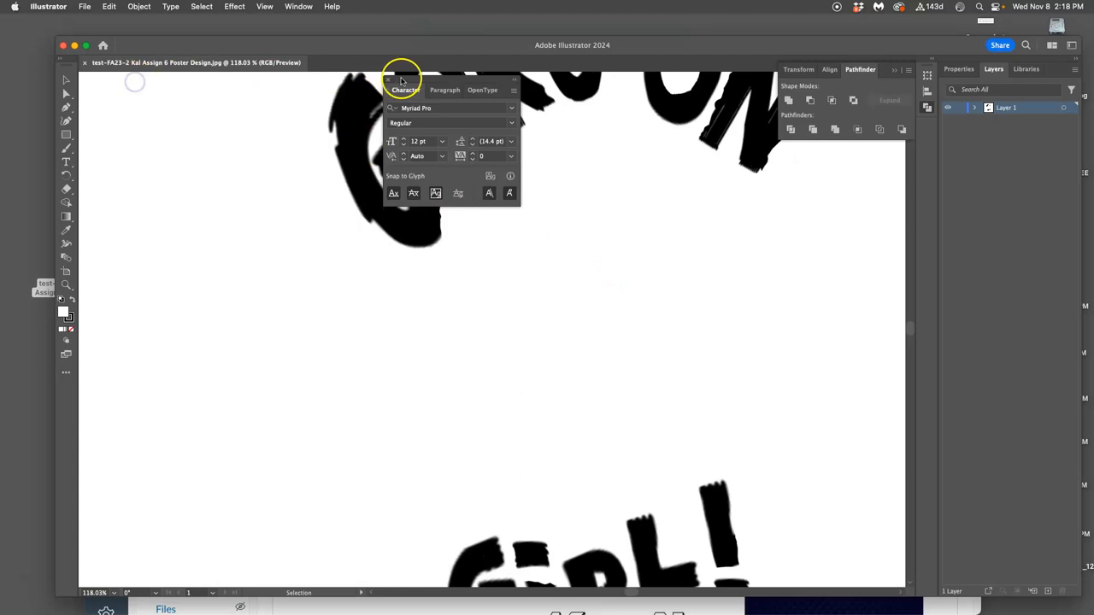
Step: Close the floating Character panel and switch to the Selection tool
{"action": "left_click", "coordinate": [387, 78]}
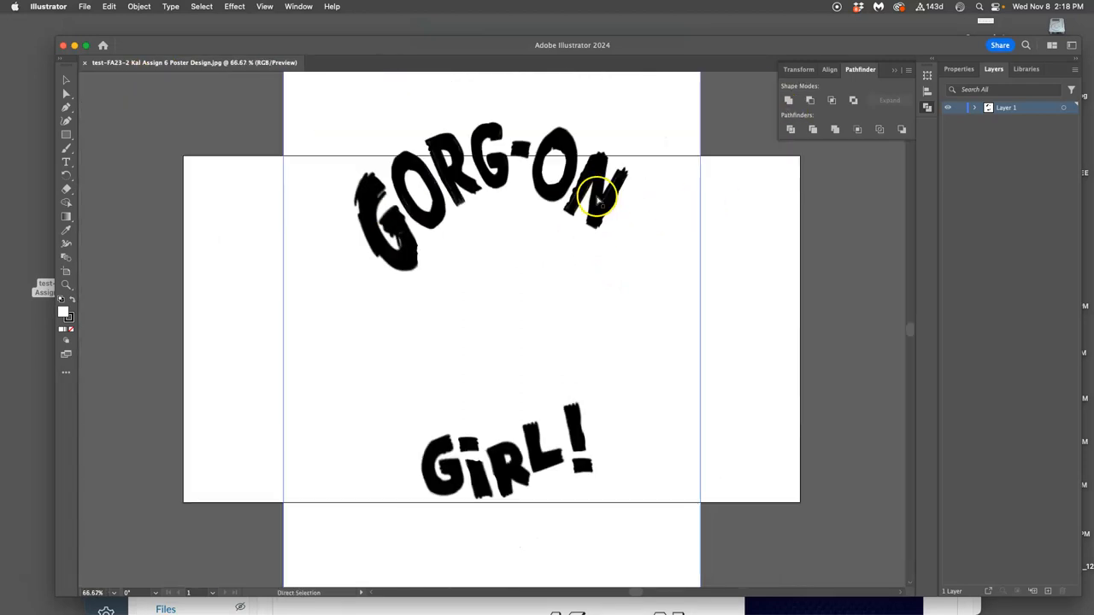
{"action": "left_click", "coordinate": [66, 80]}
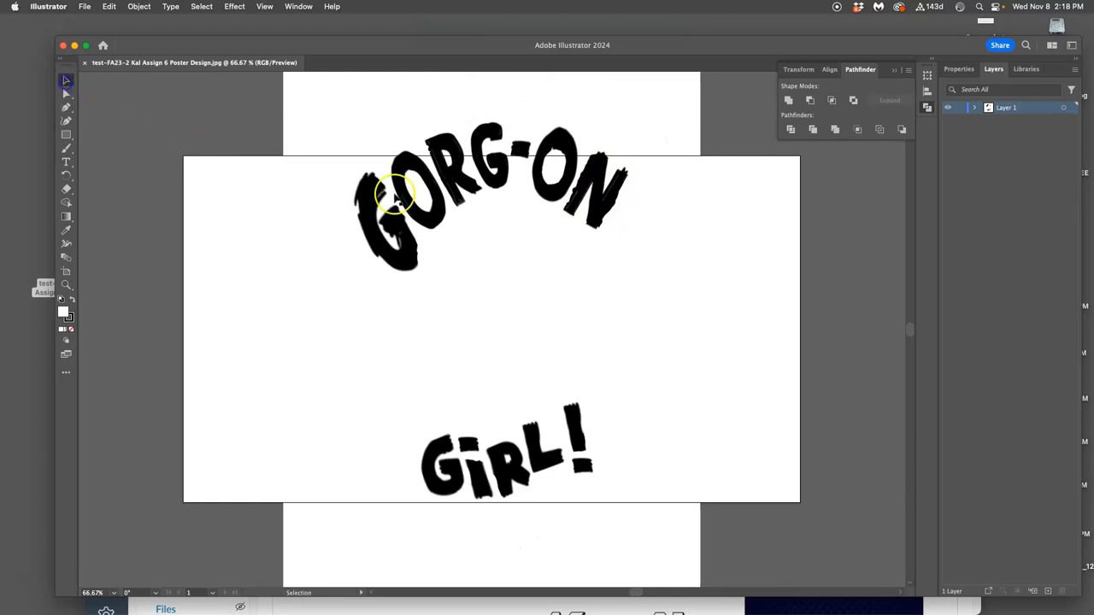